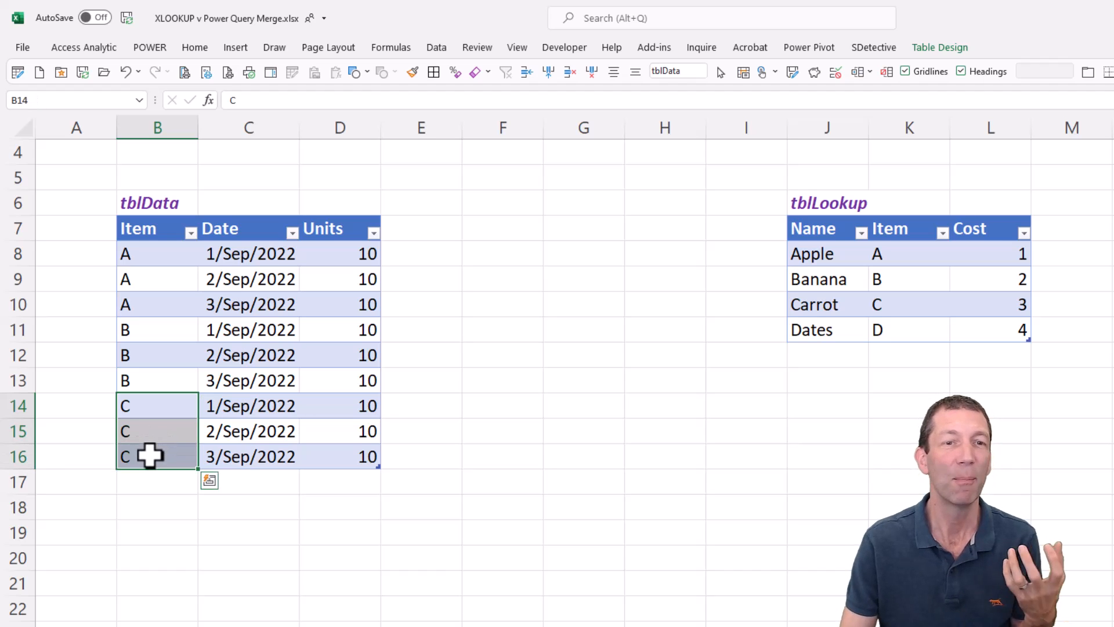
mouse_move(672, 288)
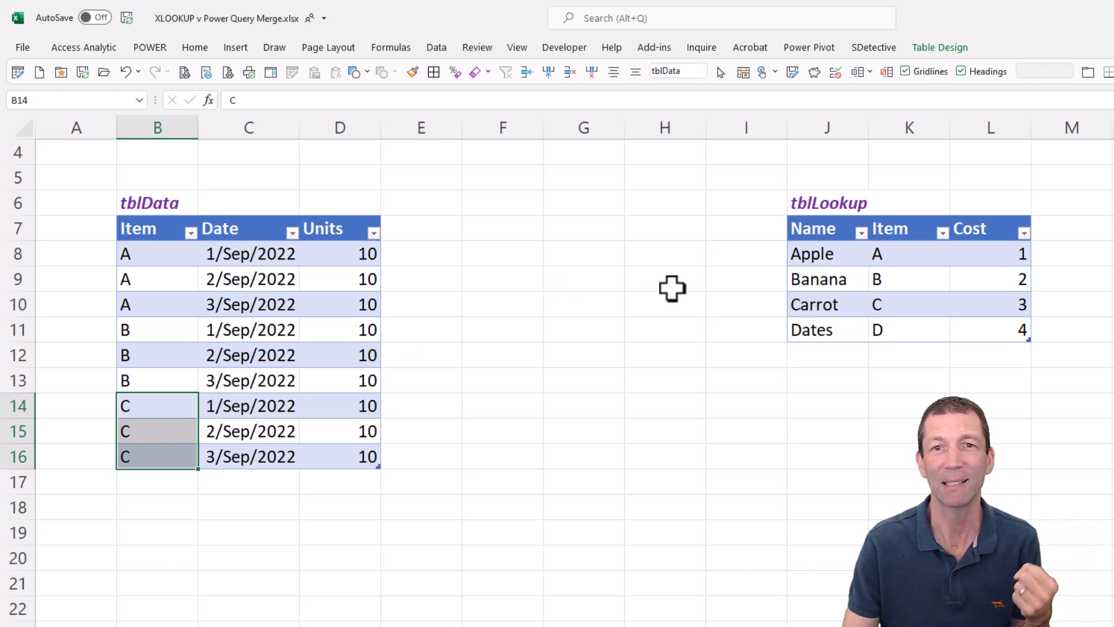
Add an XLOOKUP column in E8 returning each Item's Name from tblLookup (Apple, Banana, Carrot).
left_click(828, 254)
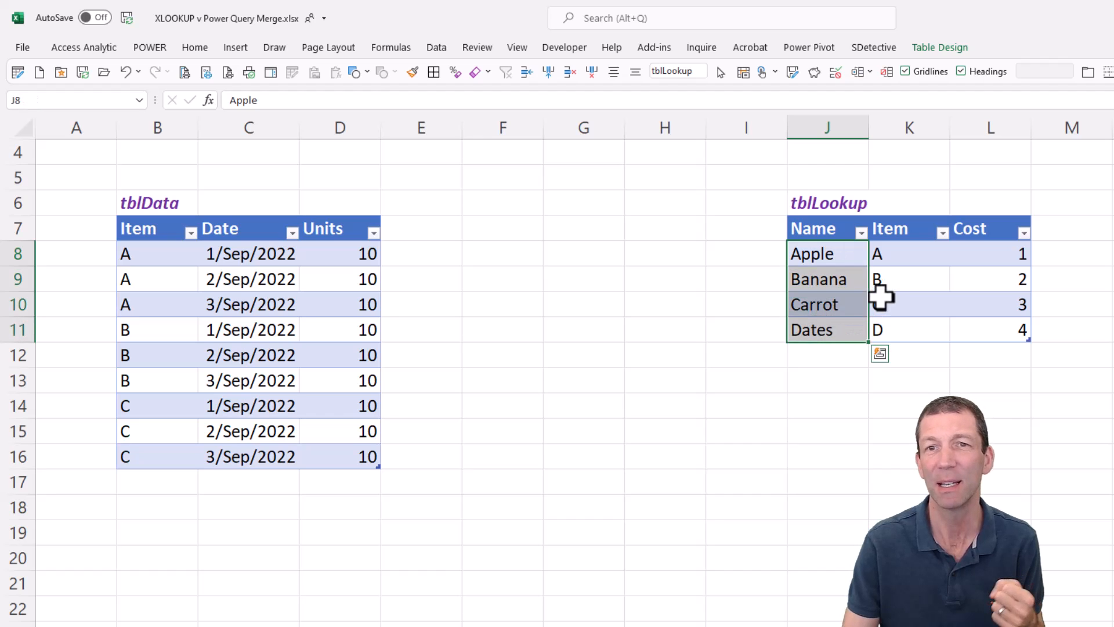
left_click(990, 254)
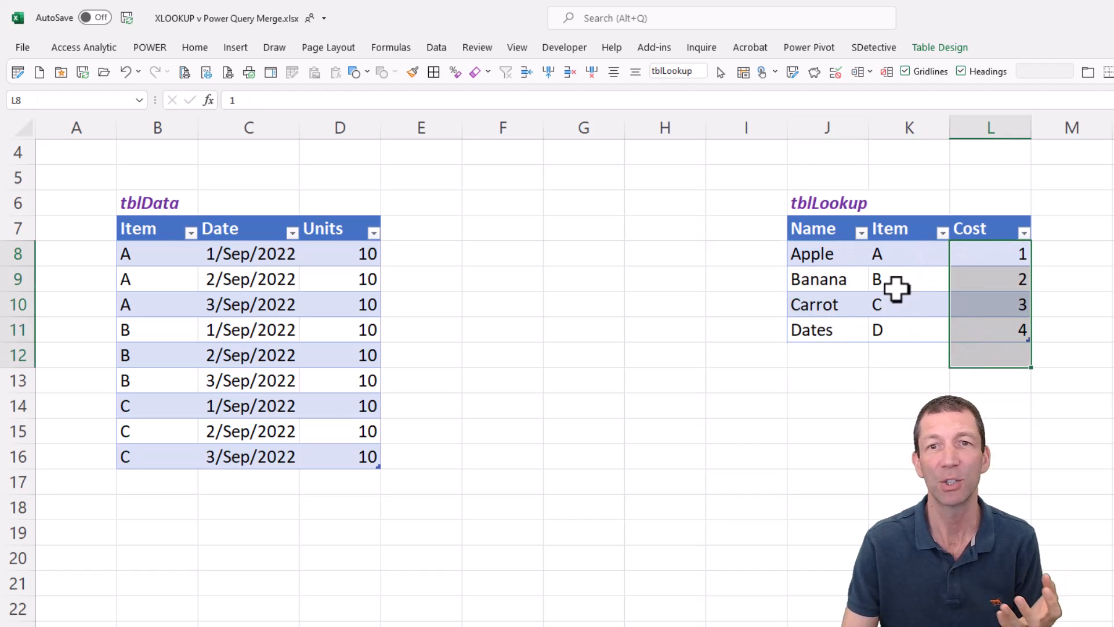
left_click(812, 254)
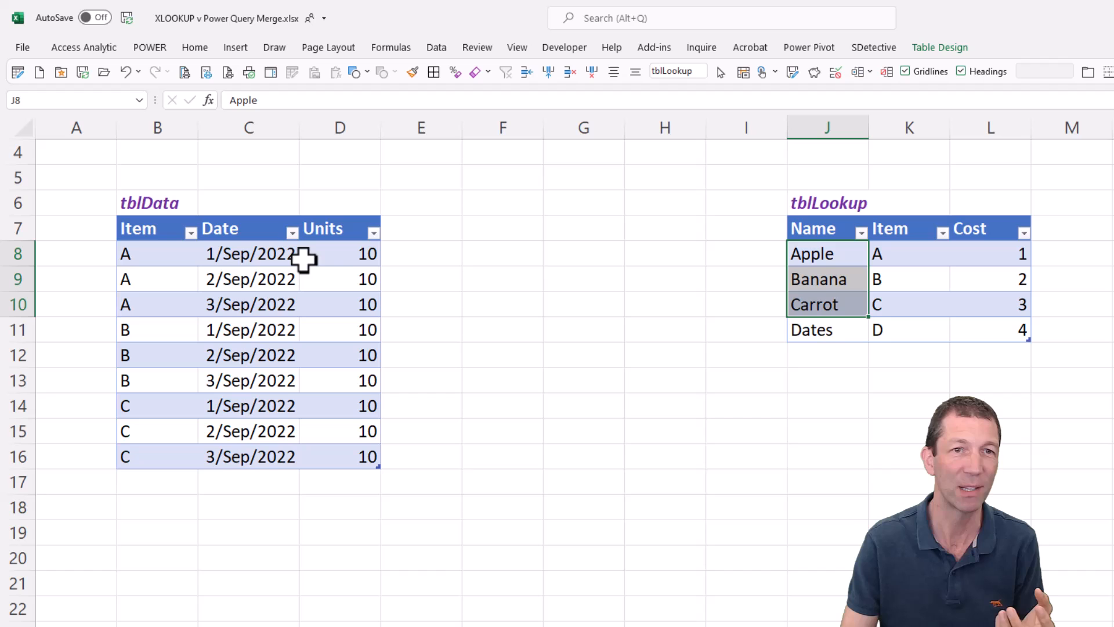
mouse_move(449, 289)
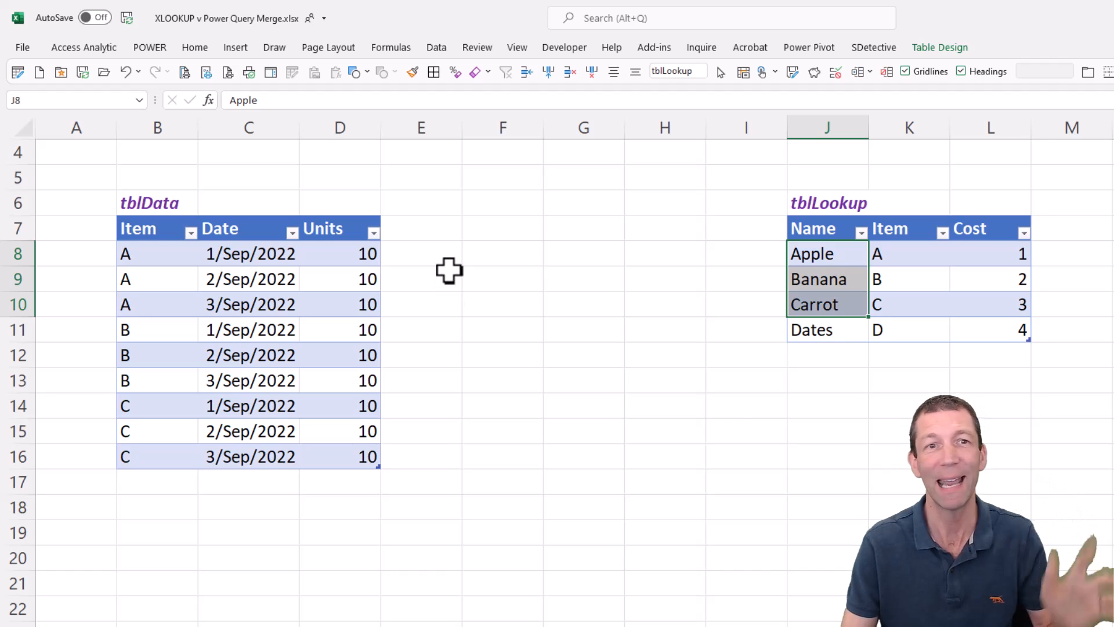
mouse_move(444, 259)
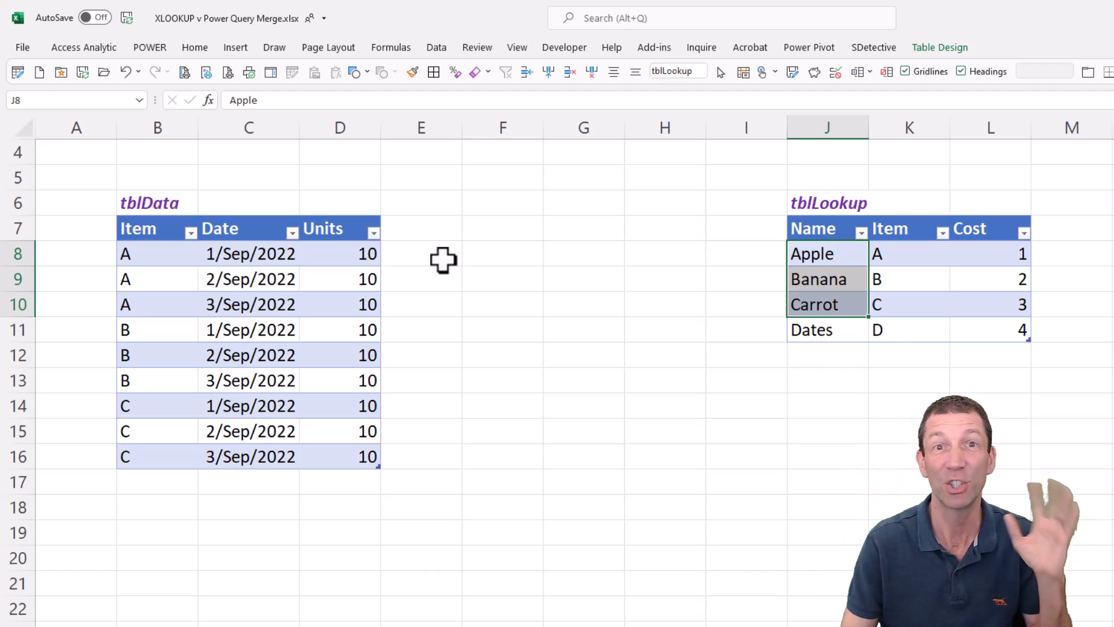
left_click(420, 254)
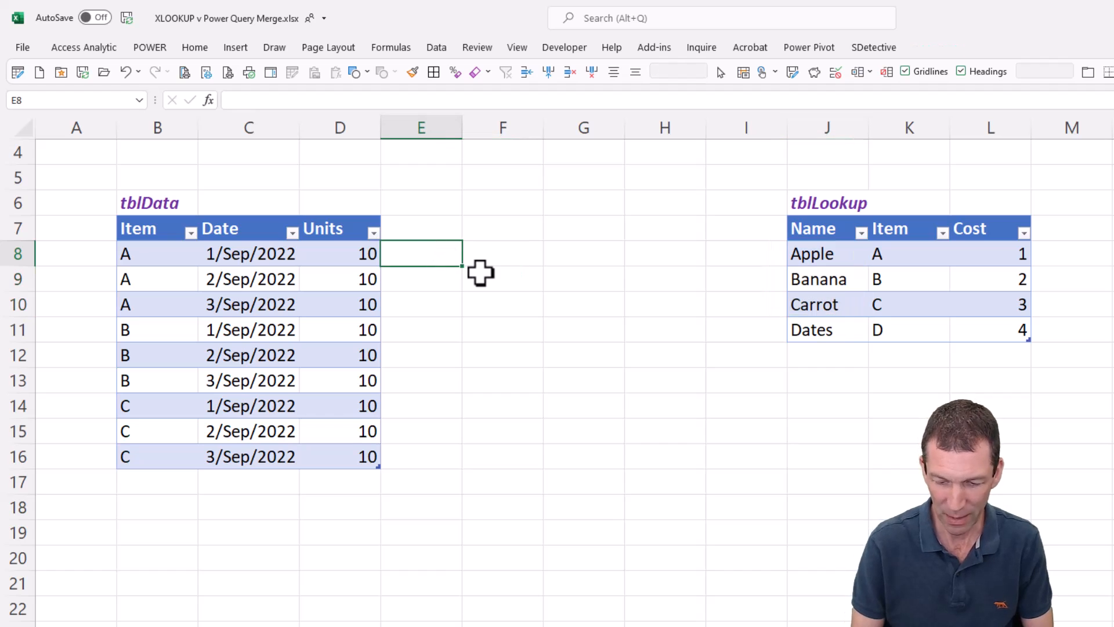
type("=XLOOKUP(")
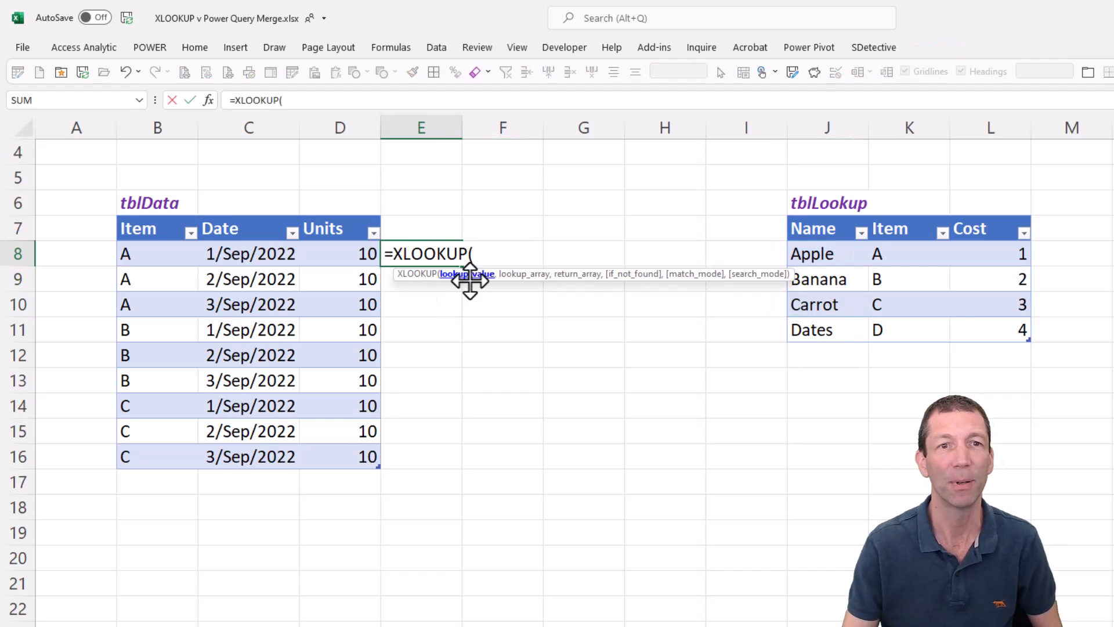
left_click(142, 254)
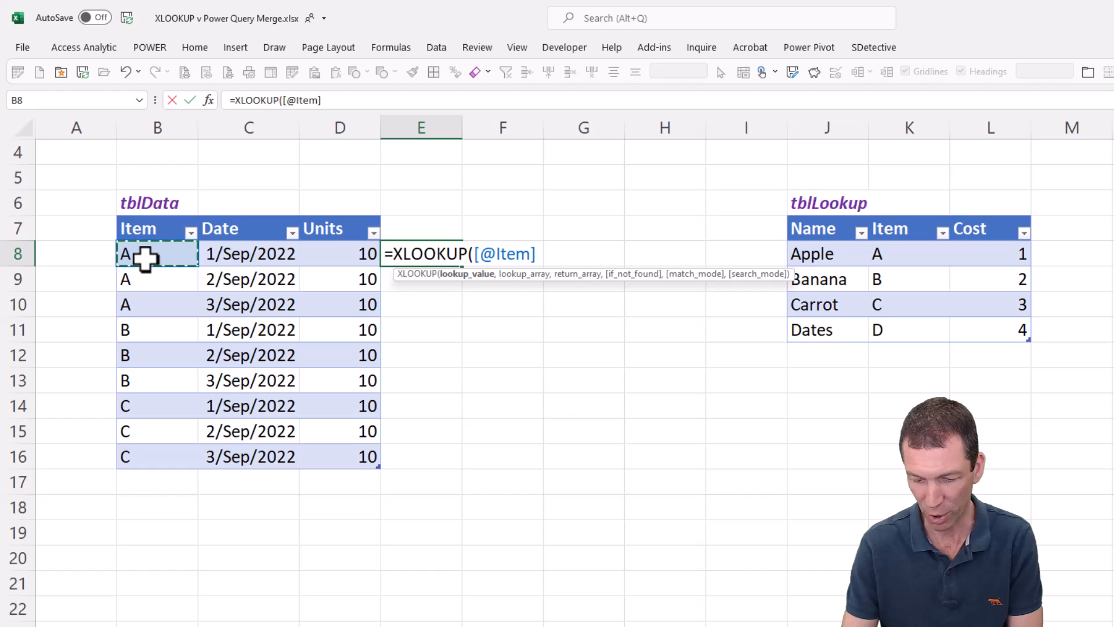
type(",")
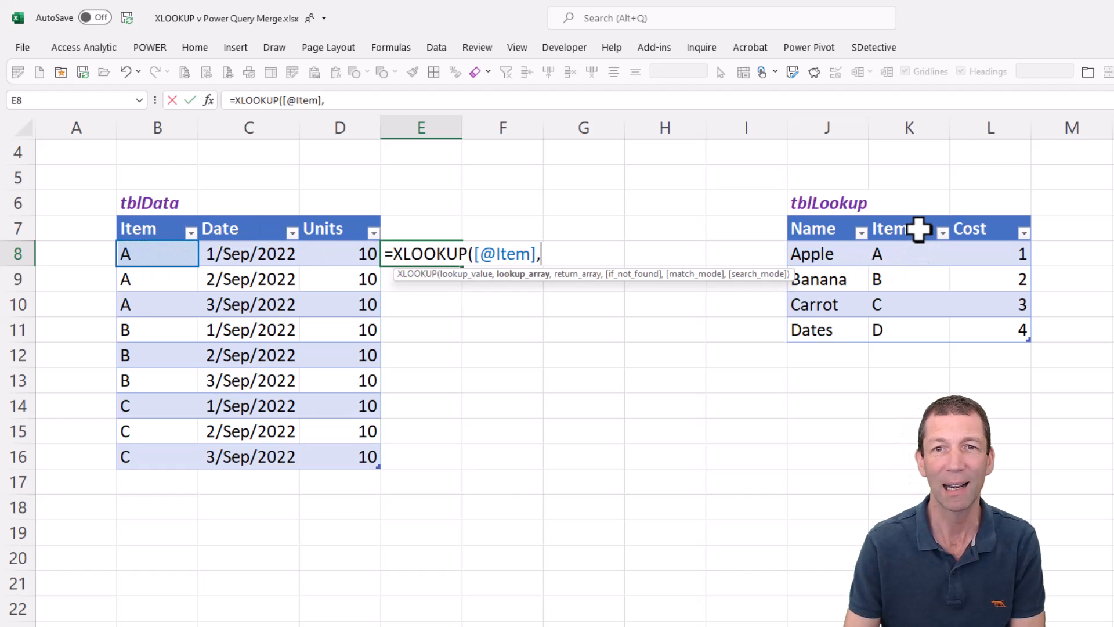
mouse_move(906, 254)
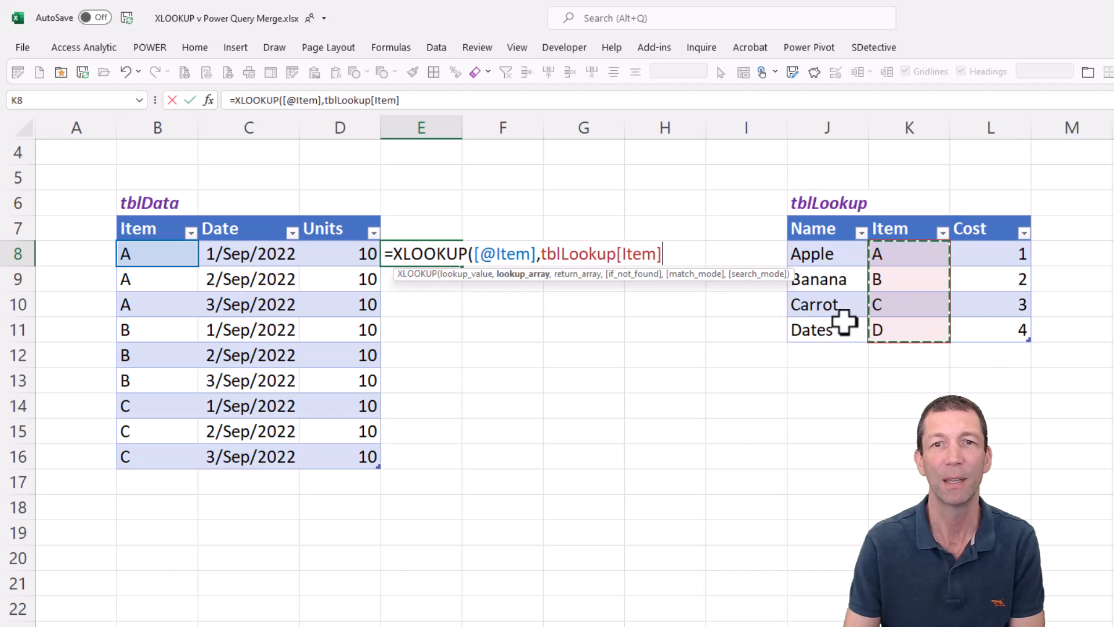
type(",tblLookup[Name")
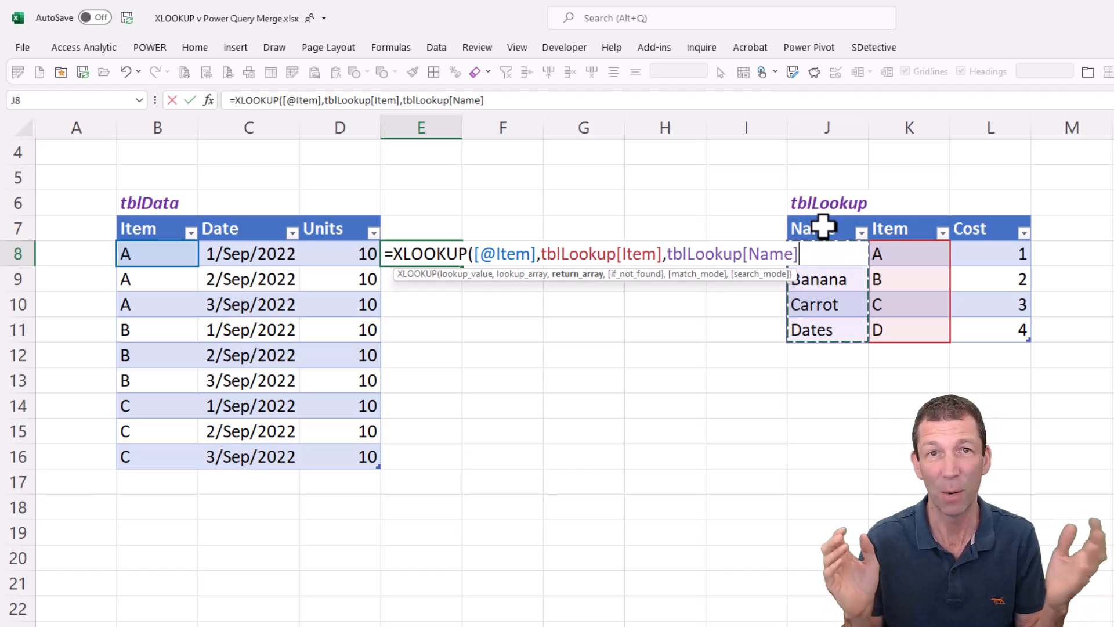
key("Return")
type("Ite")
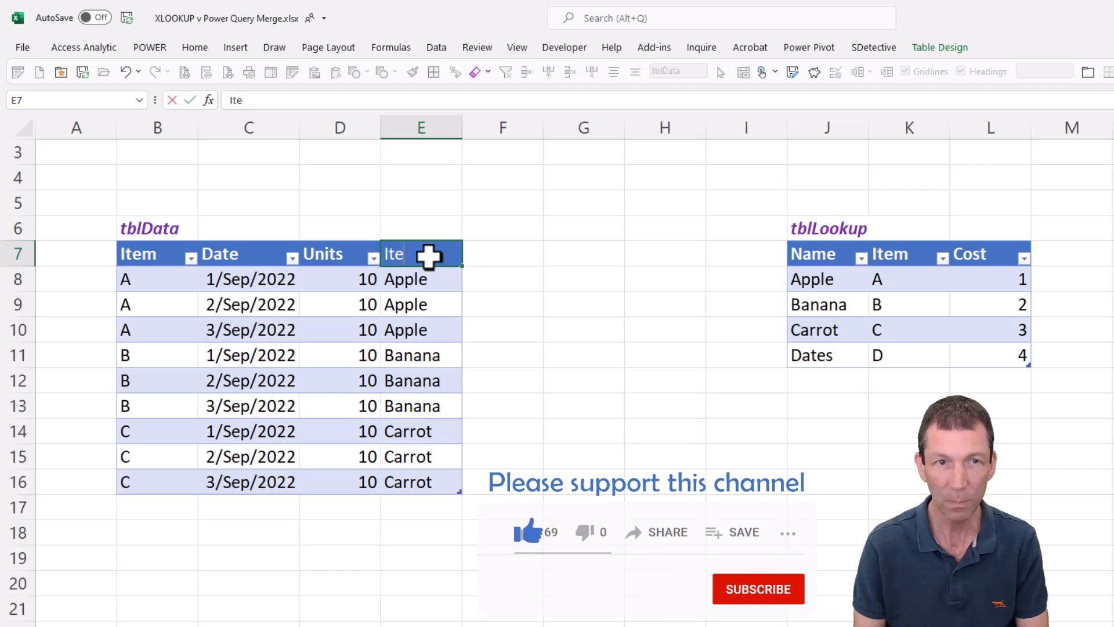
type("=XLOOKUP([@Item],tblLookup[Item],tblLookup[Name])")
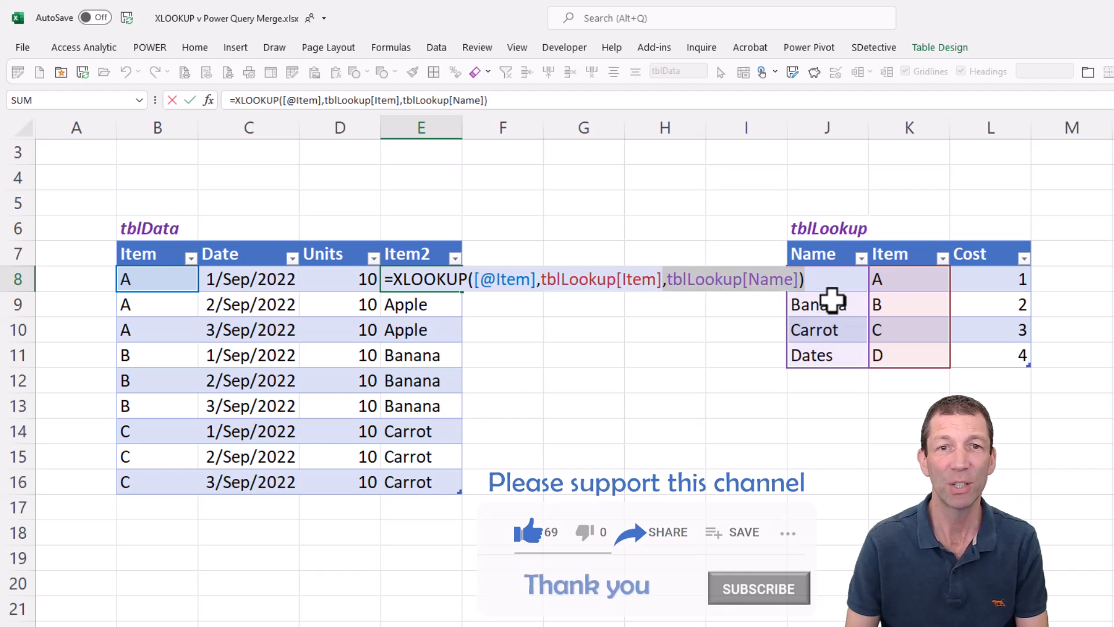
key("Backspace")
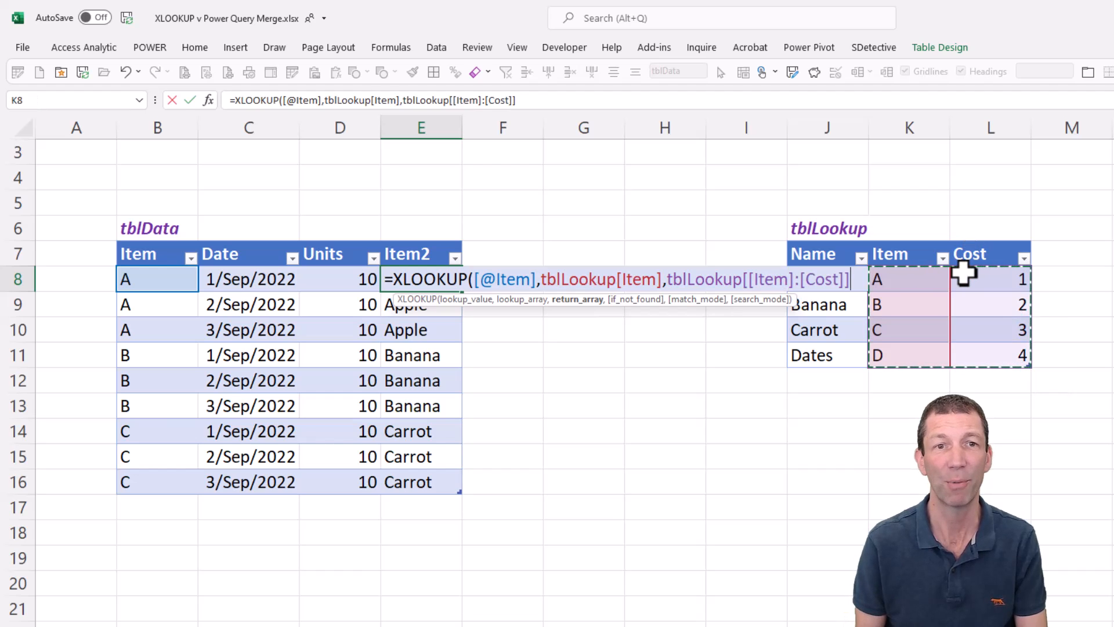
key("Return")
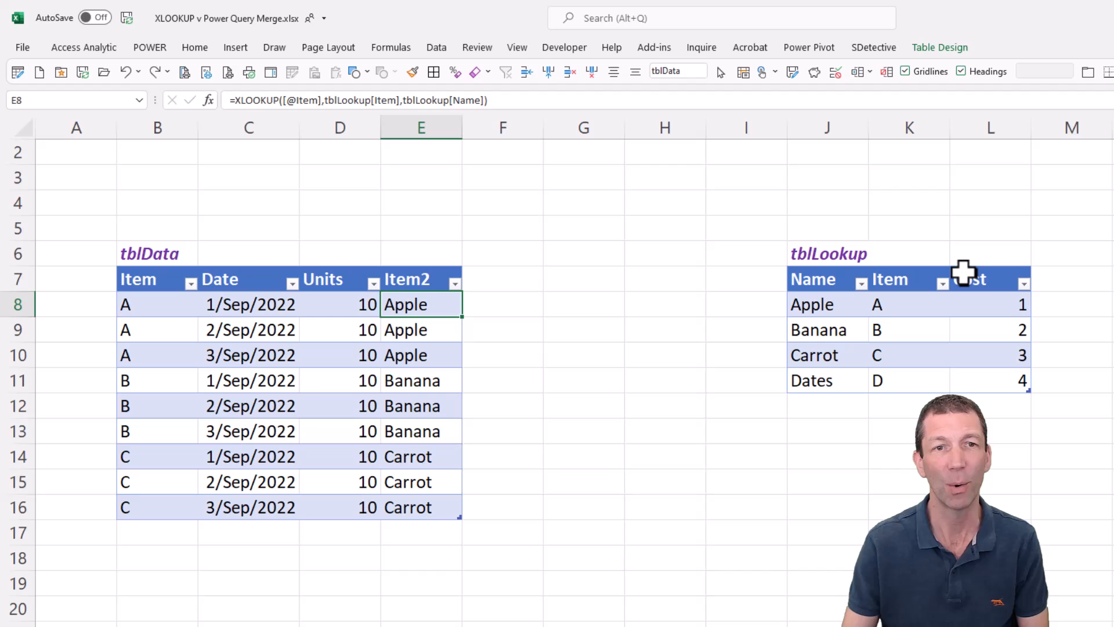
Head the lookup column Name and add an XLOOKUP cost column from tblLookup with a "Missing" fallback.
left_click(420, 278)
type("Name")
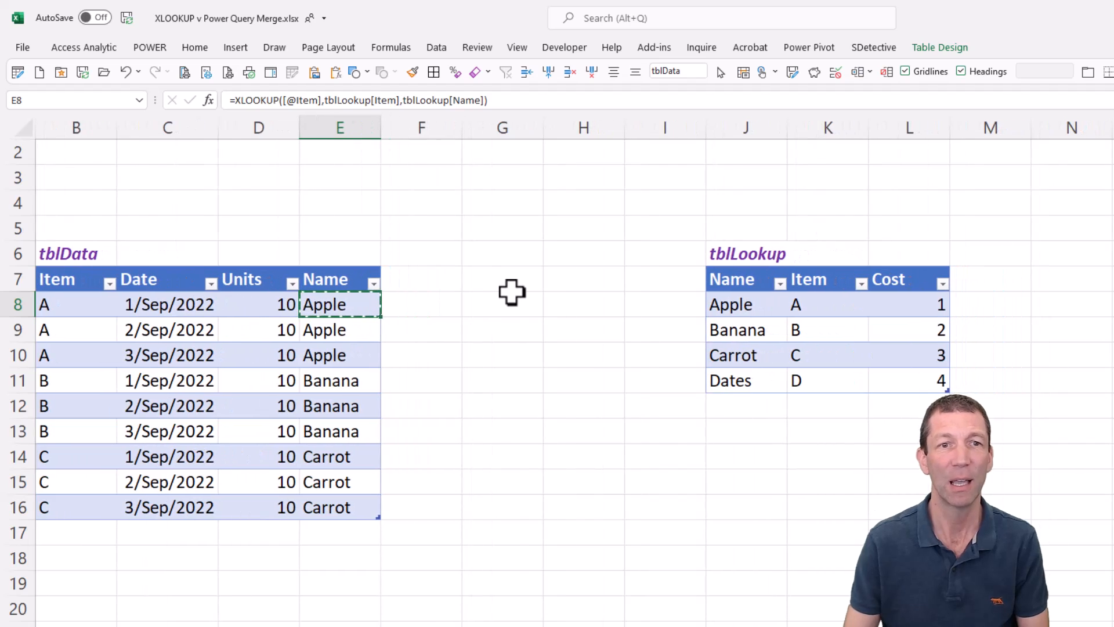
type("=x")
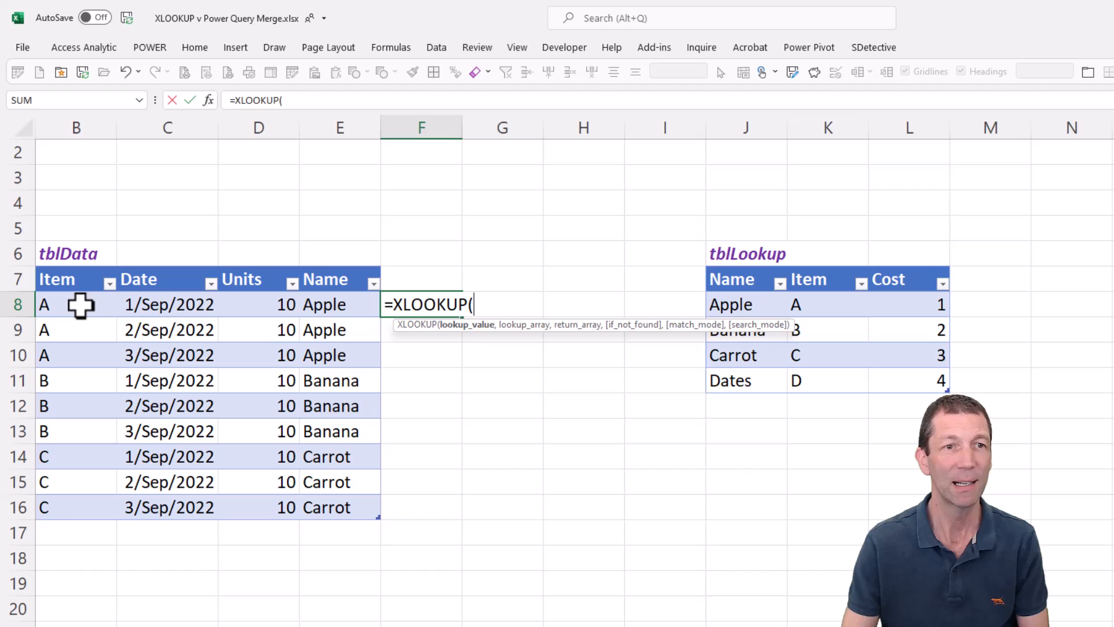
left_click(77, 304)
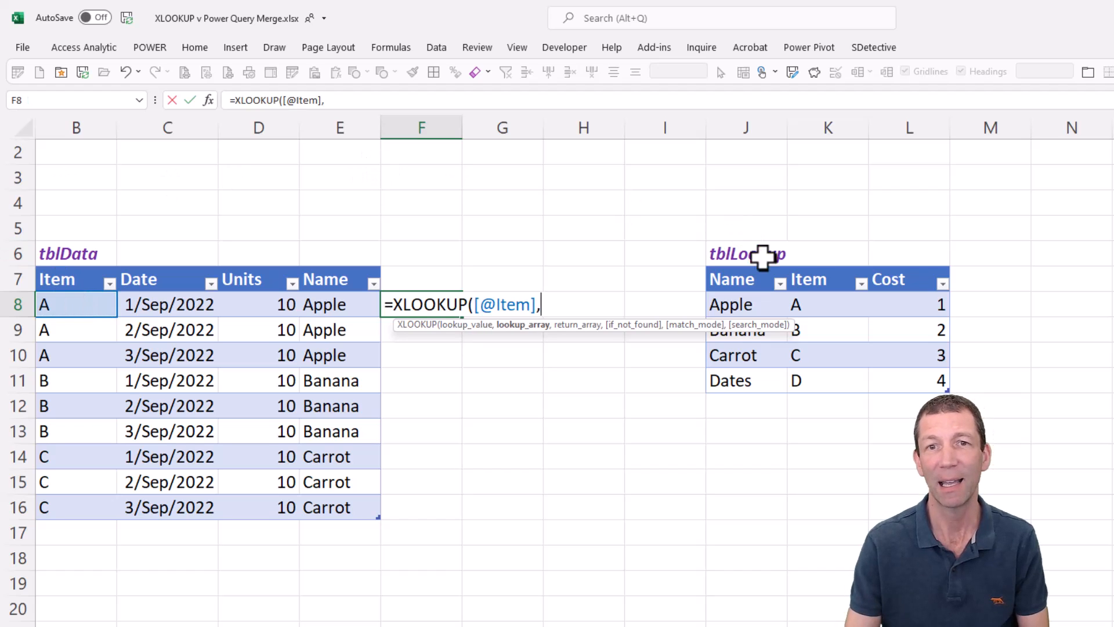
left_click(828, 304)
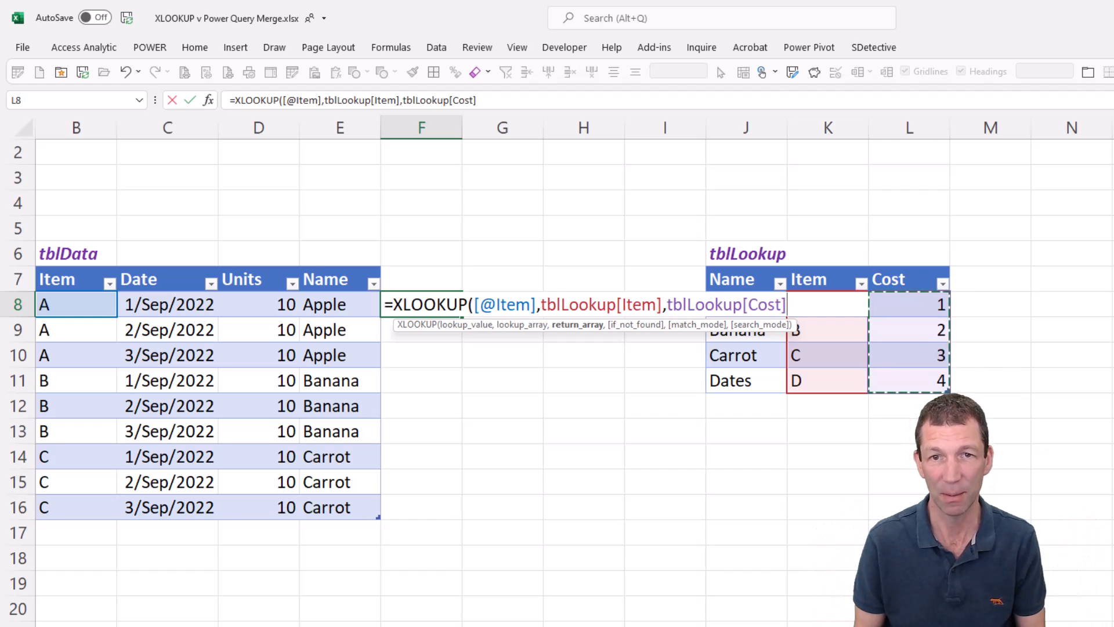
type(",")
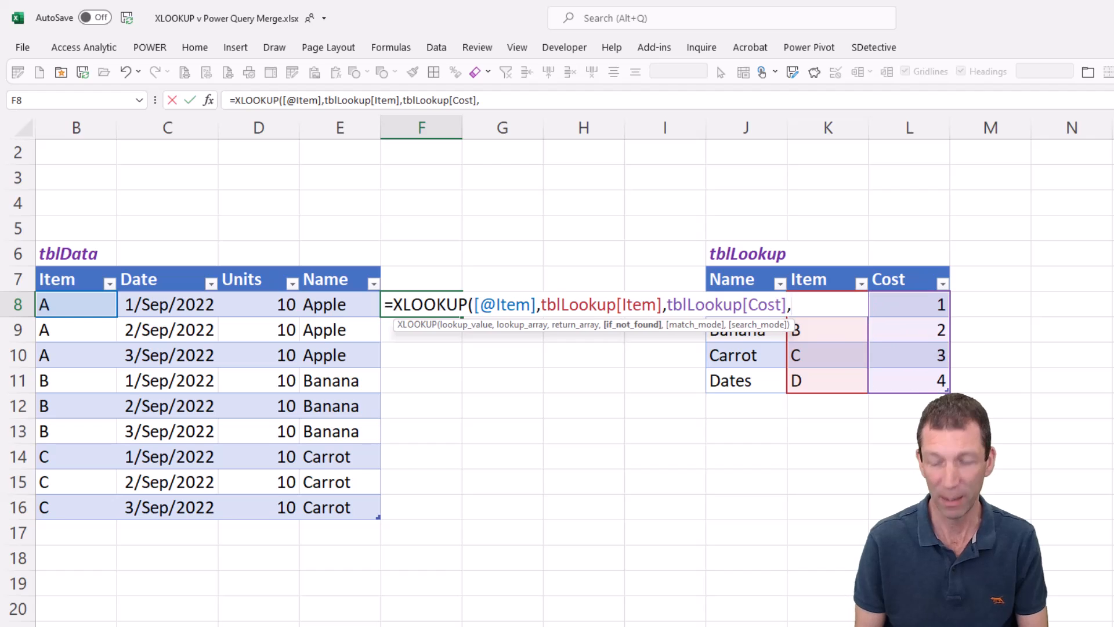
type("\"")
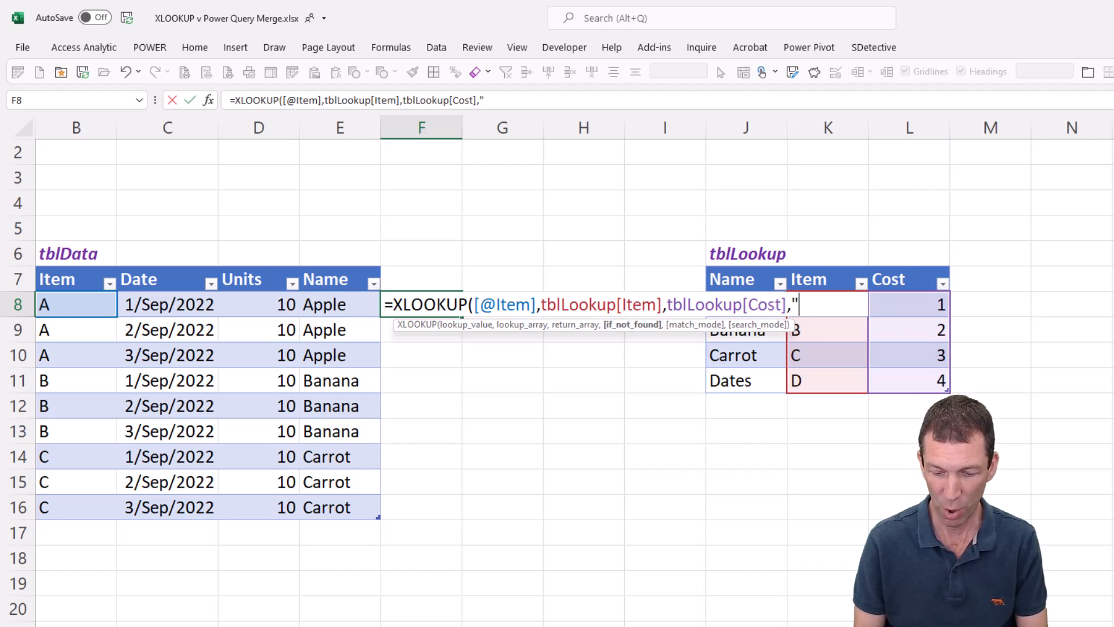
type("Missing")
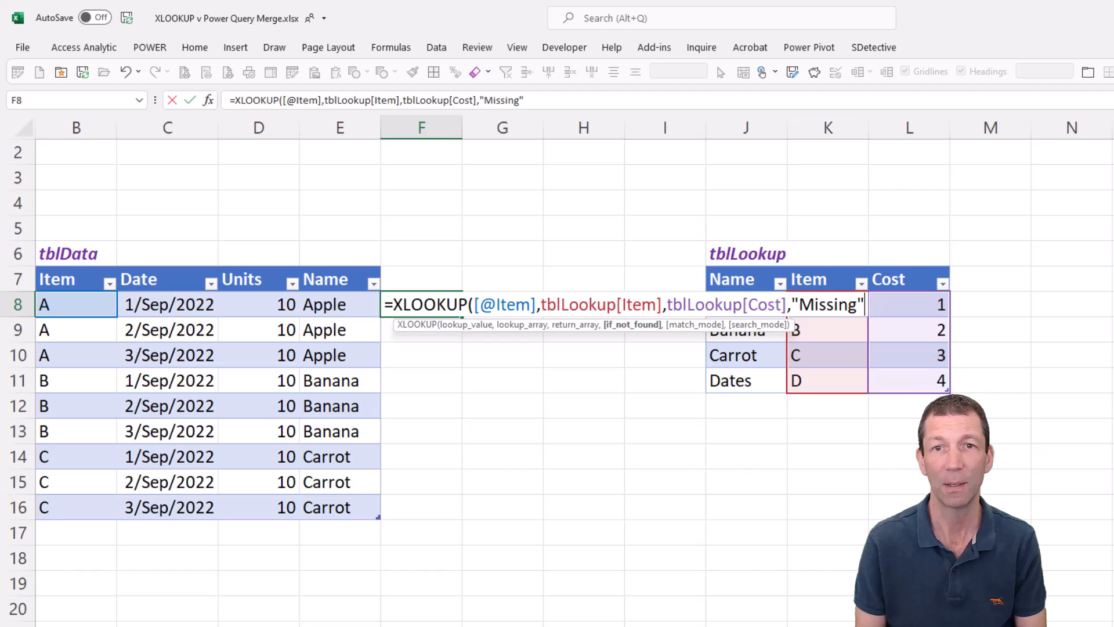
type(")")
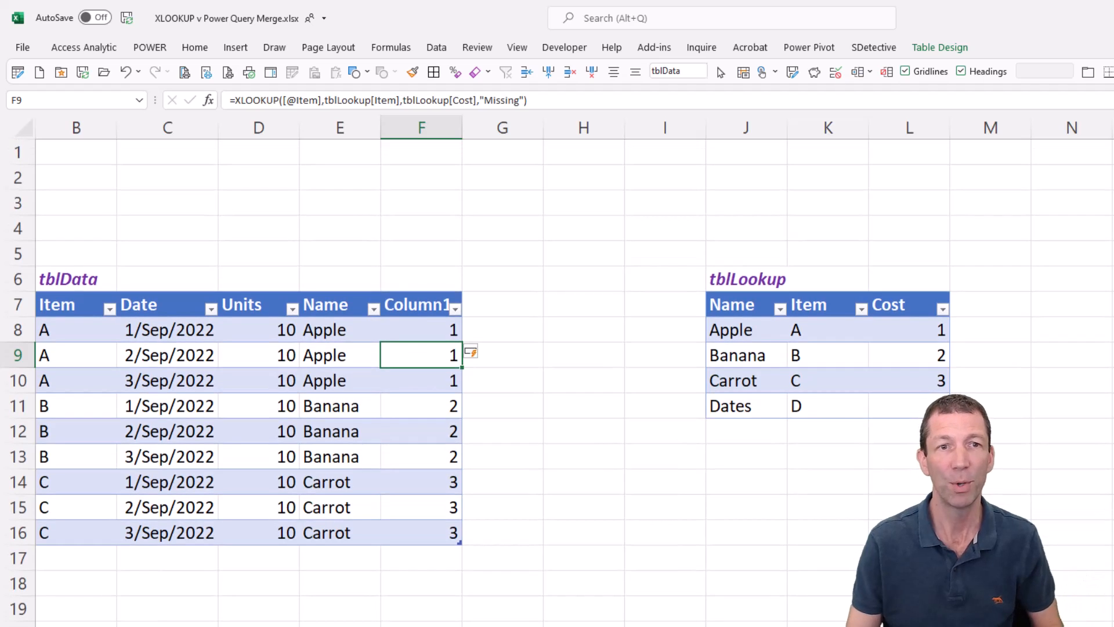
Inspect the Missing cost formula for item F, then delete the Name and Cost lookup columns.
left_click(412, 303)
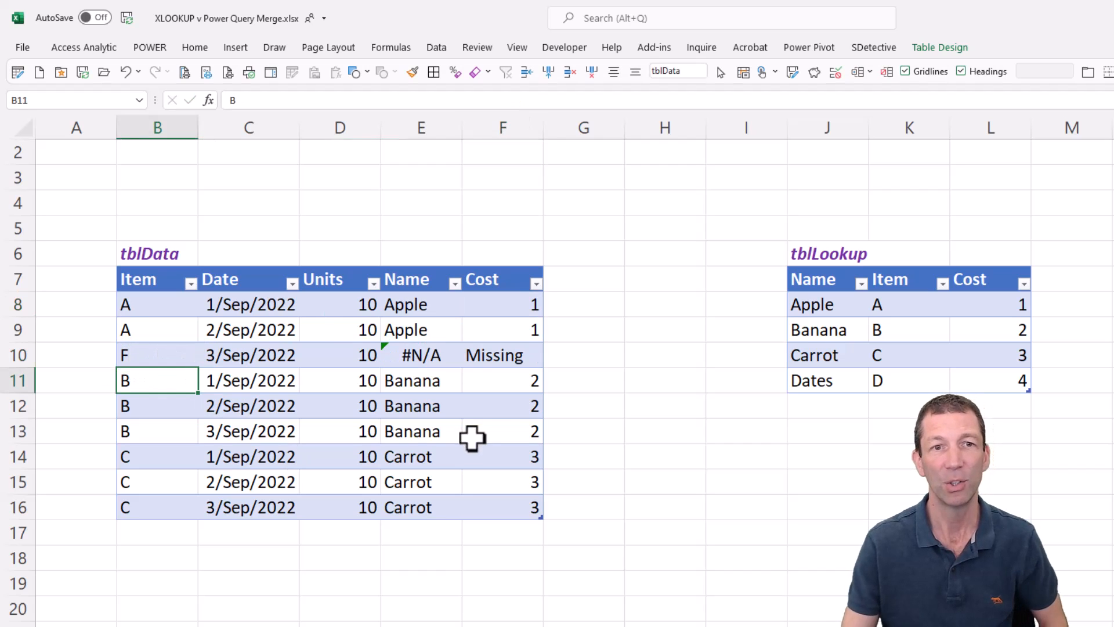
left_click(502, 355)
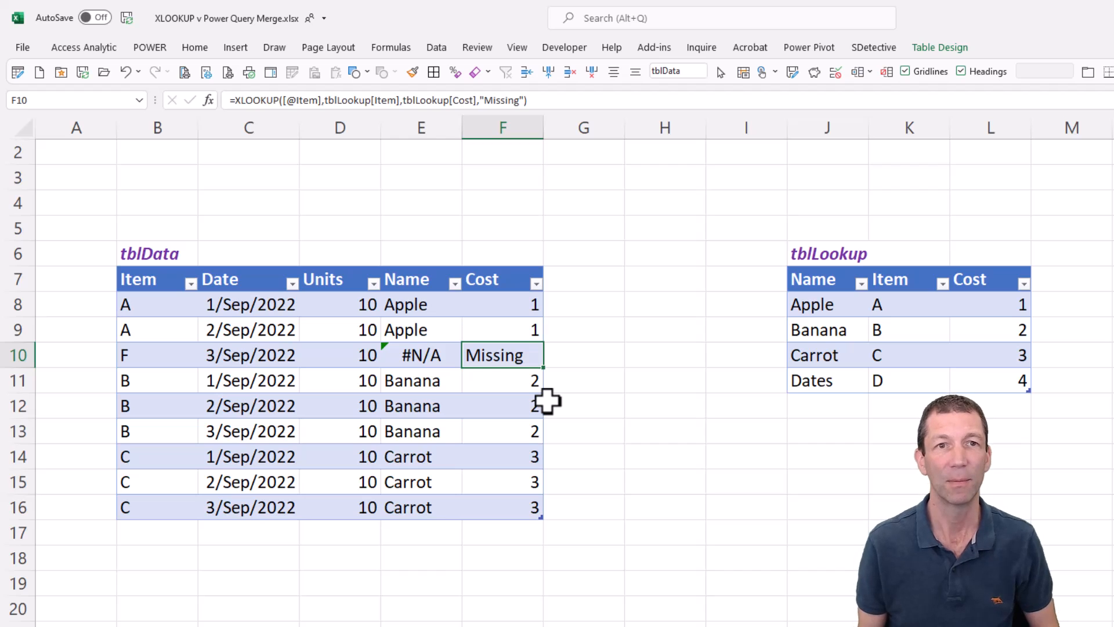
double_click(502, 355)
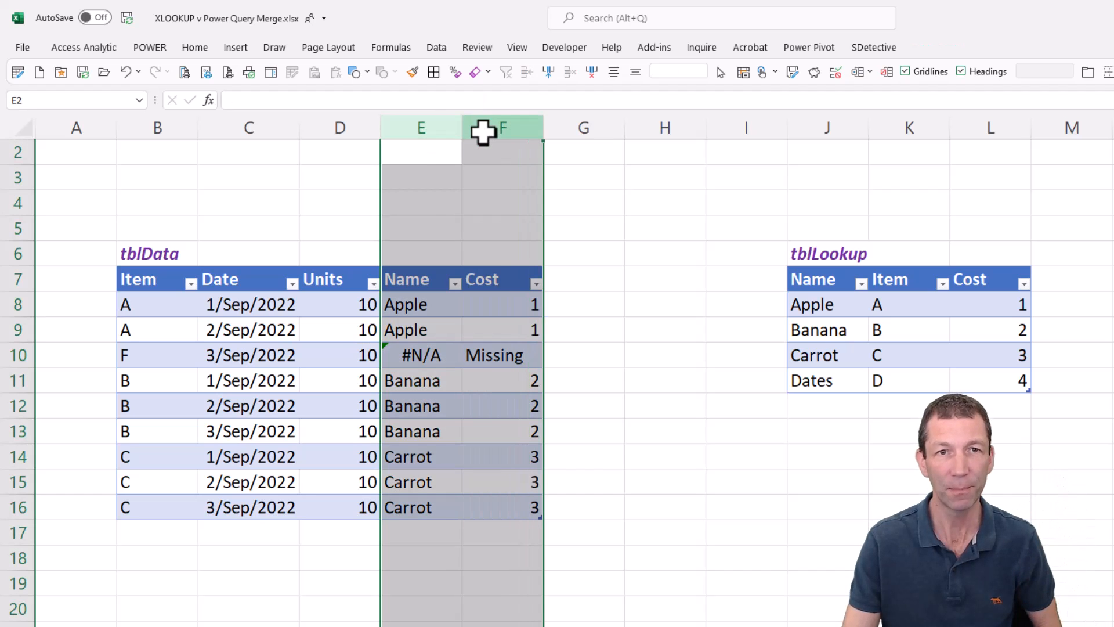
right_click(503, 128)
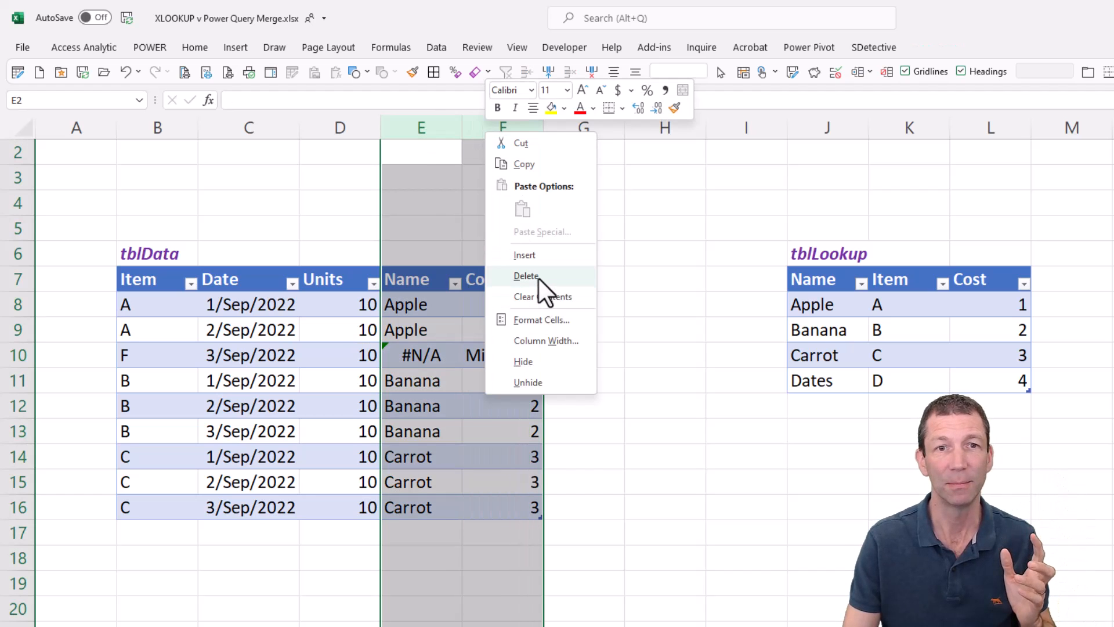
left_click(526, 277)
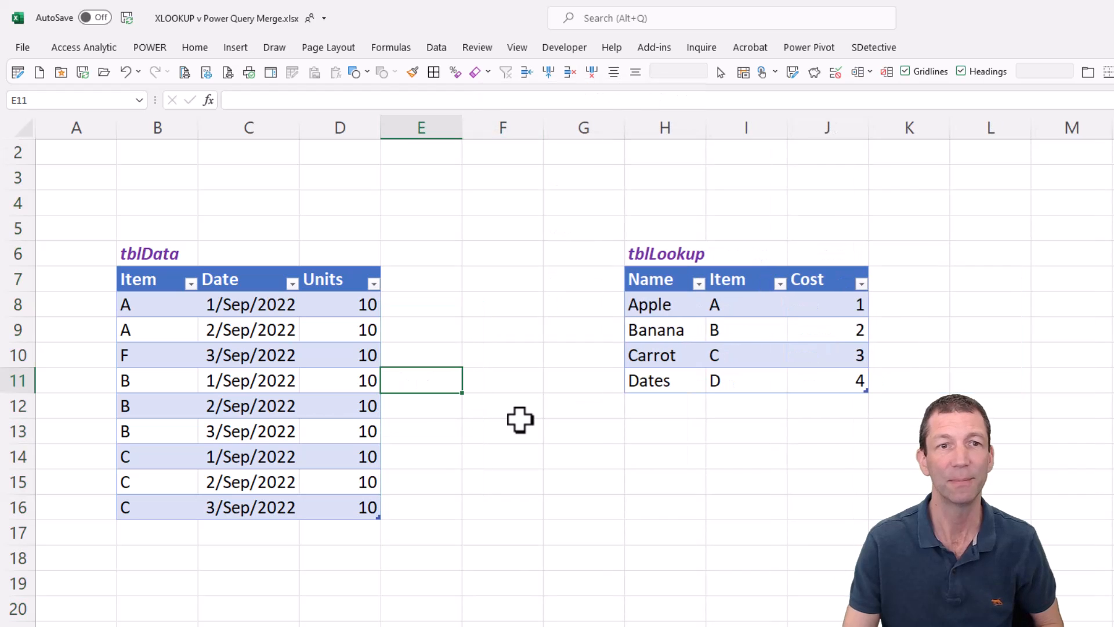
mouse_move(352, 507)
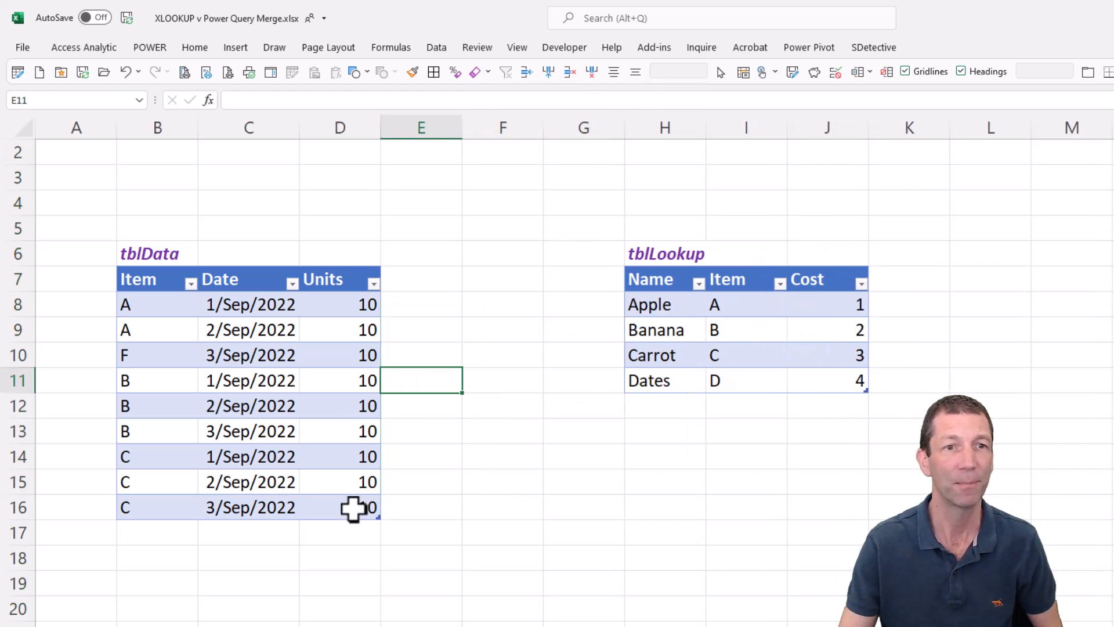
left_click(248, 355)
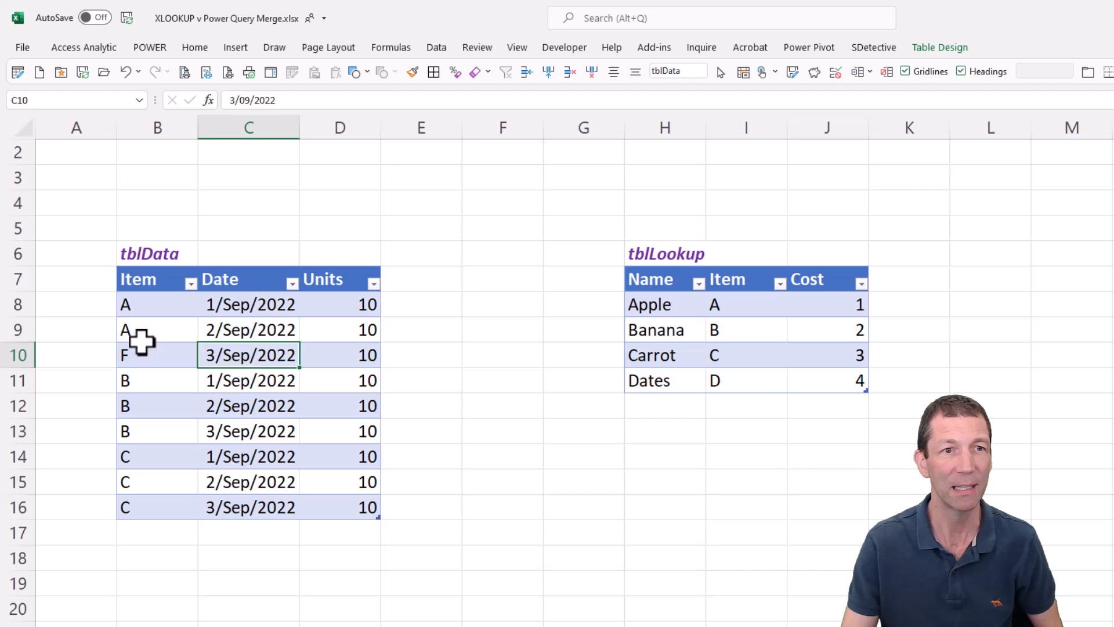
Replace the stray F item in B10 of tblData with A.
left_click(157, 355)
type("A")
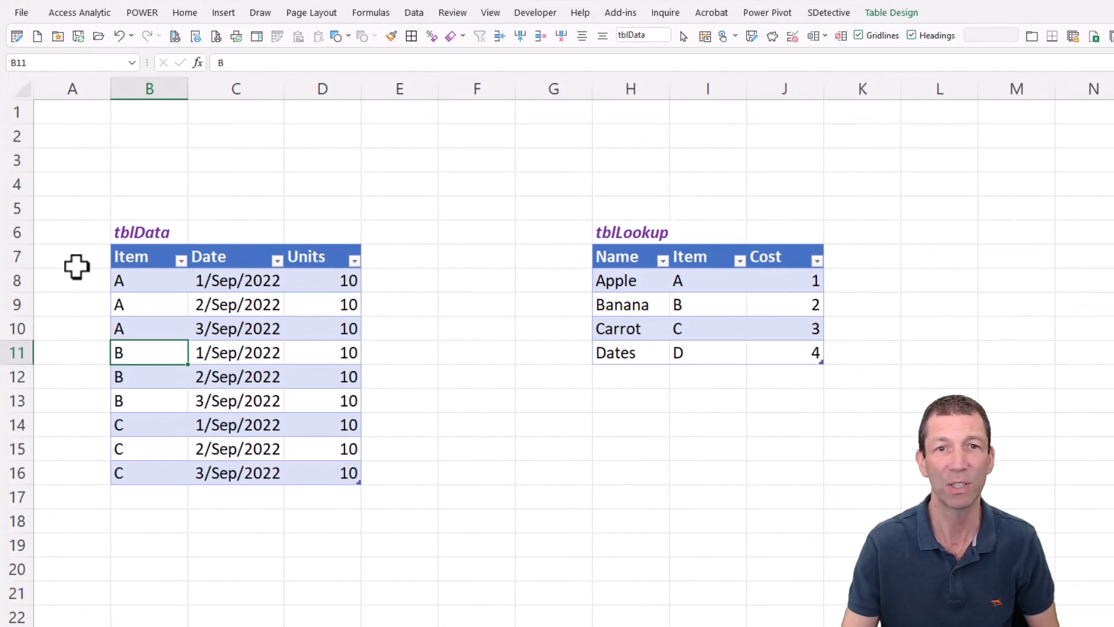
right_click(237, 304)
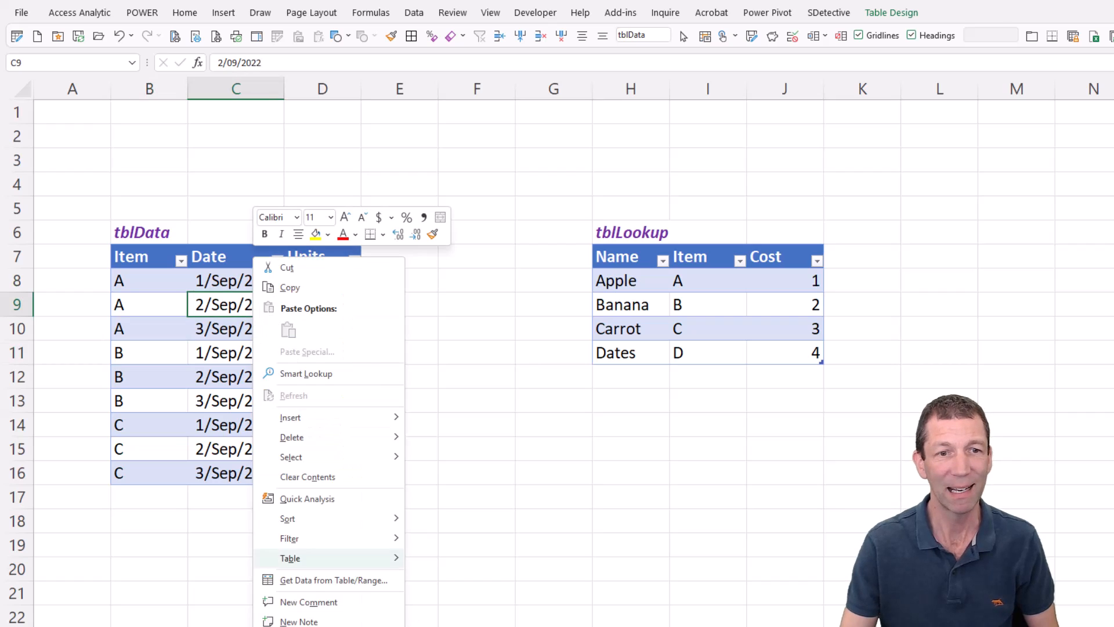
mouse_move(334, 580)
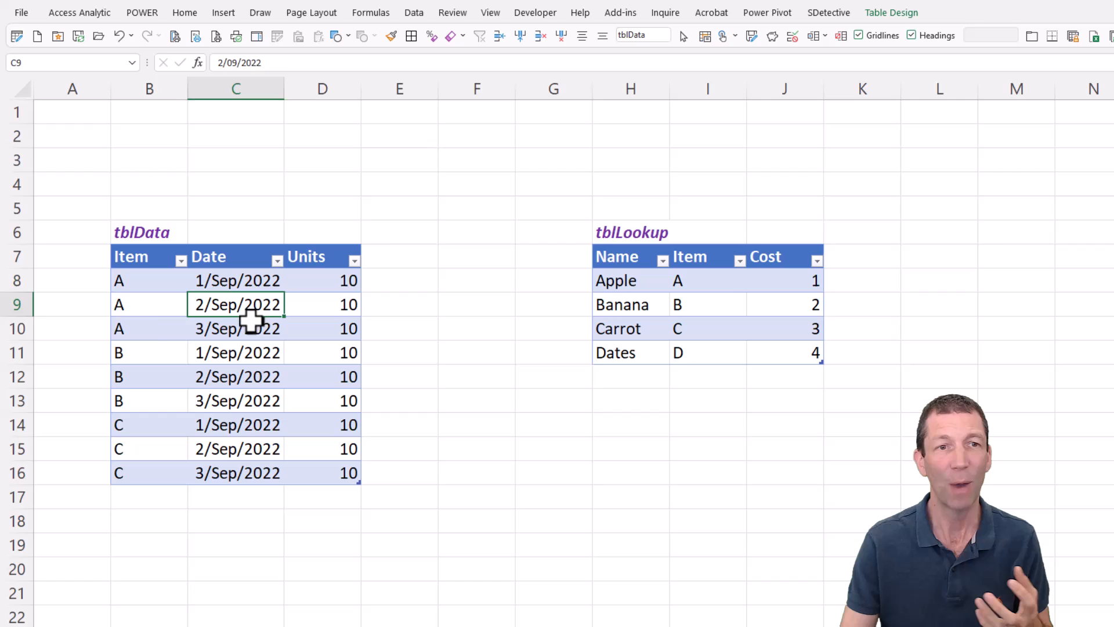
left_click(706, 304)
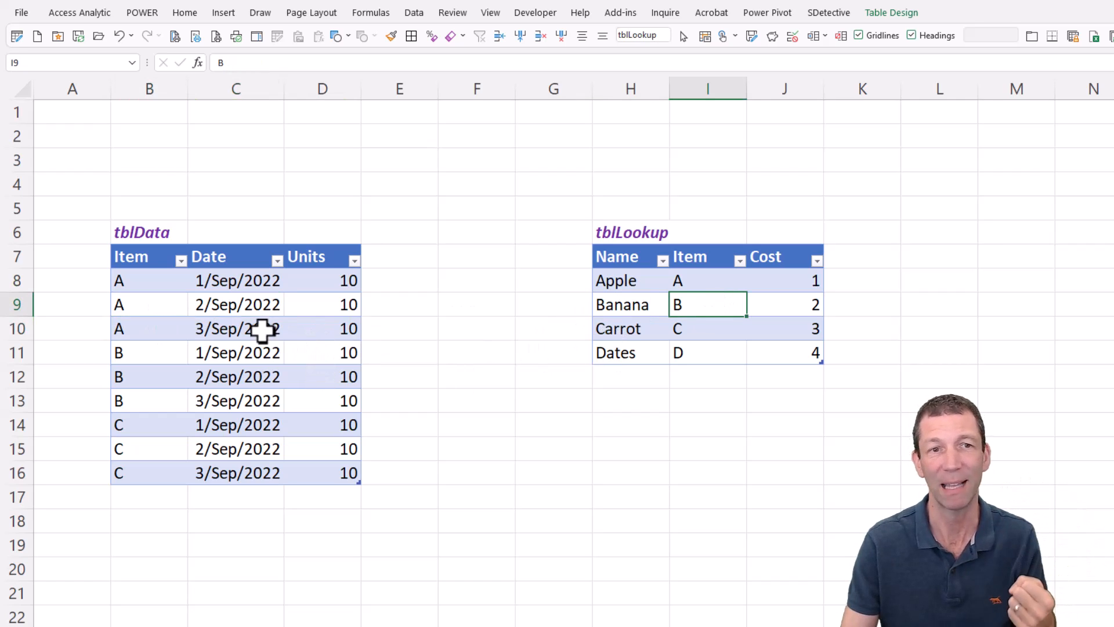
left_click(237, 329)
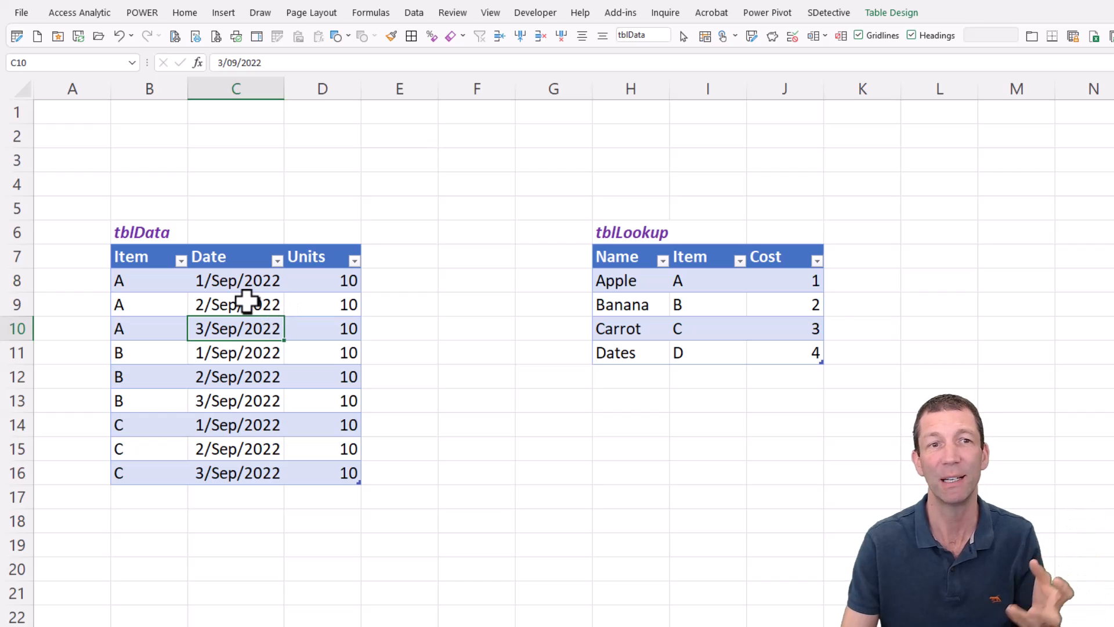
mouse_move(628, 237)
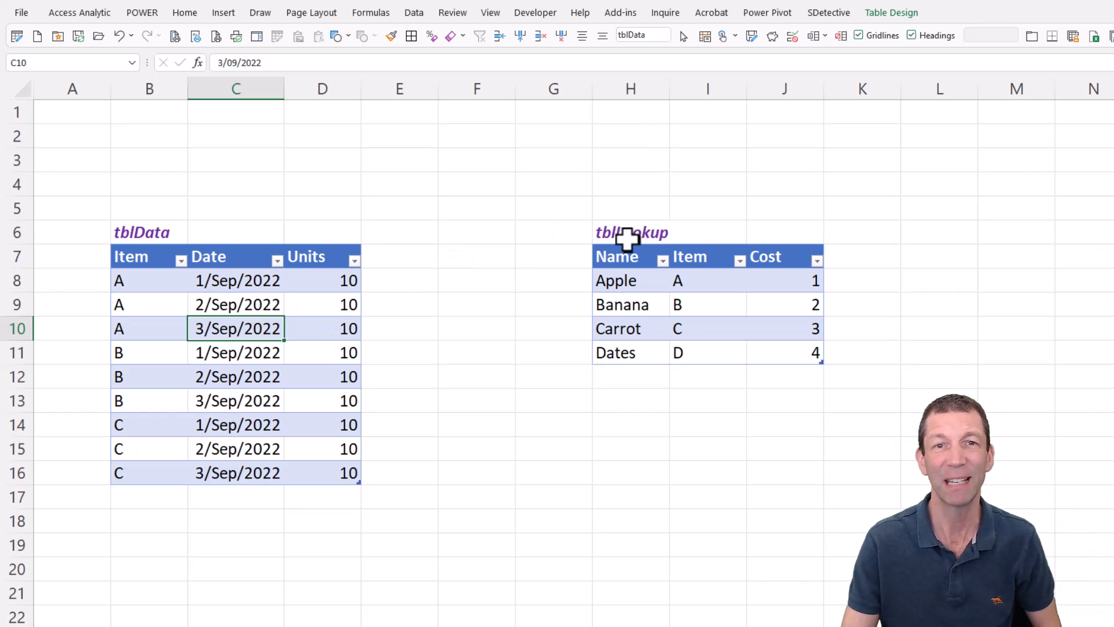
Confirm the table is named tblData and send it to Power Query with Data > From Table/Range.
left_click(891, 11)
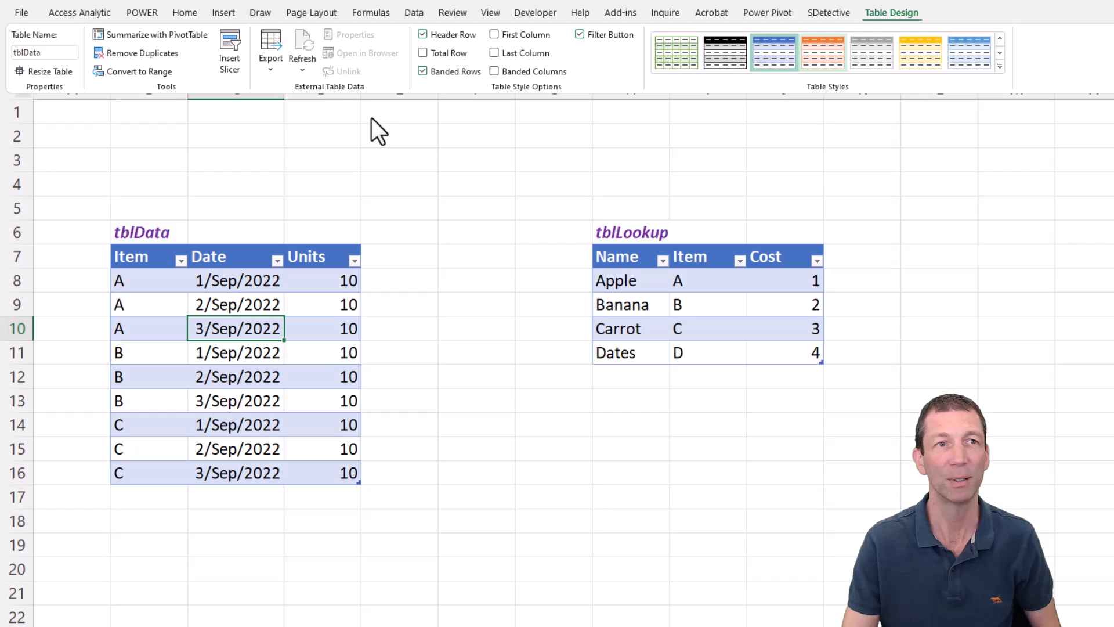
left_click(43, 52)
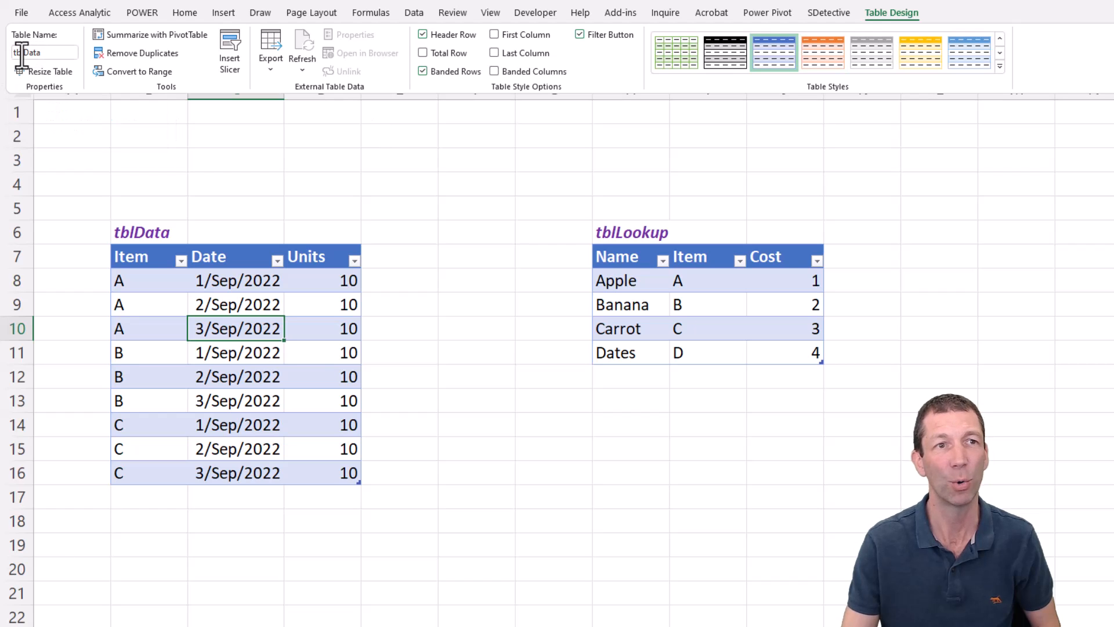
triple_click(44, 52)
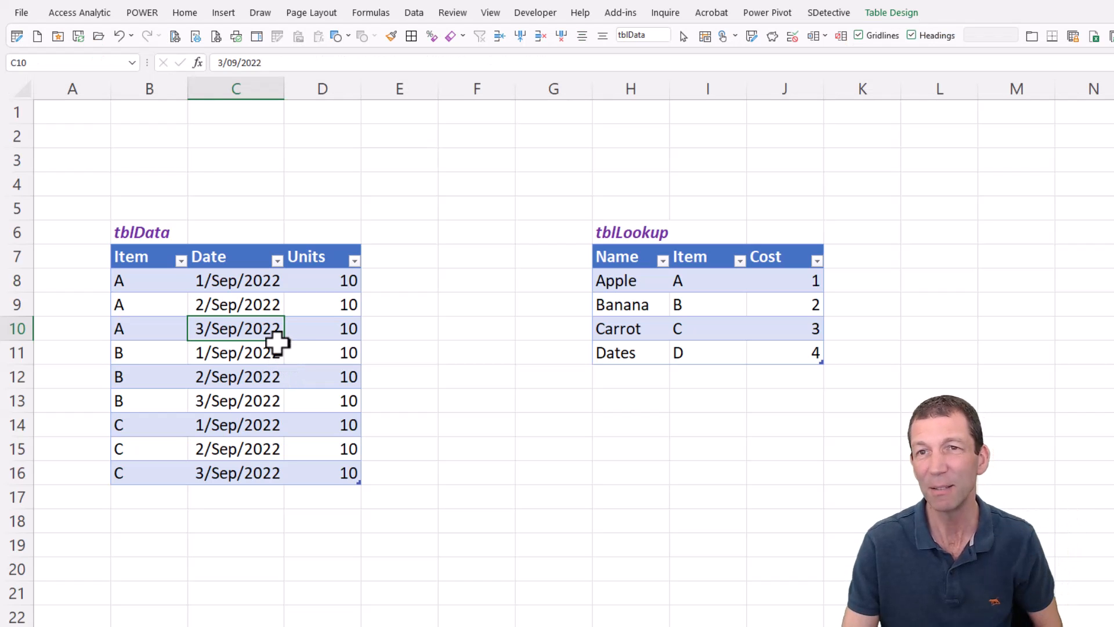
mouse_move(252, 334)
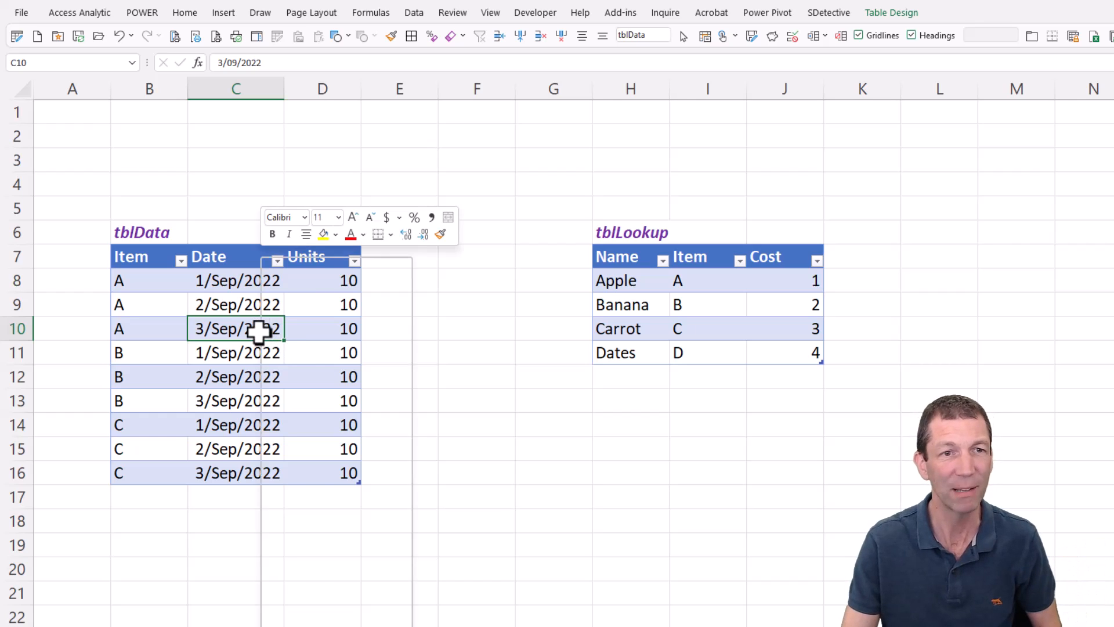
right_click(236, 328)
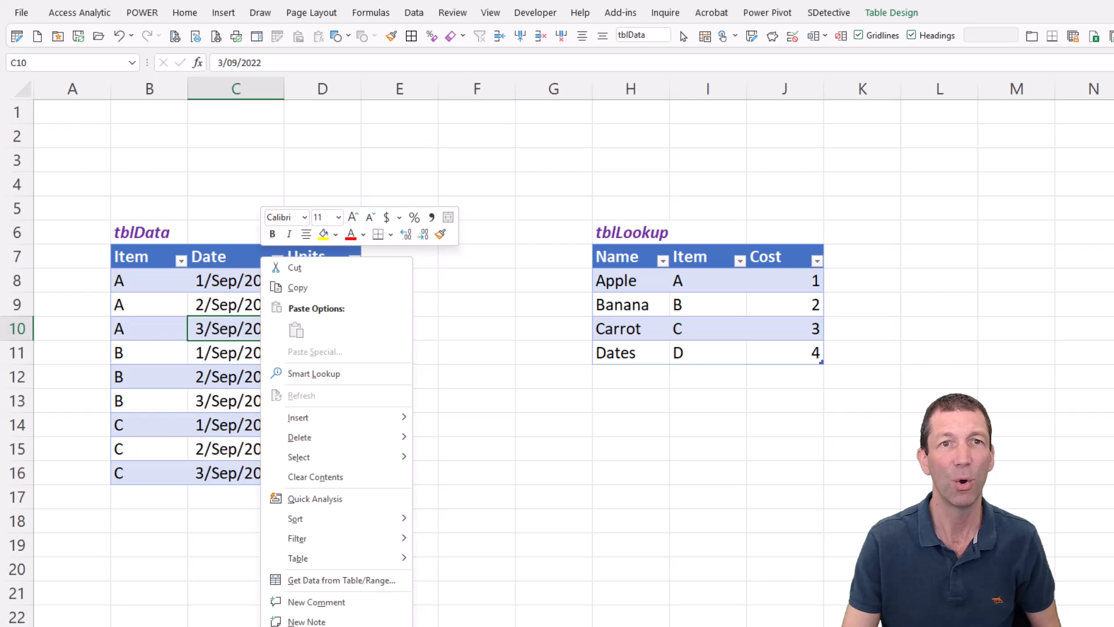
left_click(513, 15)
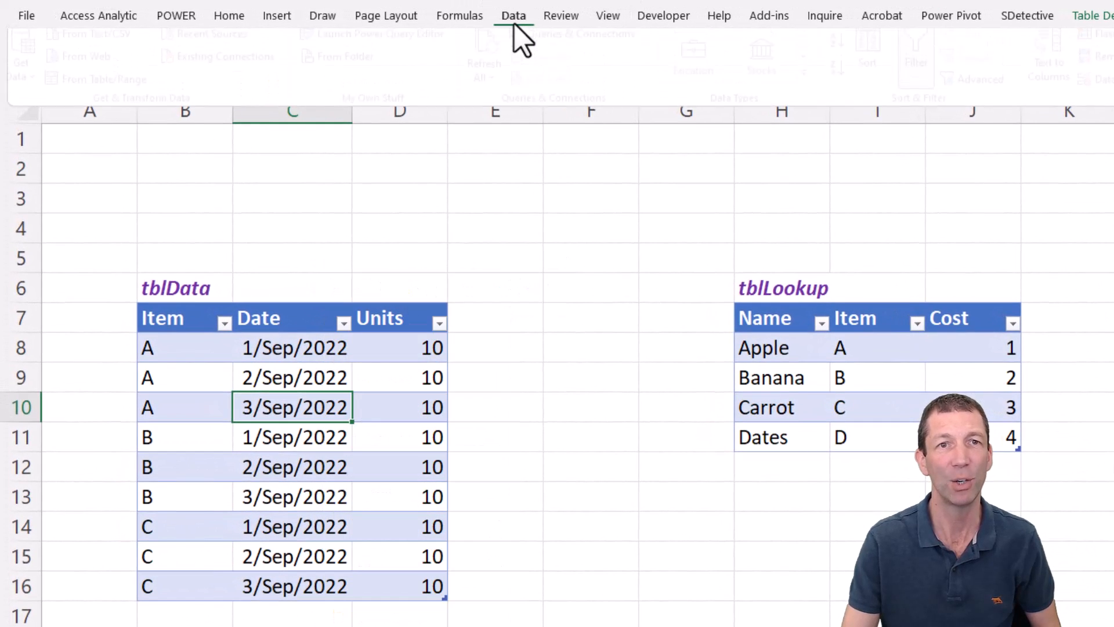
left_click(513, 15)
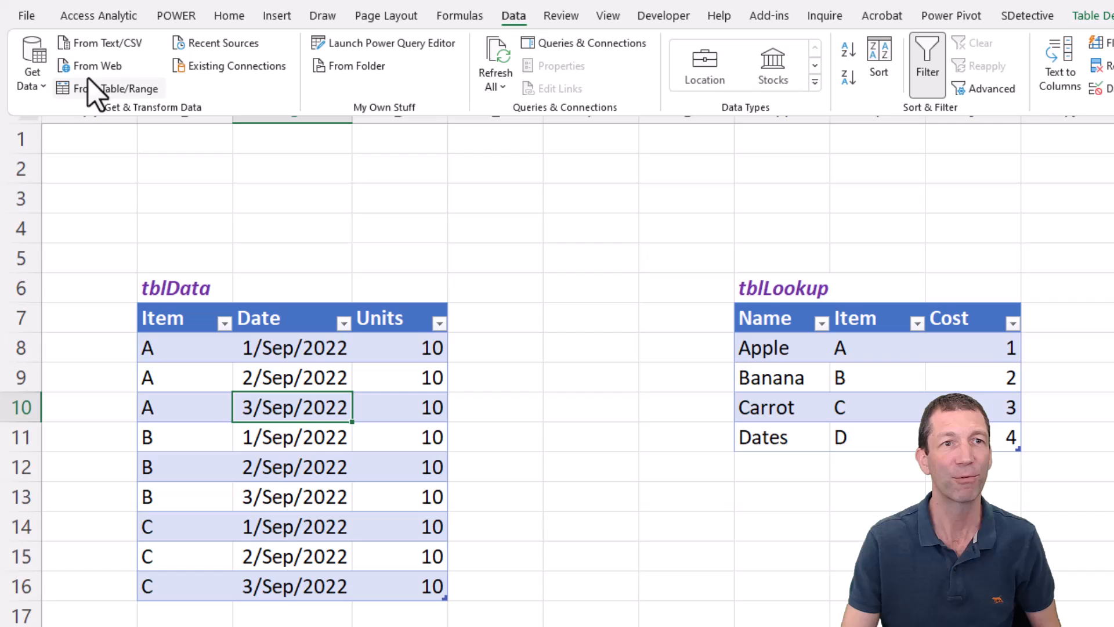
left_click(120, 87)
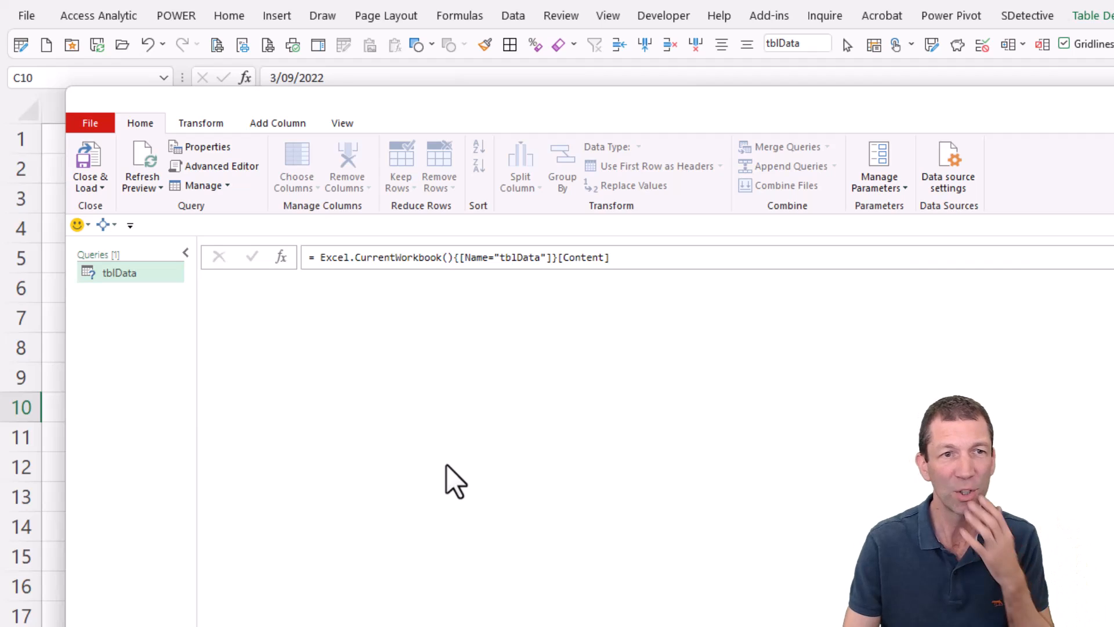
Close & Load the tblData query as Only Create Connection, returning to the worksheet.
left_click(119, 271)
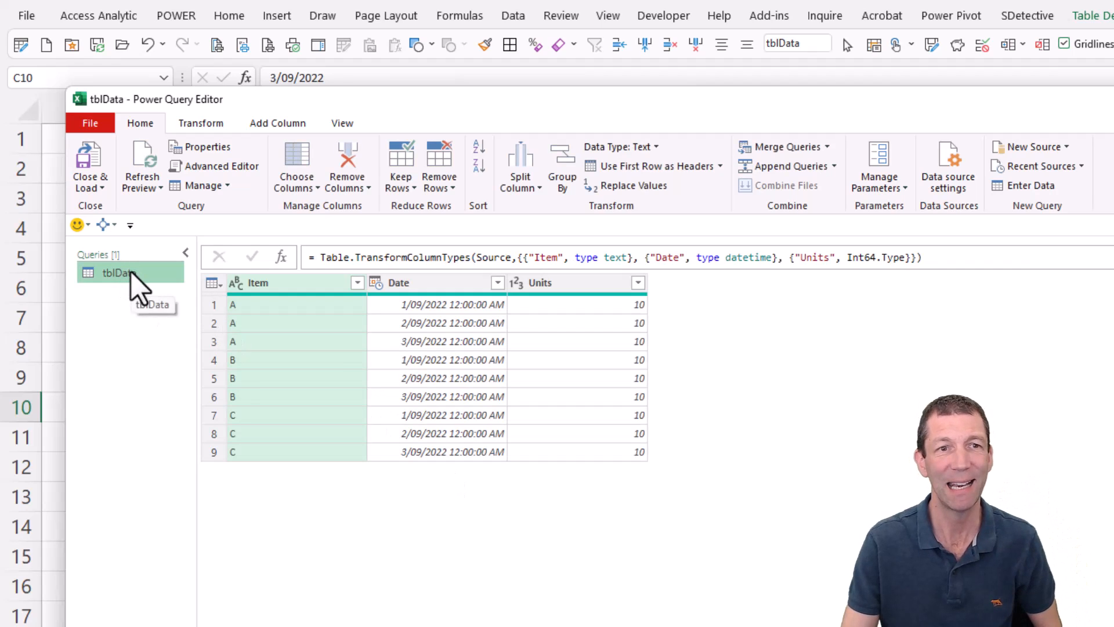
left_click(89, 166)
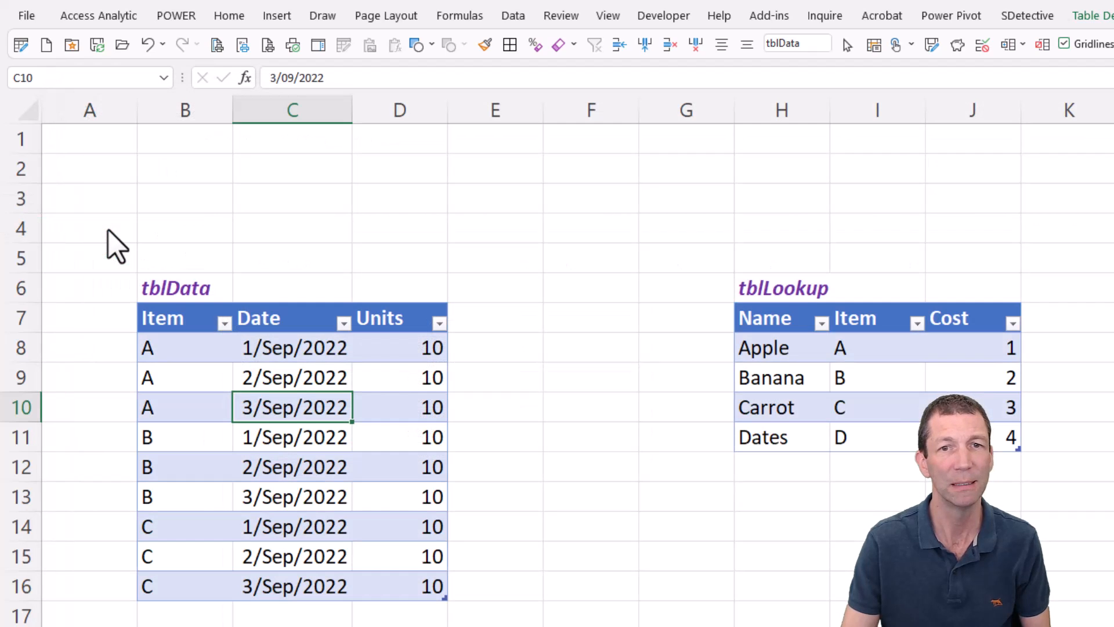
mouse_move(693, 340)
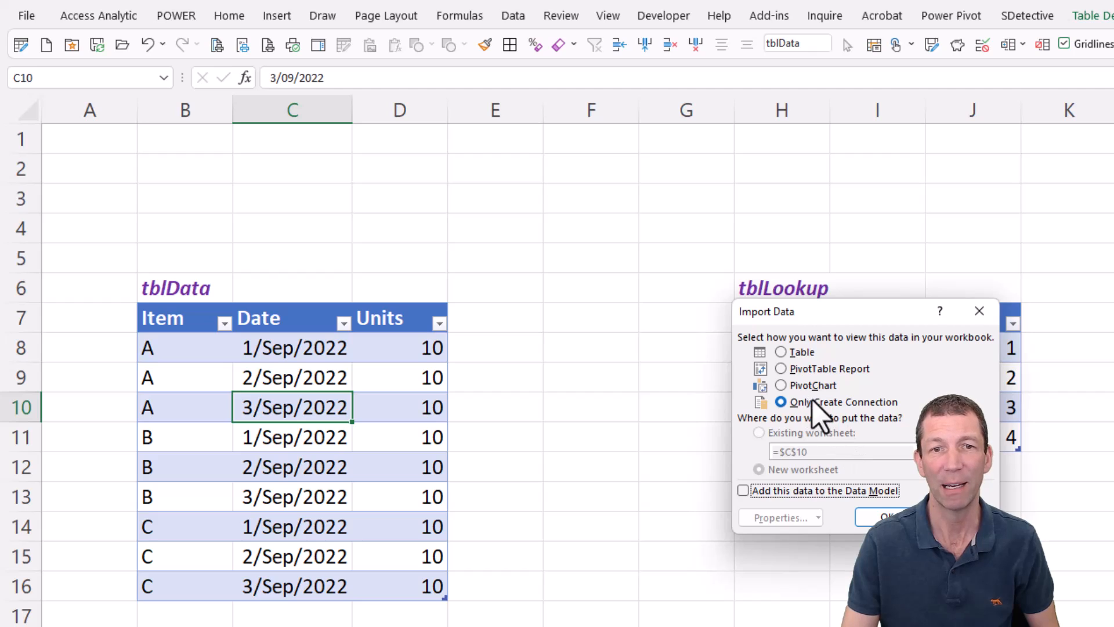
left_click(878, 516)
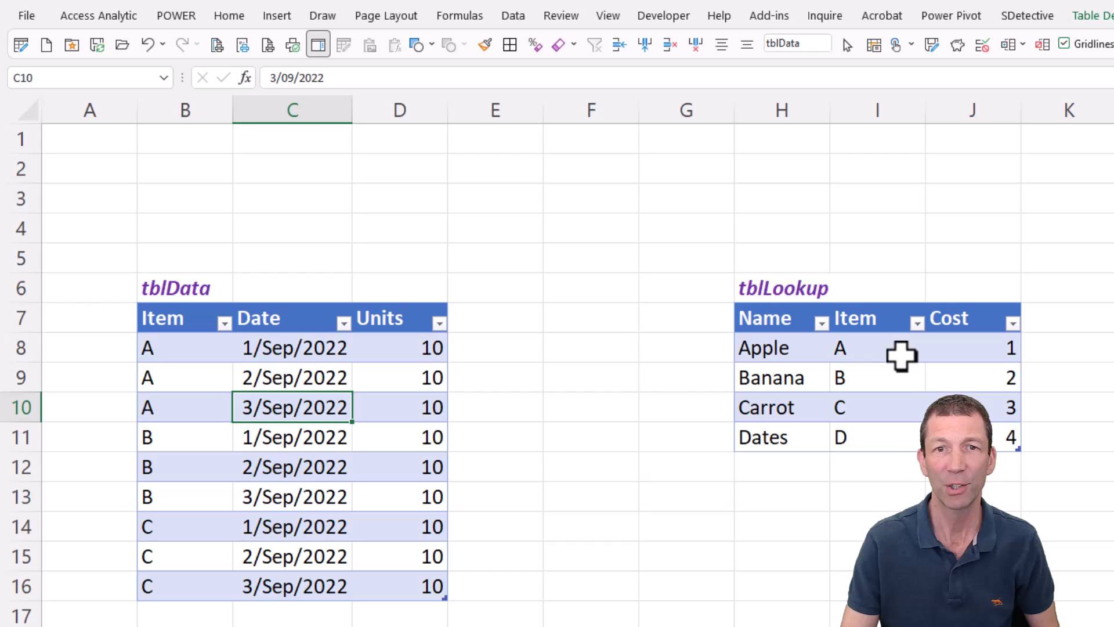
Bring tblLookup into Power Query as a second query and choose Close & Load To for it.
right_click(860, 377)
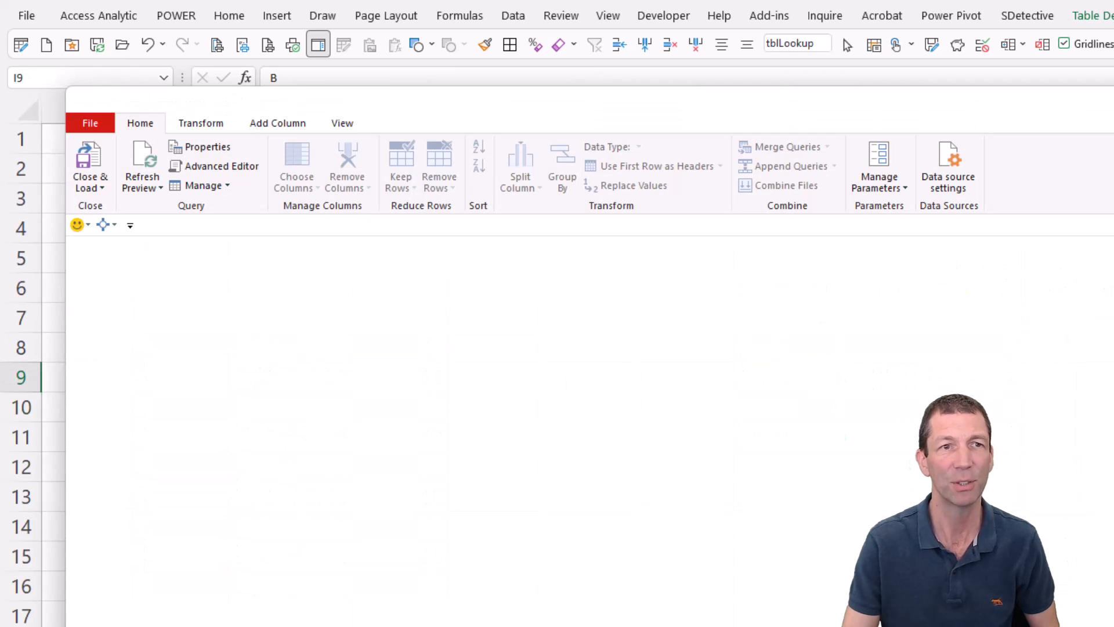
mouse_move(104, 195)
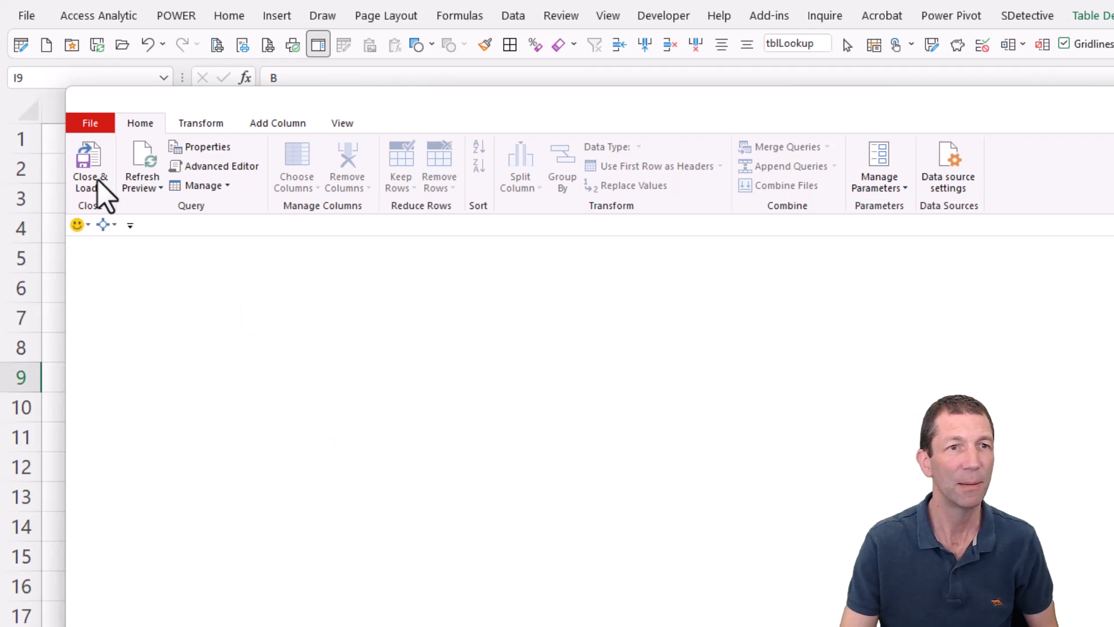
left_click(89, 171)
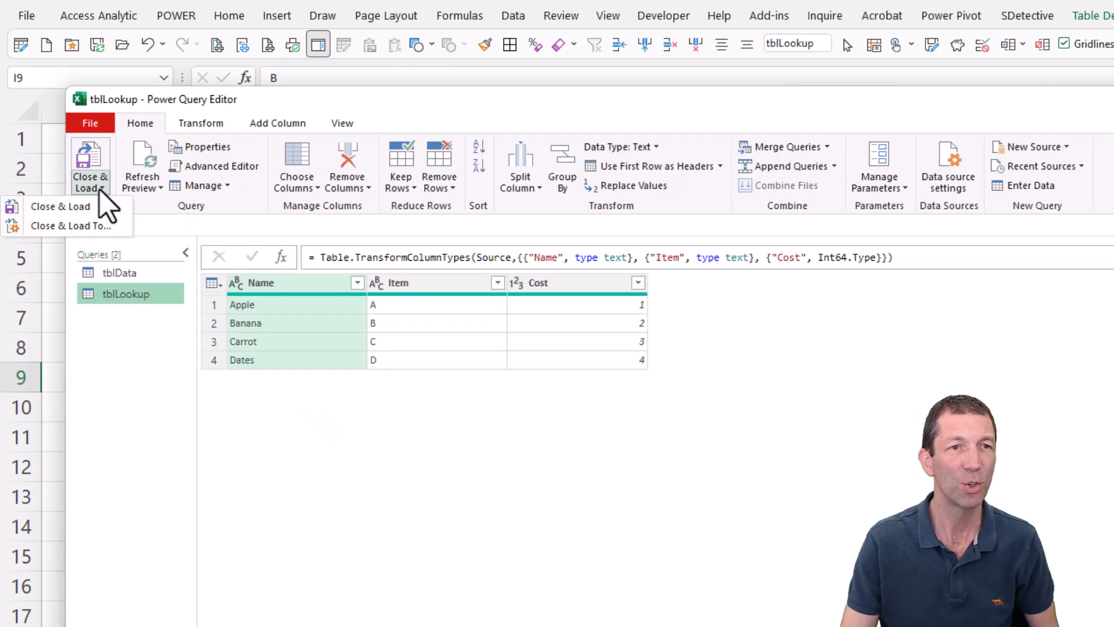
left_click(60, 207)
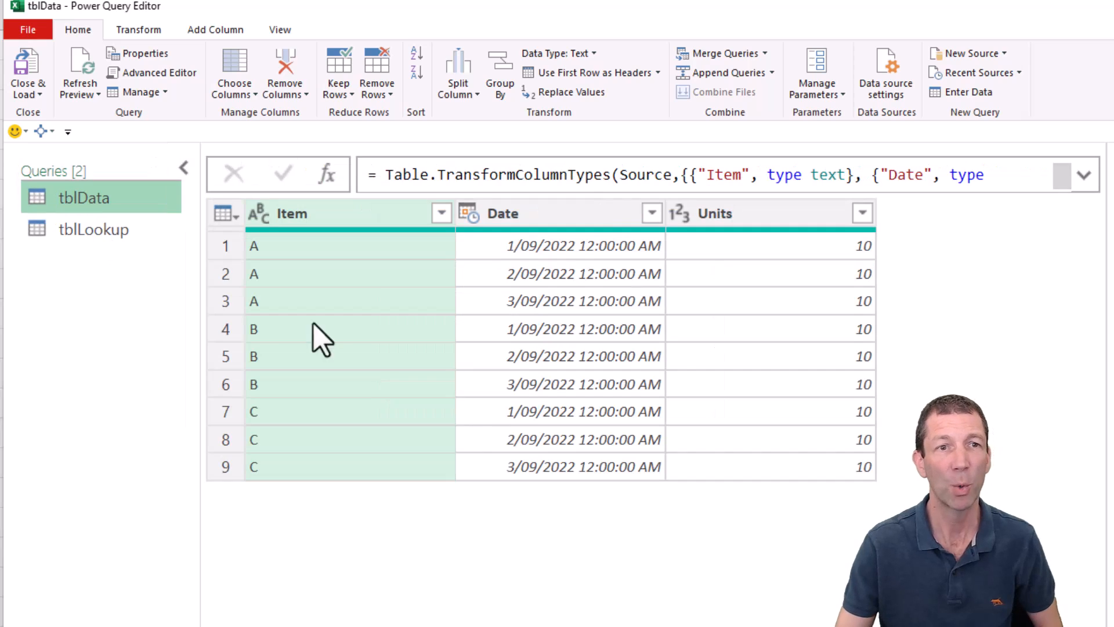
mouse_move(334, 231)
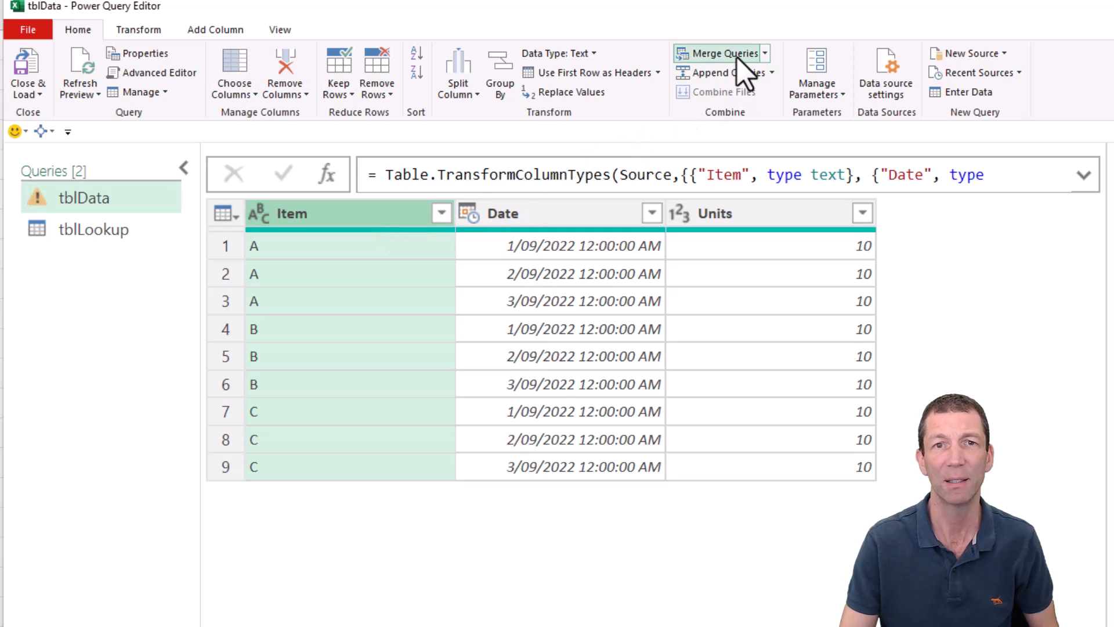
Merge tblData with tblLookup on the Item columns as a Left Outer join matching all 9 rows.
left_click(716, 52)
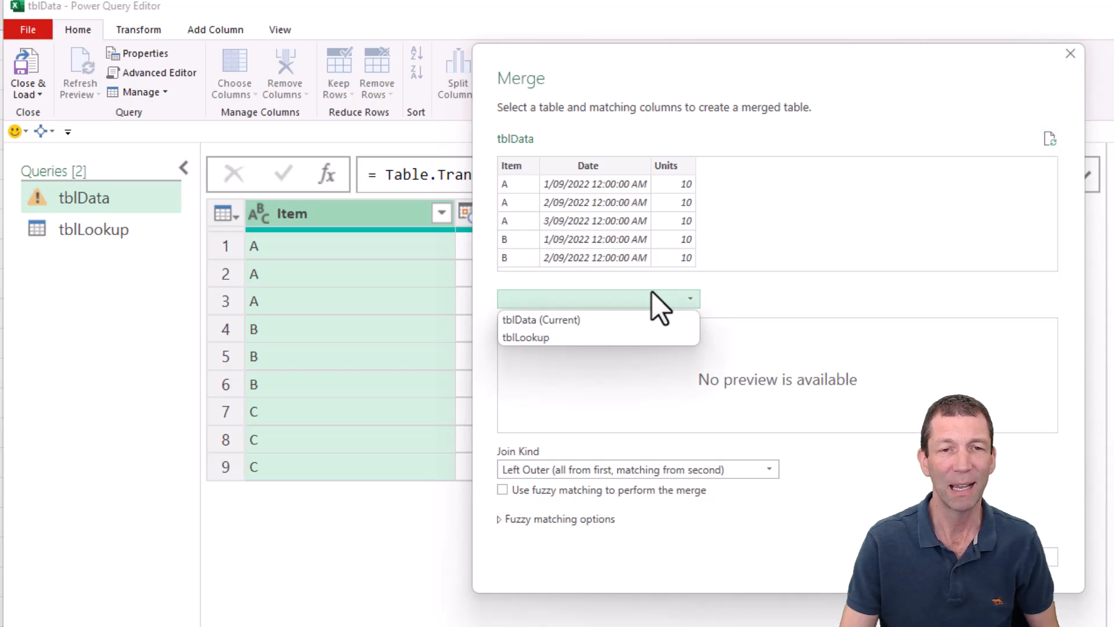
left_click(525, 337)
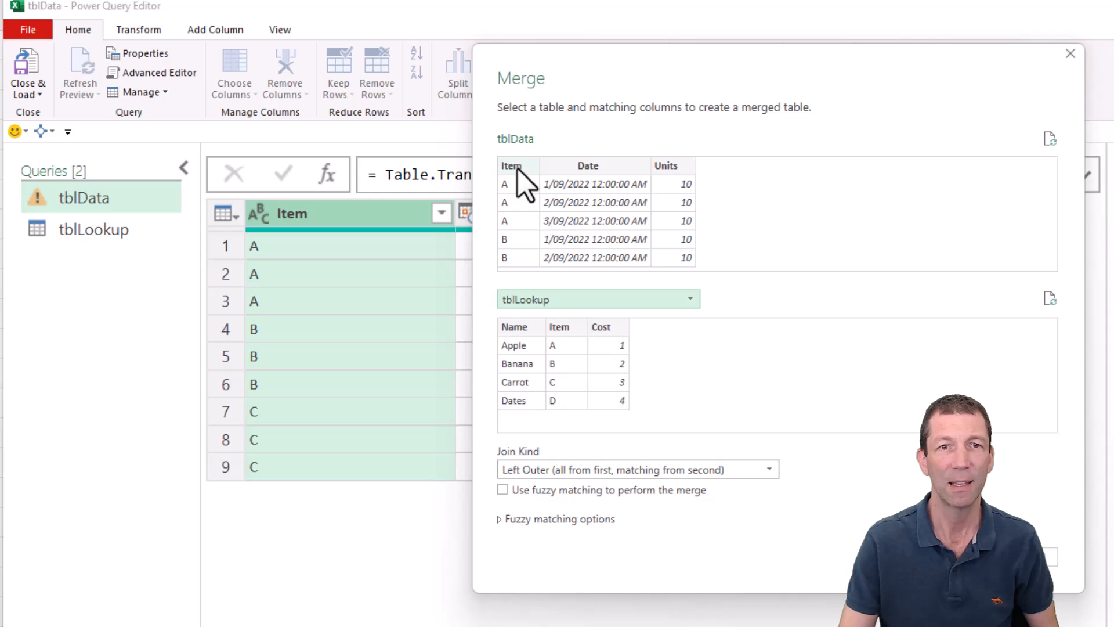
left_click(565, 345)
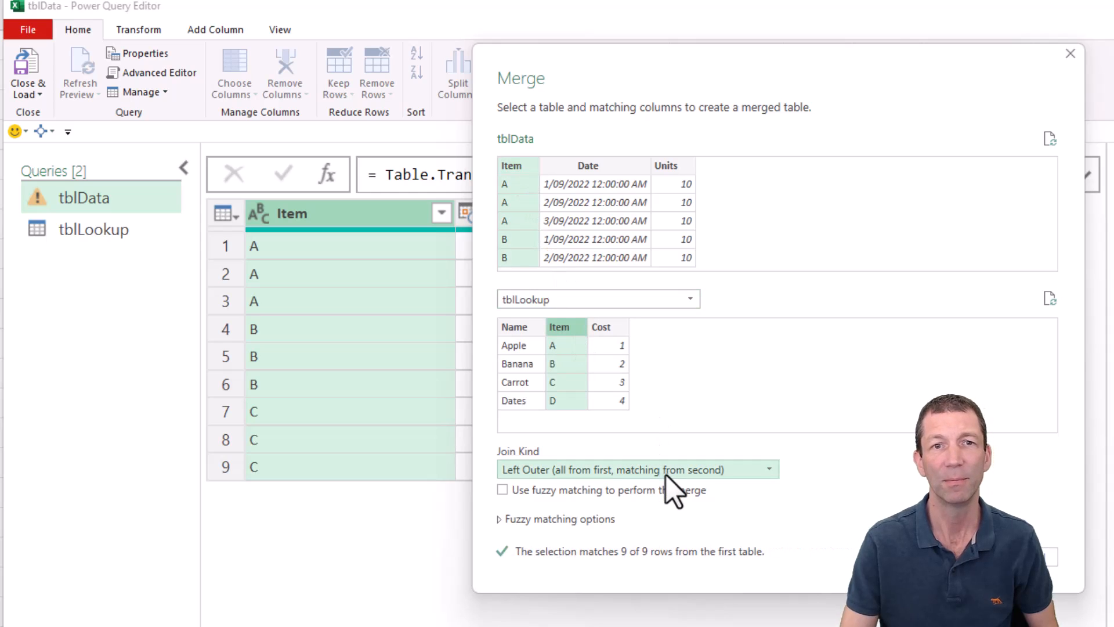
mouse_move(664, 486)
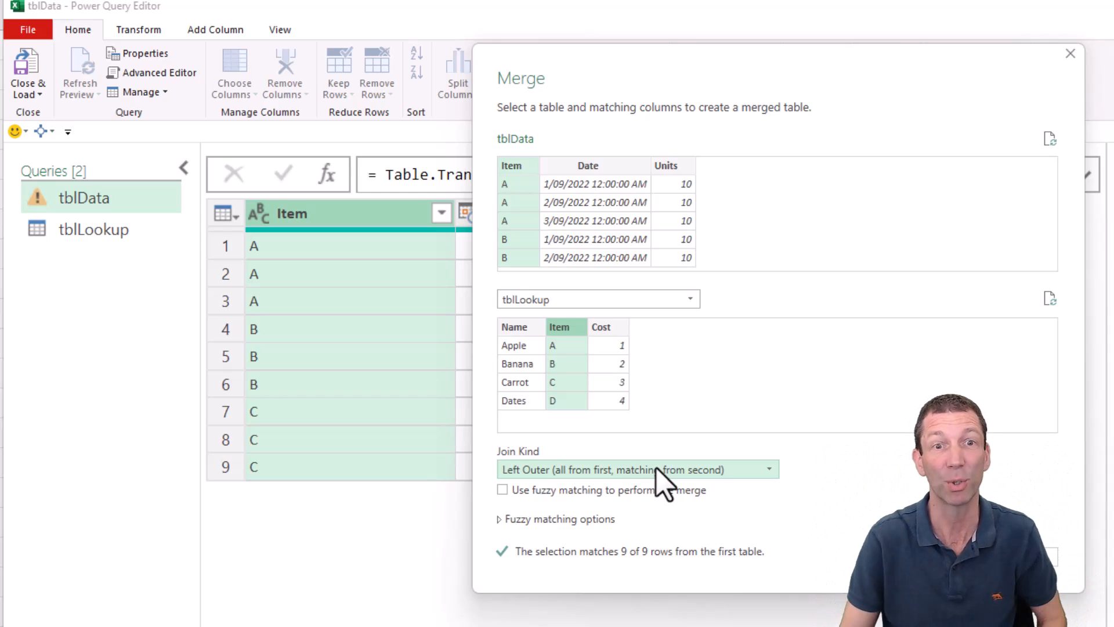
mouse_move(635, 451)
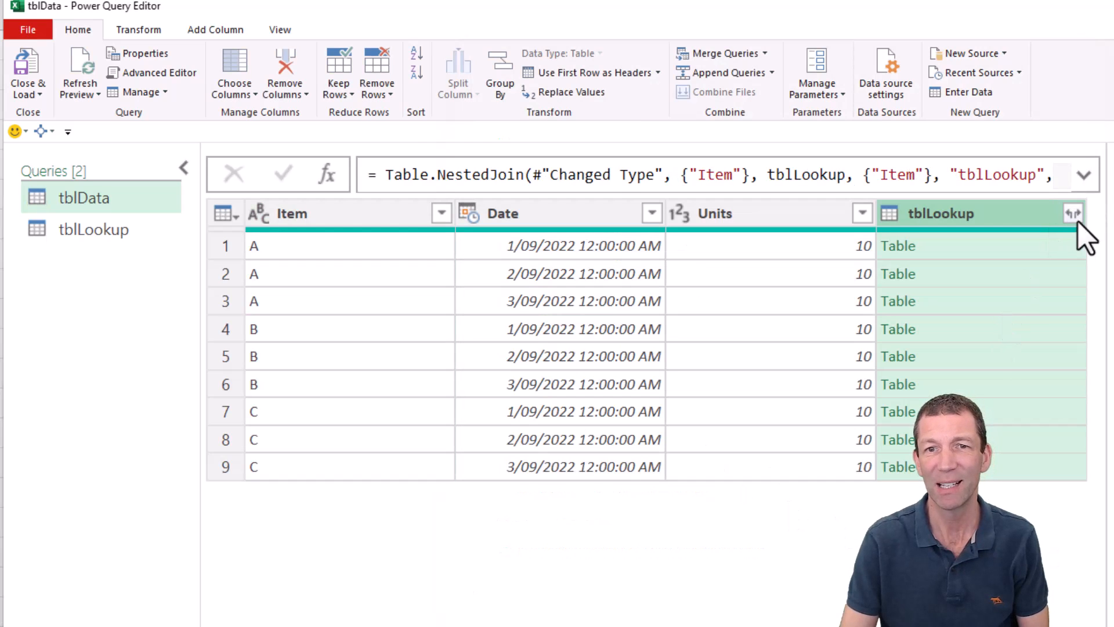
Expand the tblLookup column to Item and Cost without the original-name prefix.
left_click(1072, 213)
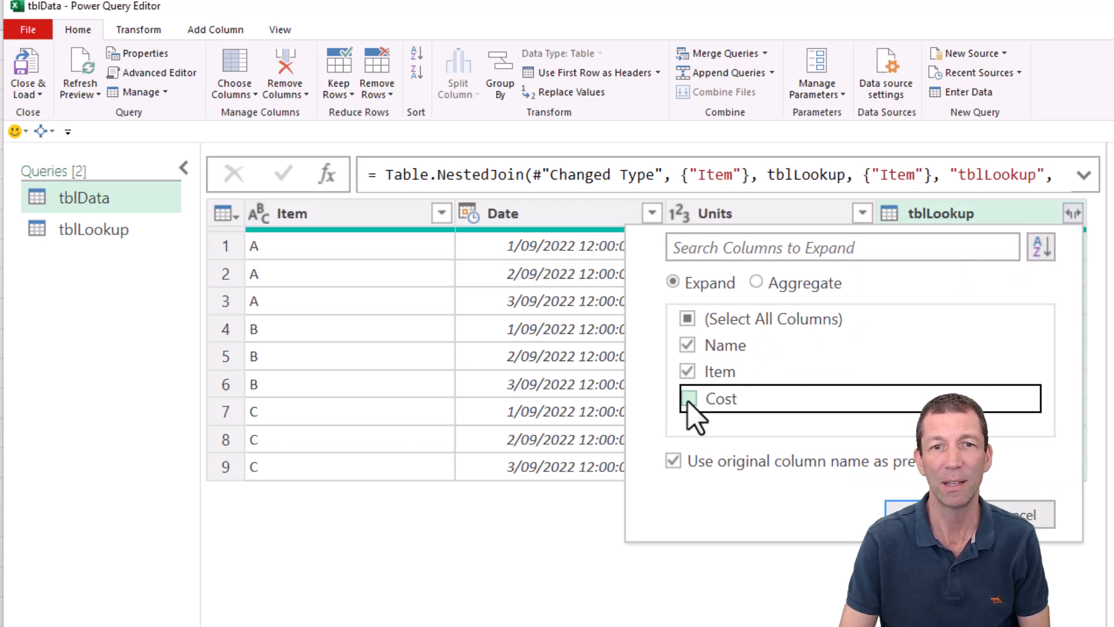
left_click(685, 397)
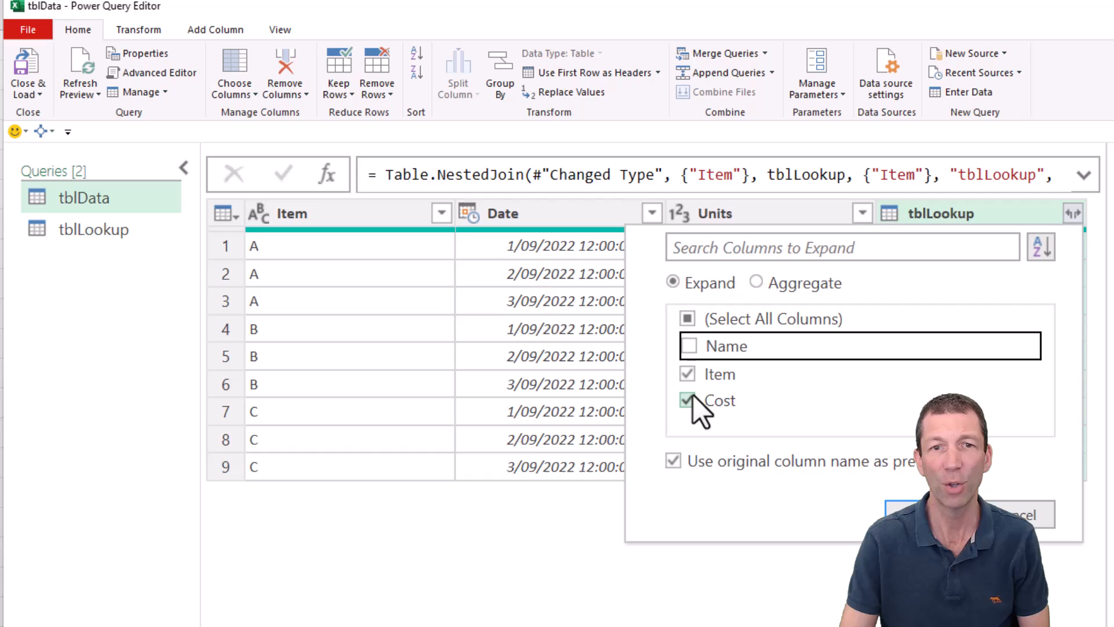
left_click(673, 461)
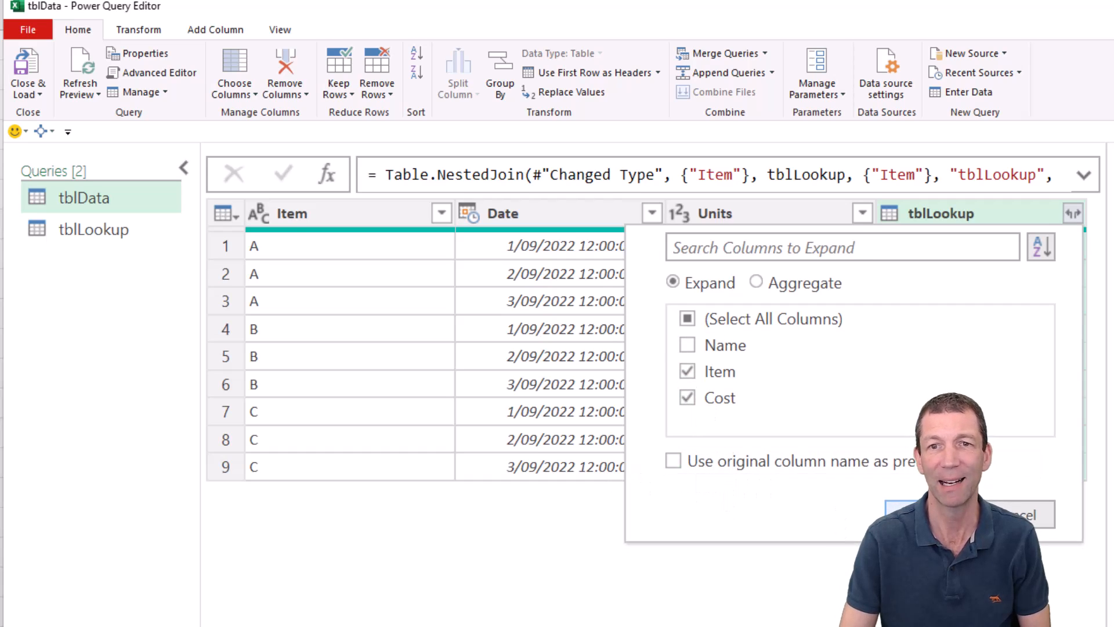
left_click(917, 514)
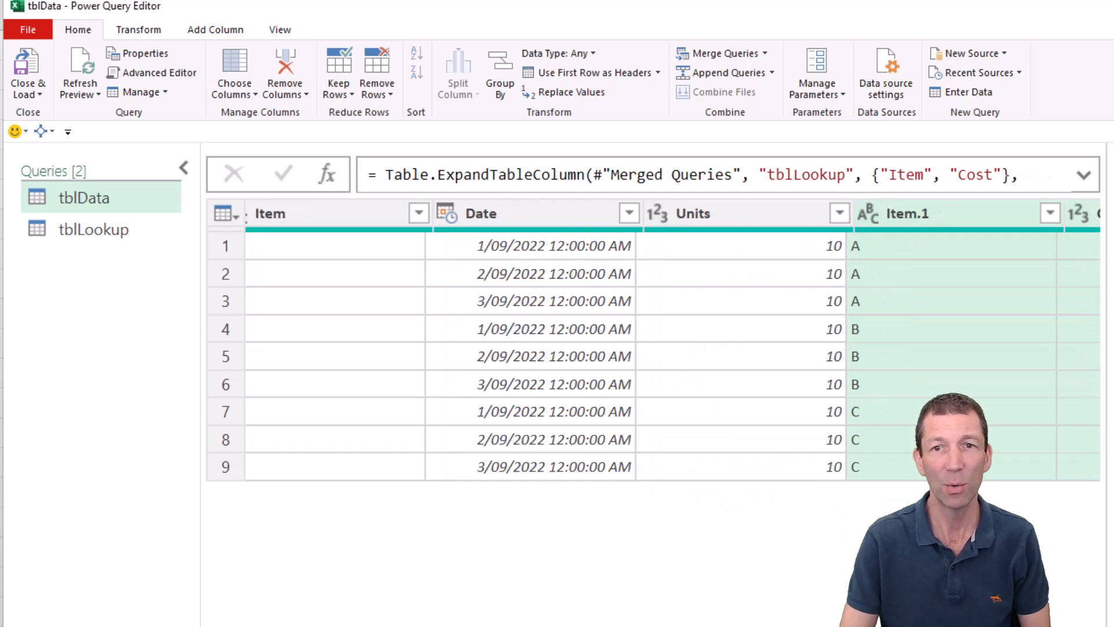
Edit the expand step to bring in Name and Cost instead of Item.
scroll("right", 3)
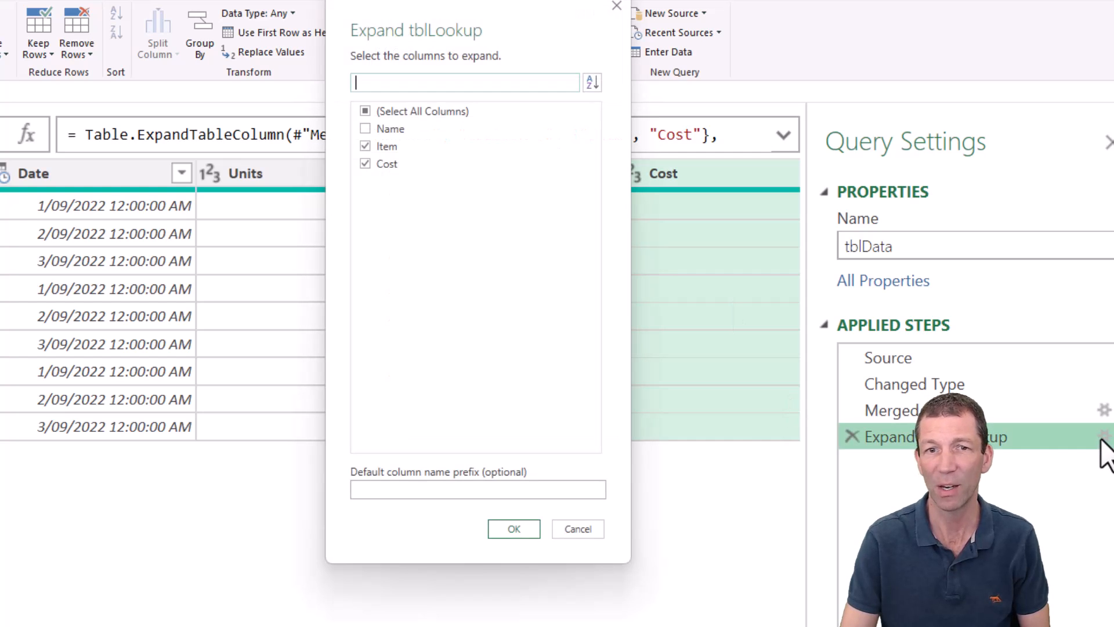
left_click(366, 147)
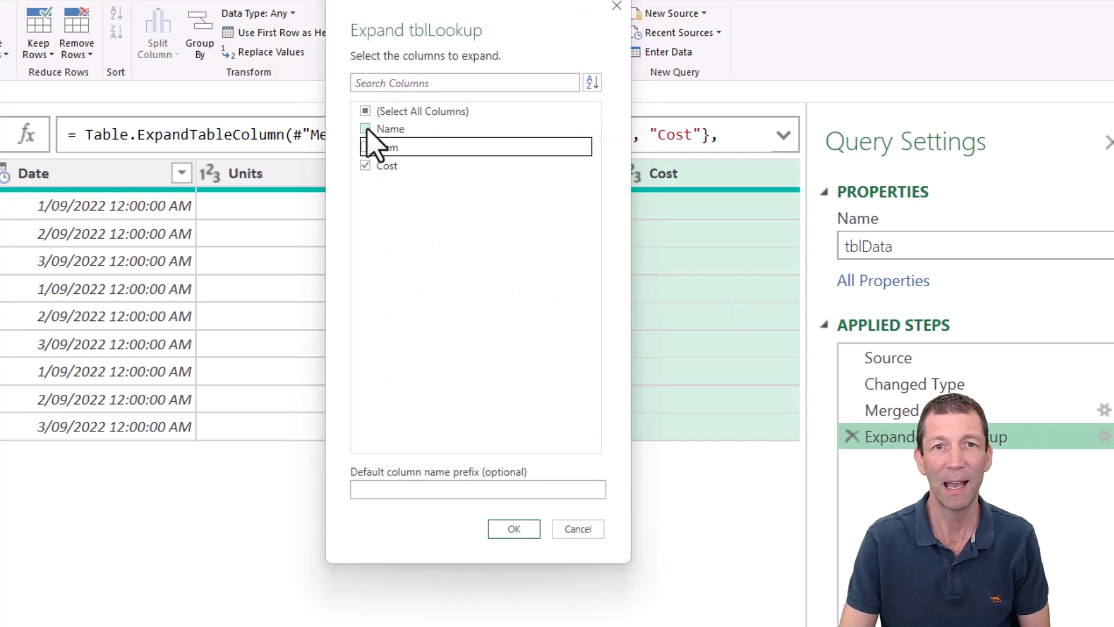
left_click(366, 129)
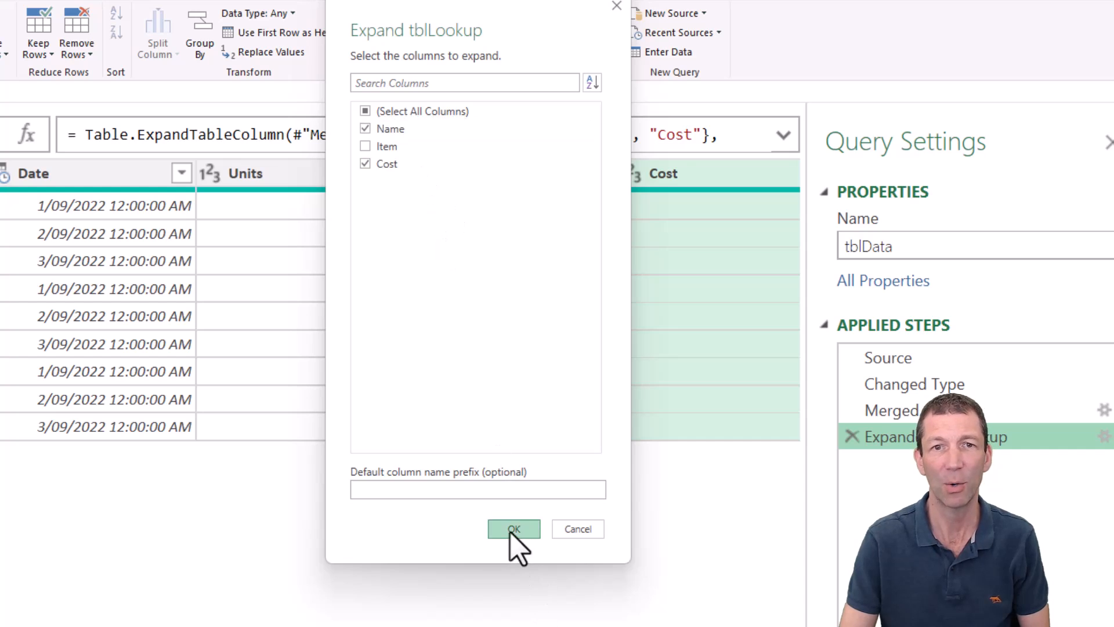
left_click(513, 529)
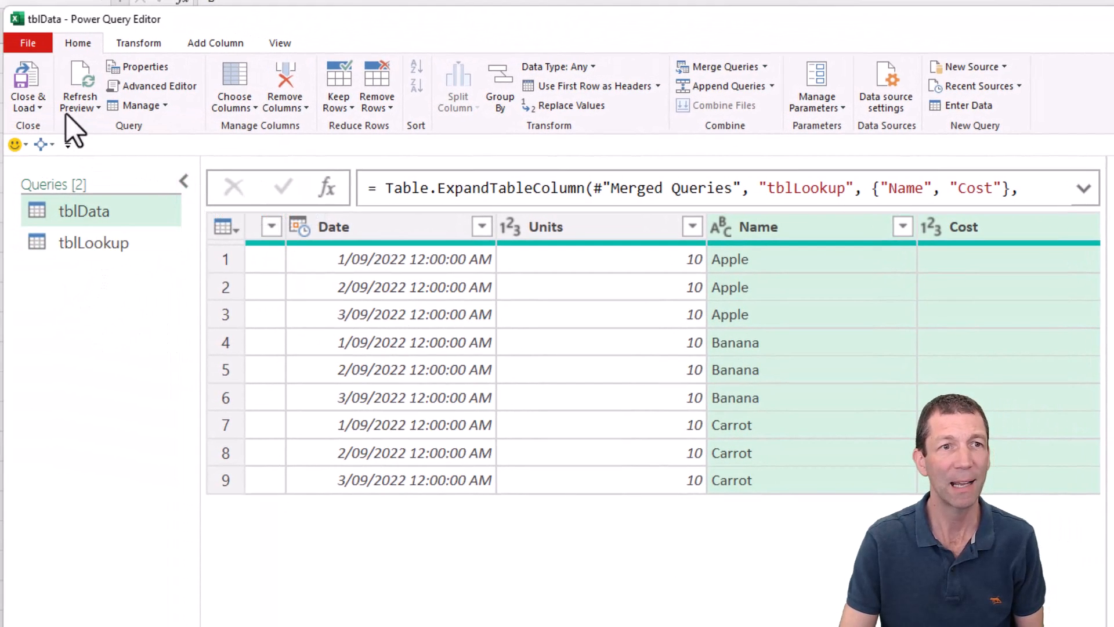
Load the merged tblData query as a 9-row table on the existing worksheet.
left_click(26, 84)
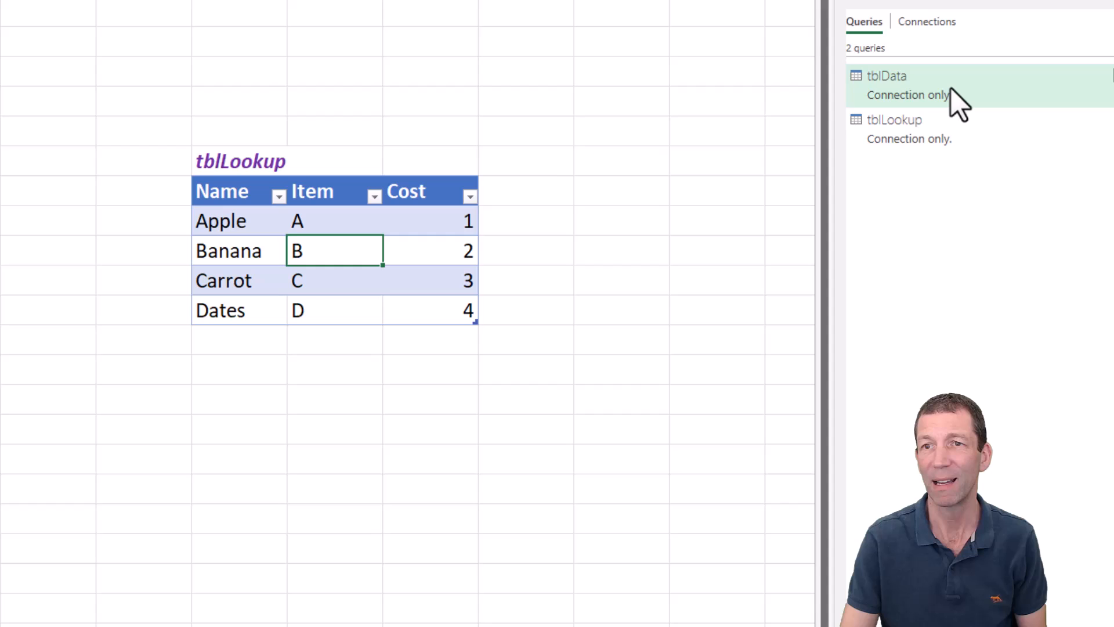
left_click(620, 190)
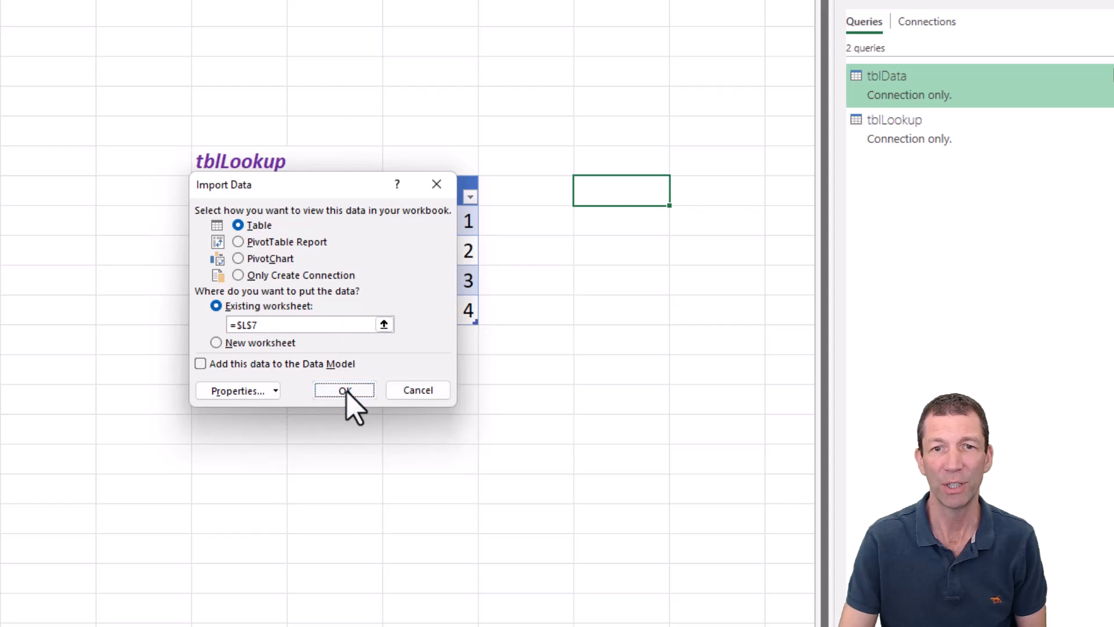
left_click(343, 389)
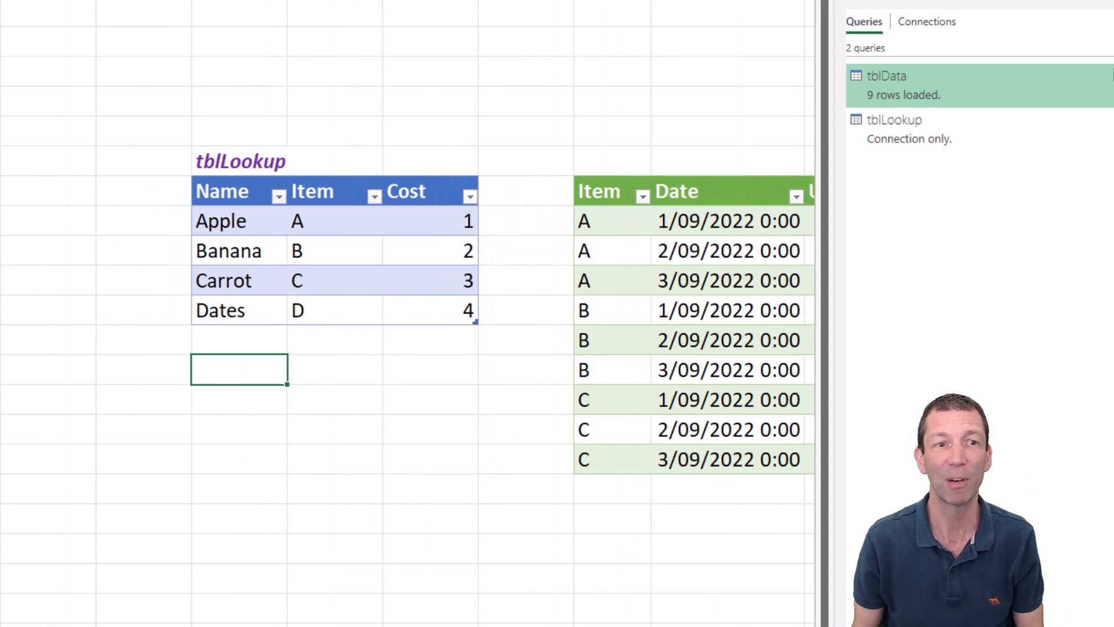
Add a duplicate Apple / A row below tblLookup.
left_click(239, 340)
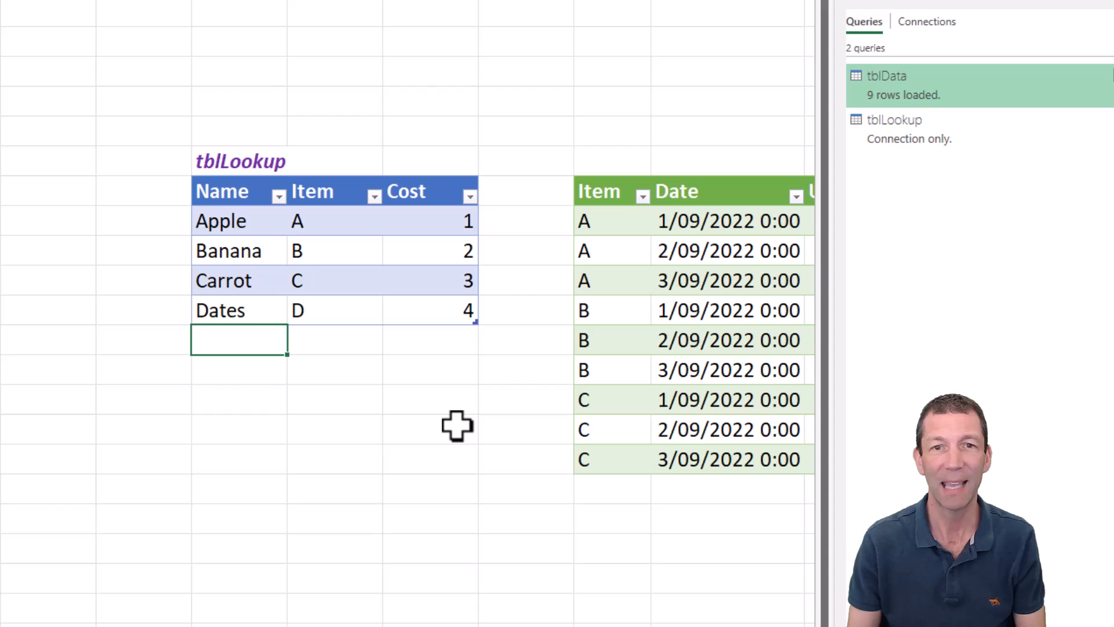
type("Applke")
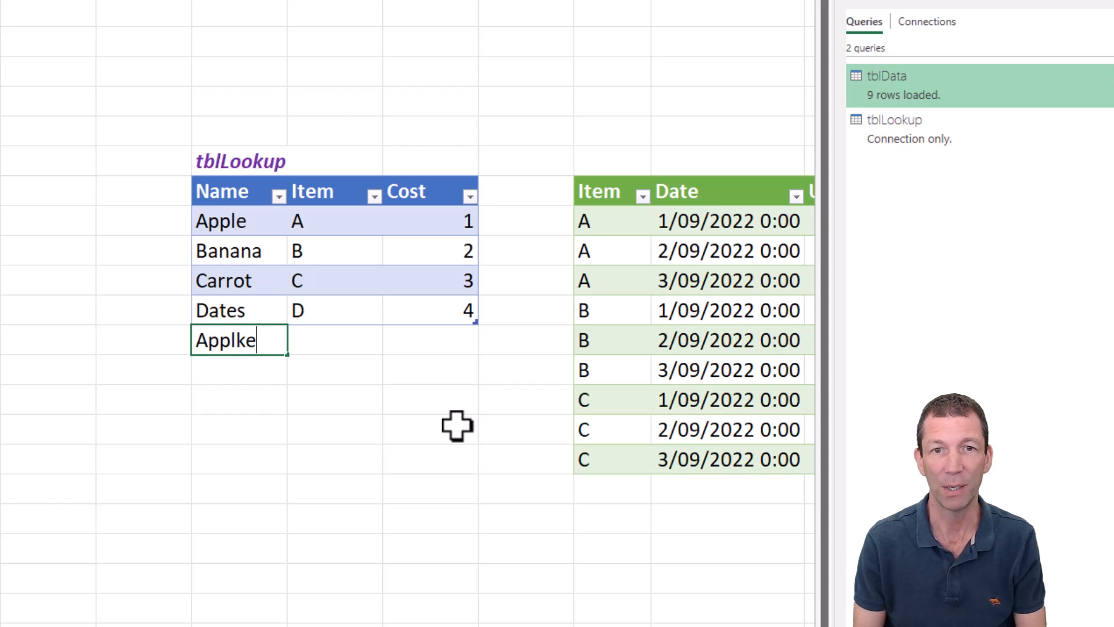
key("Backspace")
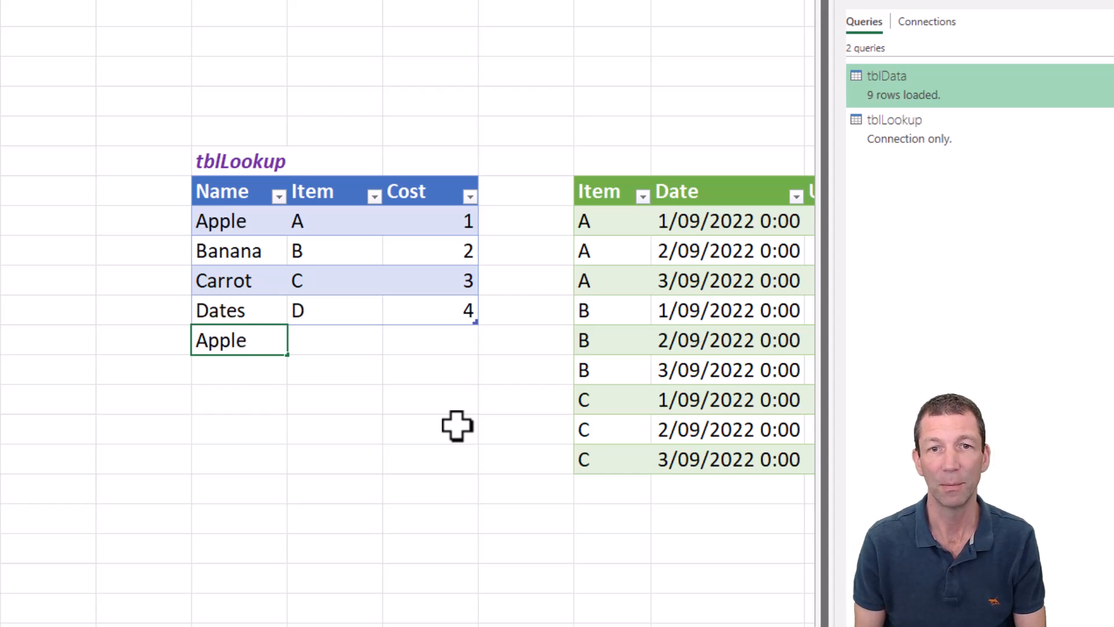
type("A")
left_click(429, 338)
type("1")
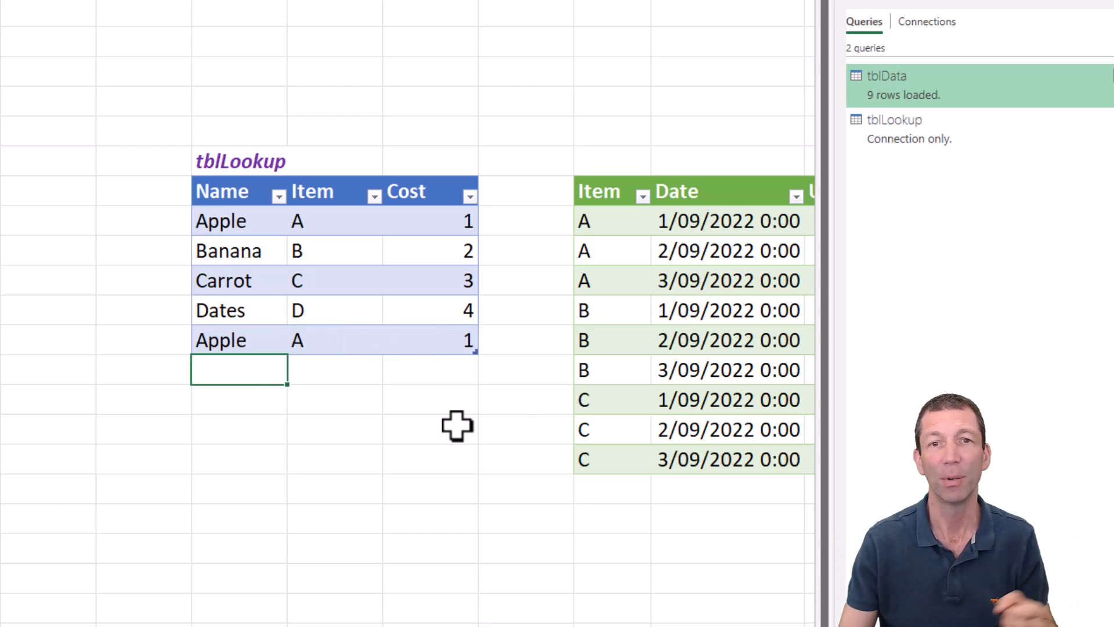
left_click(335, 220)
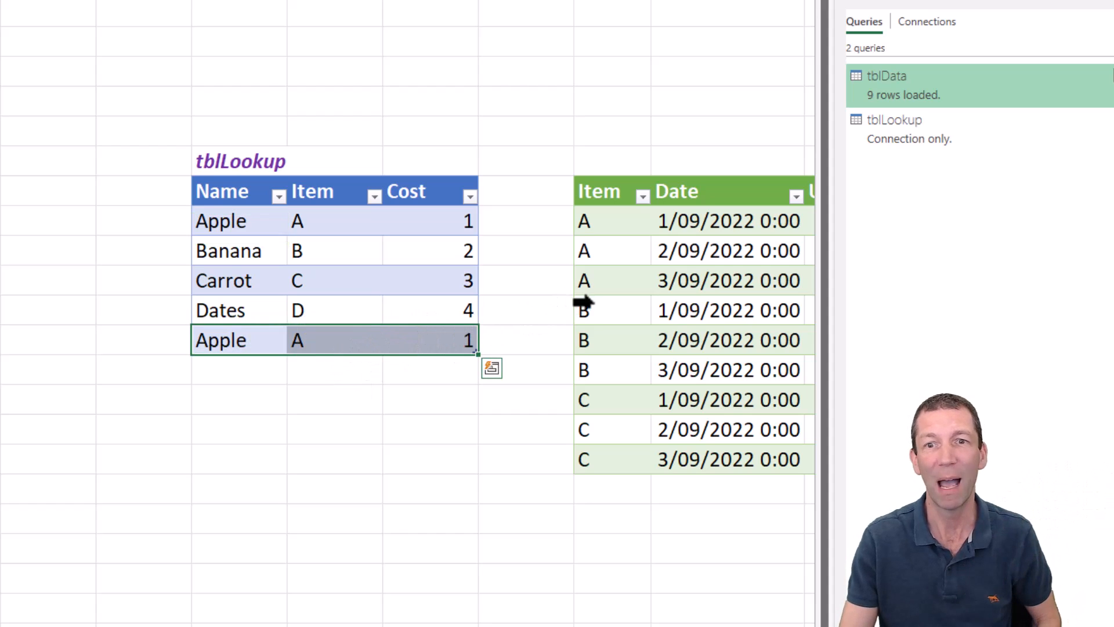
Refresh the loaded tblData table so it grows to 12 rows with duplicated A items.
left_click(611, 310)
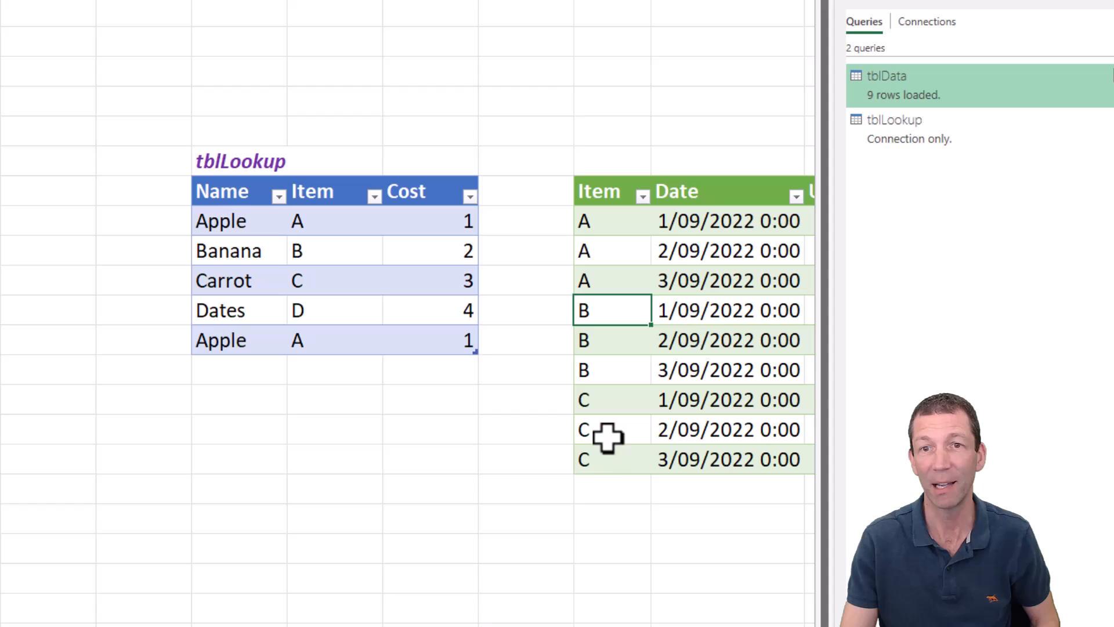
right_click(603, 430)
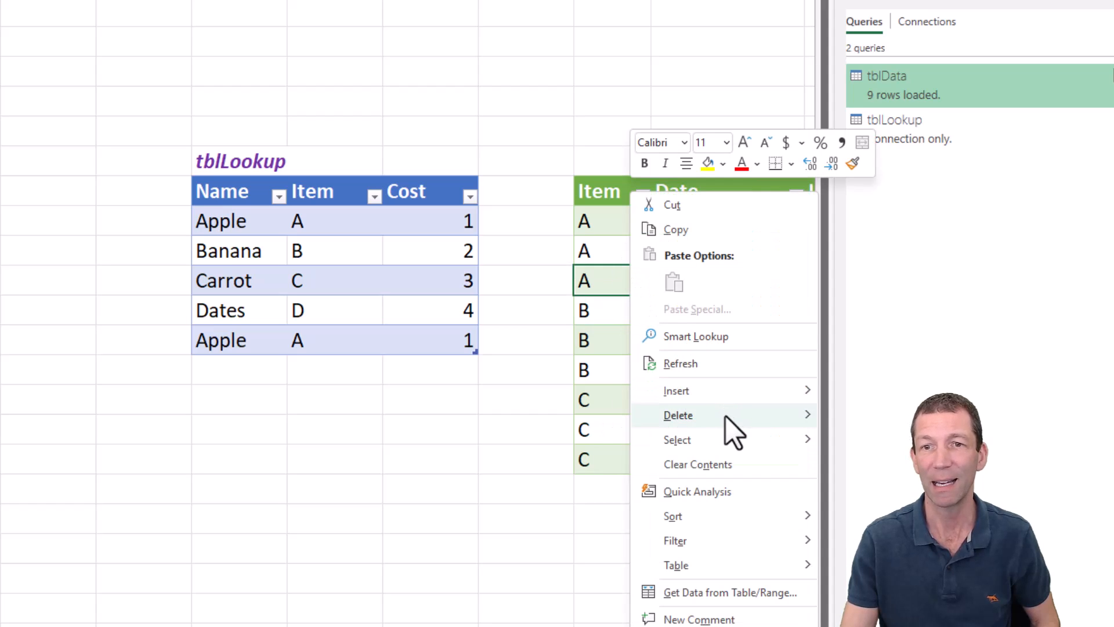
left_click(680, 363)
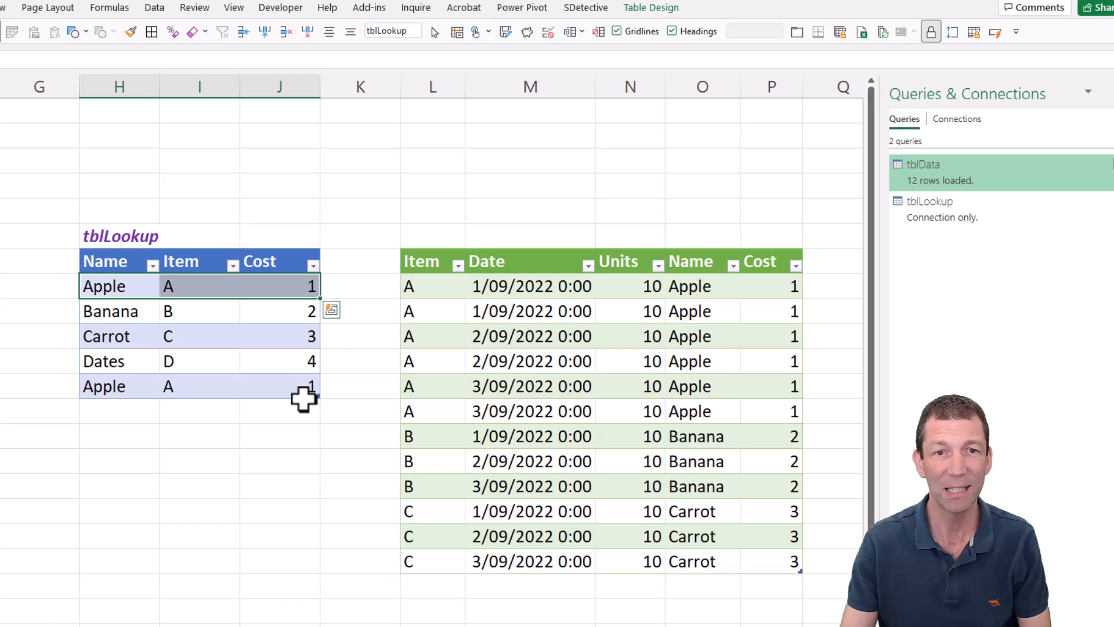
type("5")
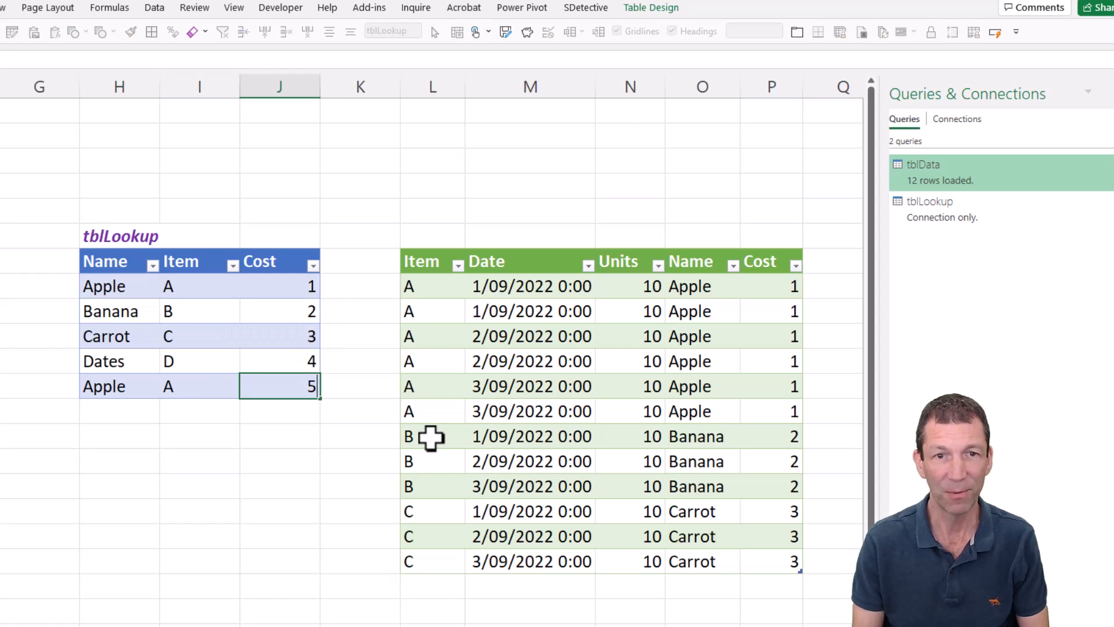
right_click(492, 361)
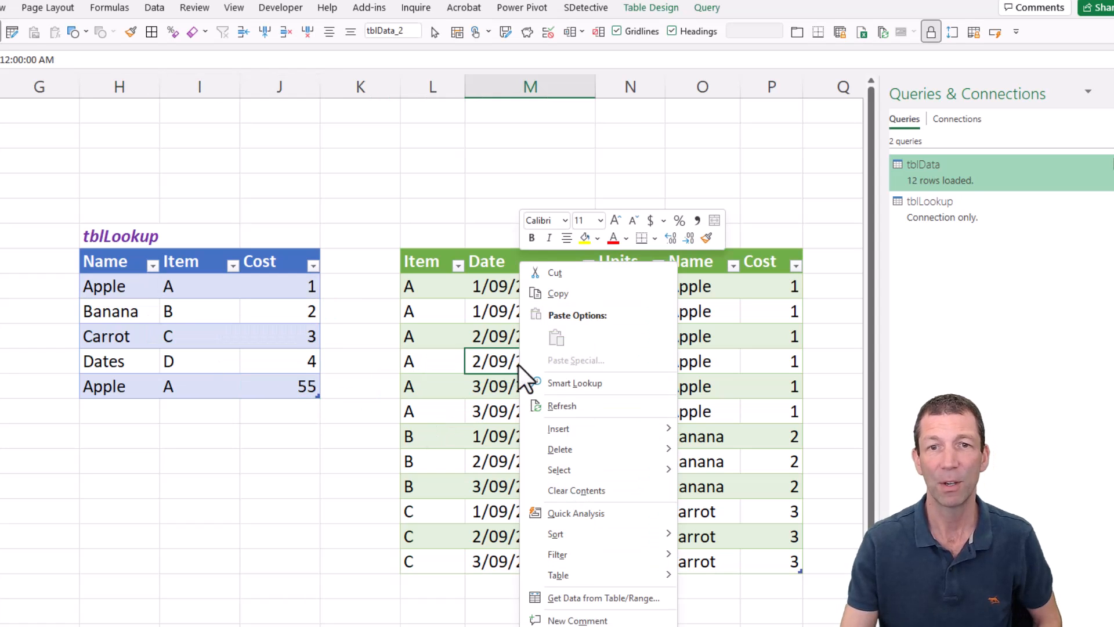
left_click(562, 405)
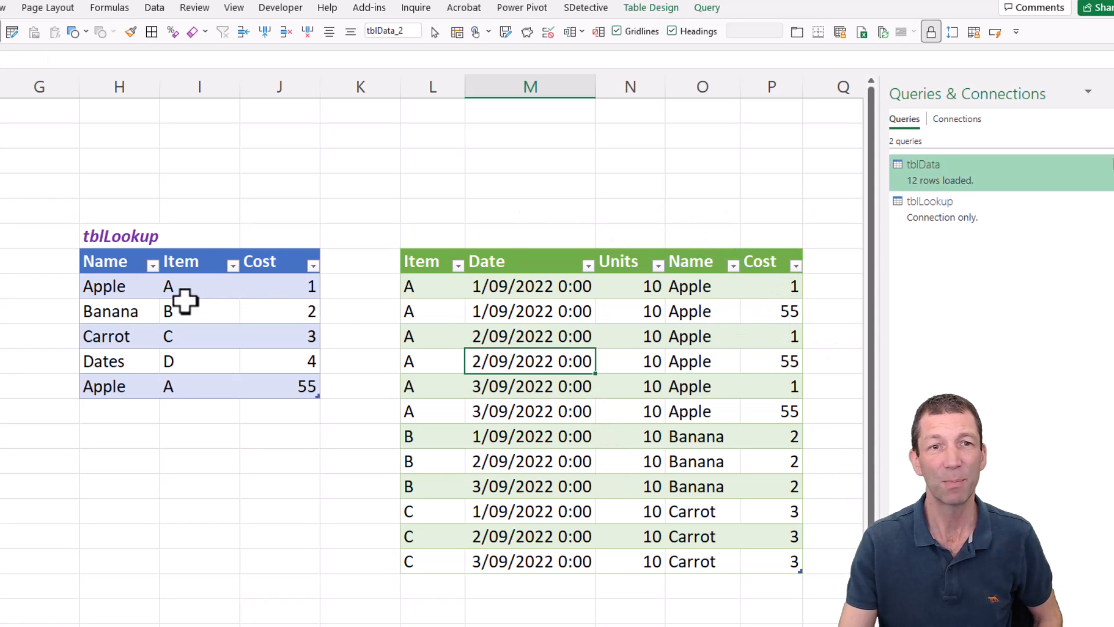
mouse_move(120, 318)
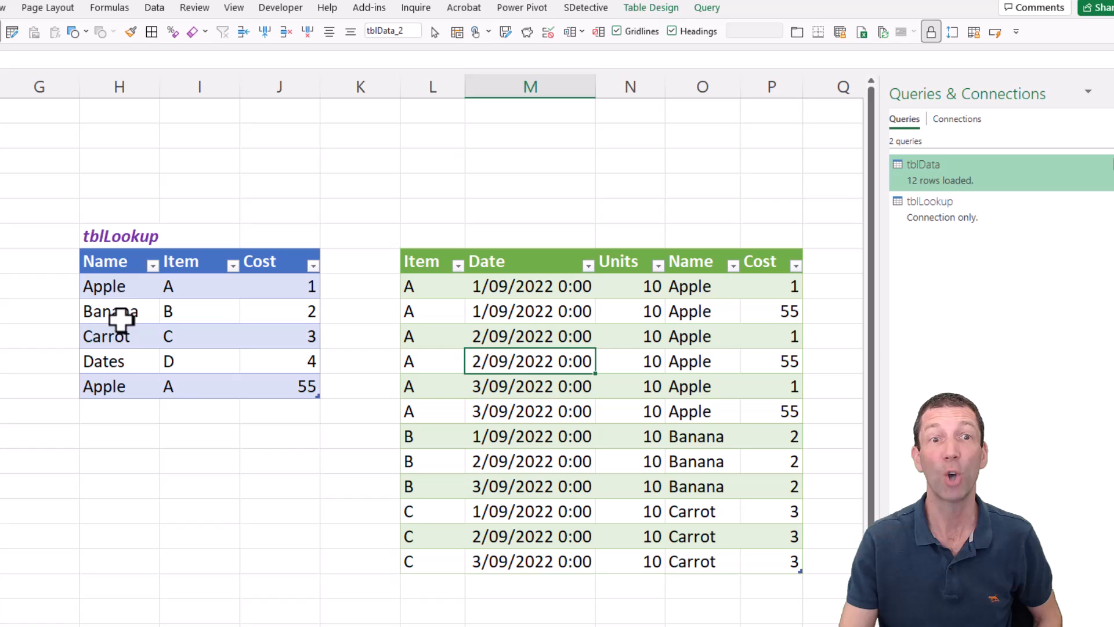
mouse_move(150, 345)
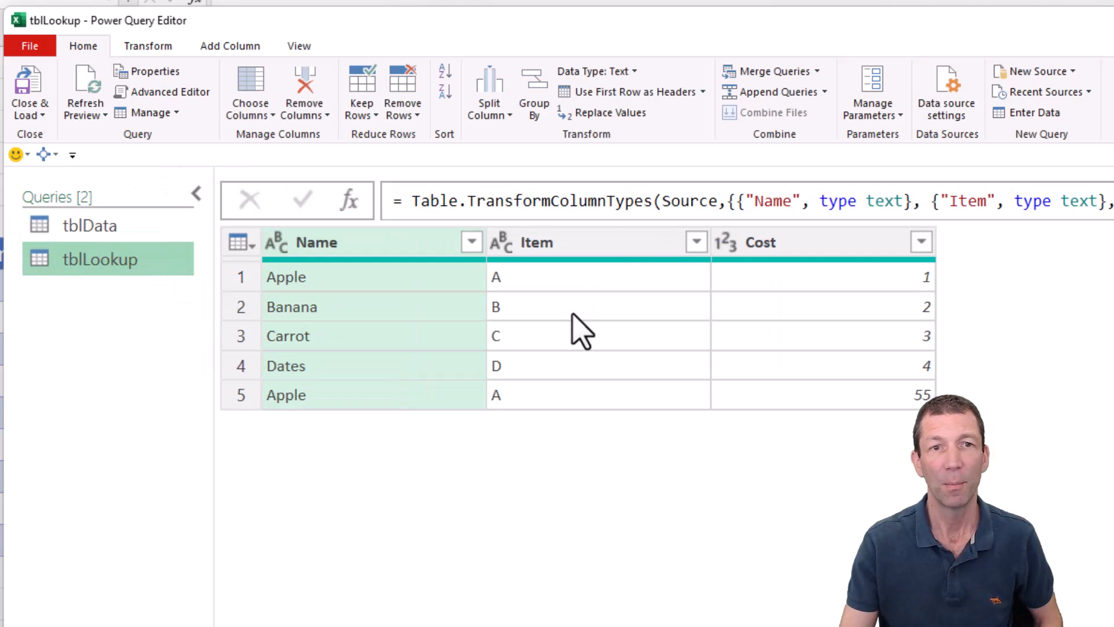
mouse_move(568, 372)
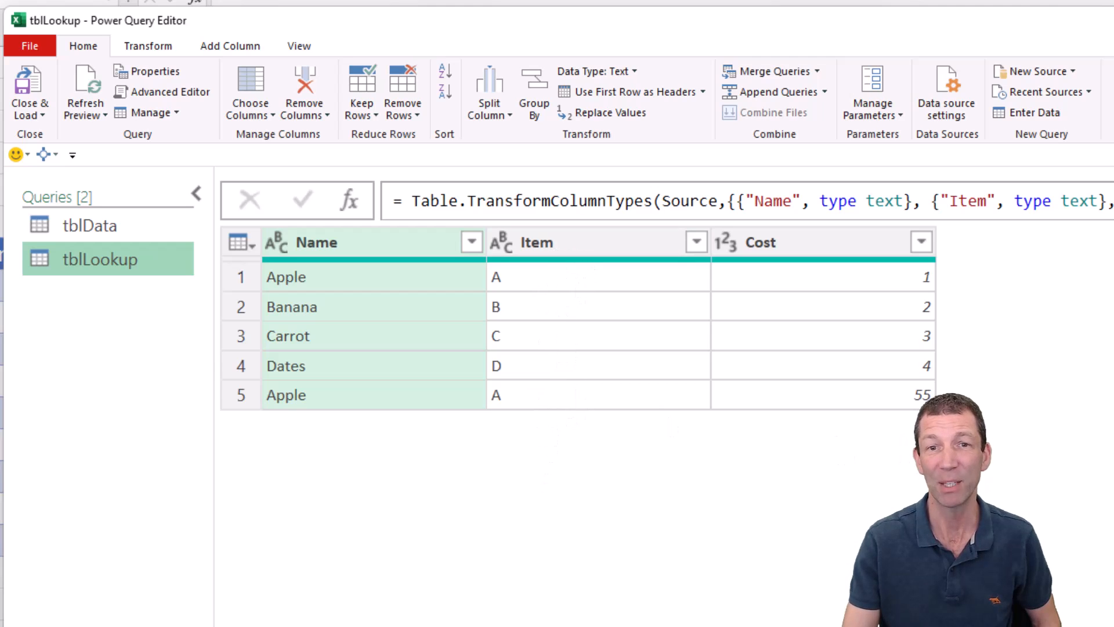
mouse_move(891, 416)
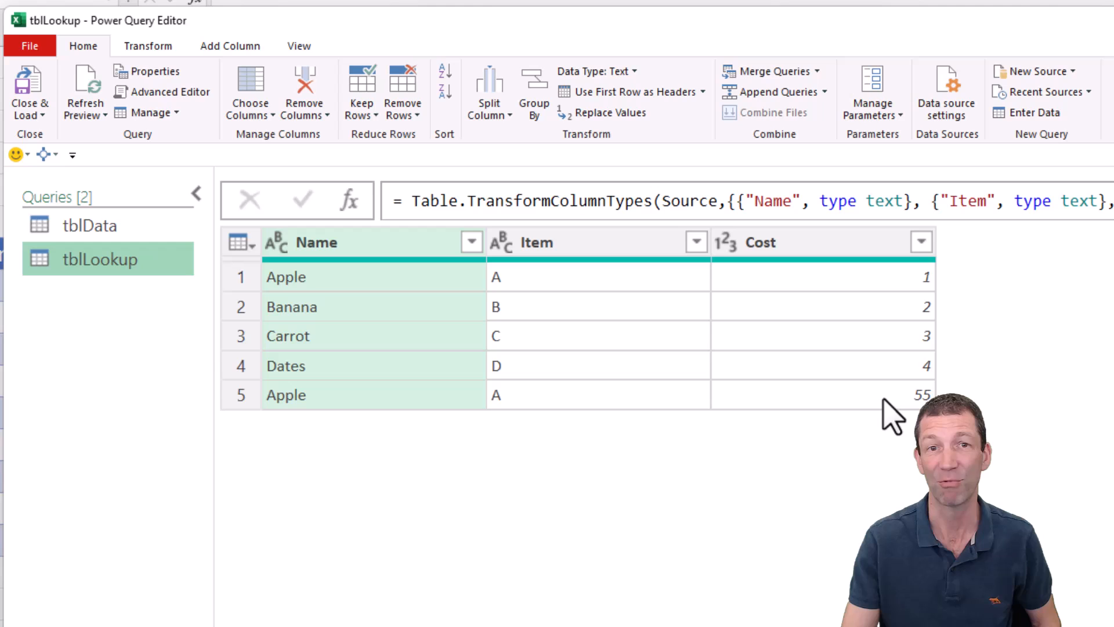
Remove duplicate Item rows from tblLookup, leaving four rows, and load it back to Excel.
right_click(597, 243)
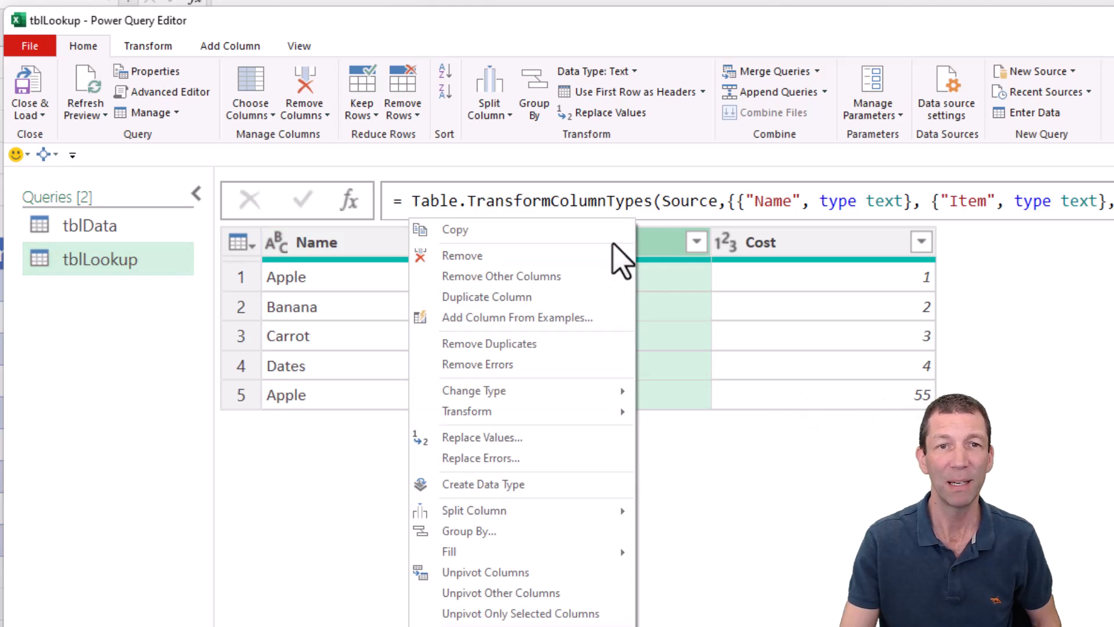
mouse_move(569, 324)
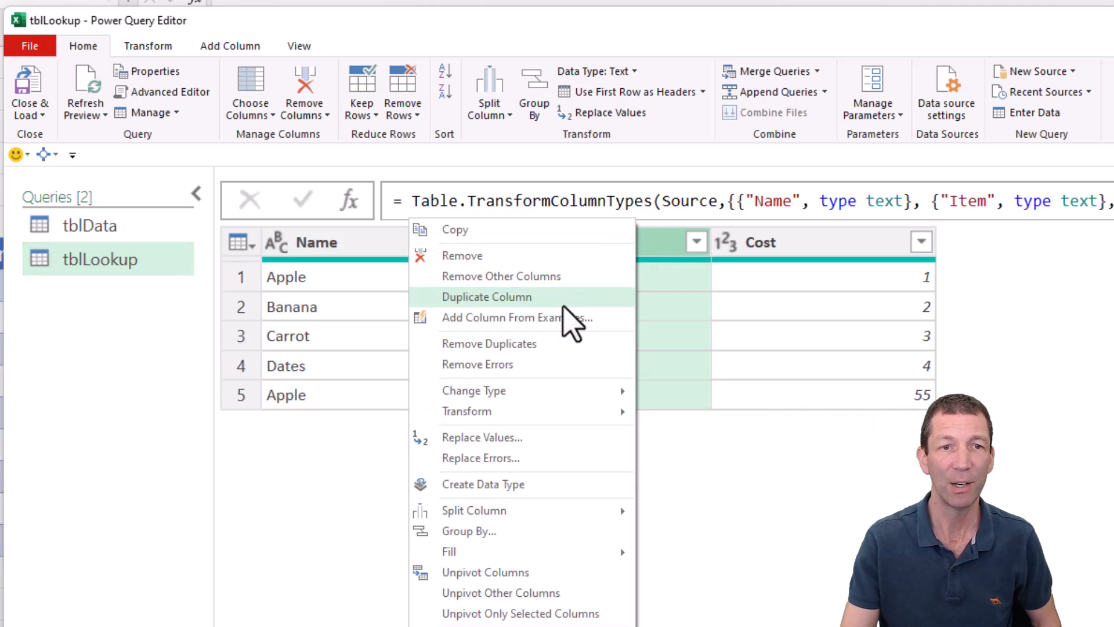
mouse_move(508, 355)
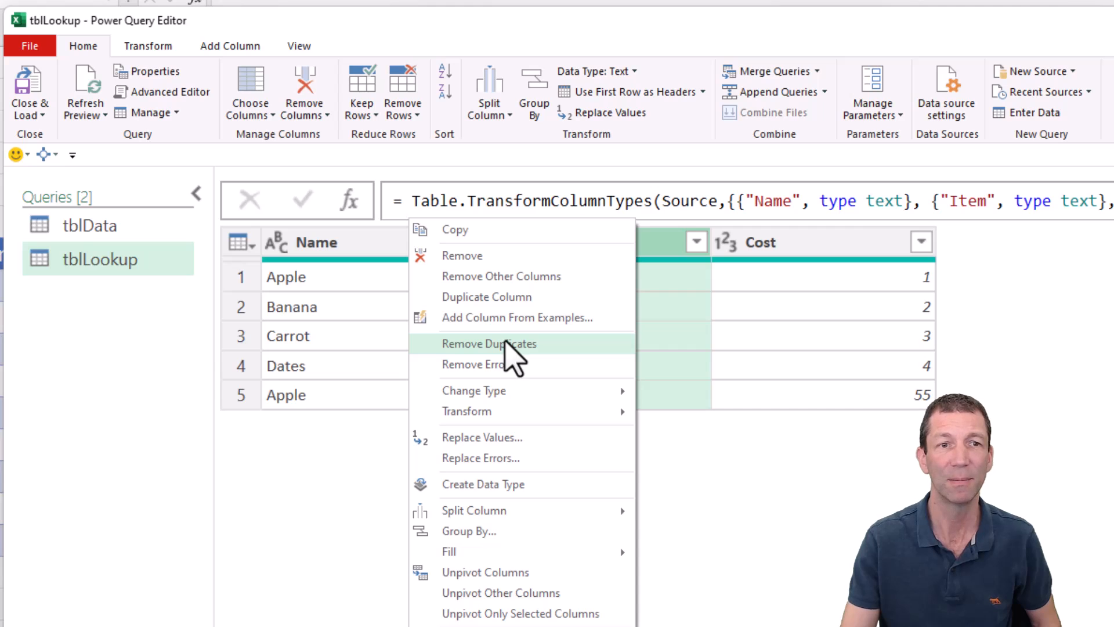
left_click(488, 343)
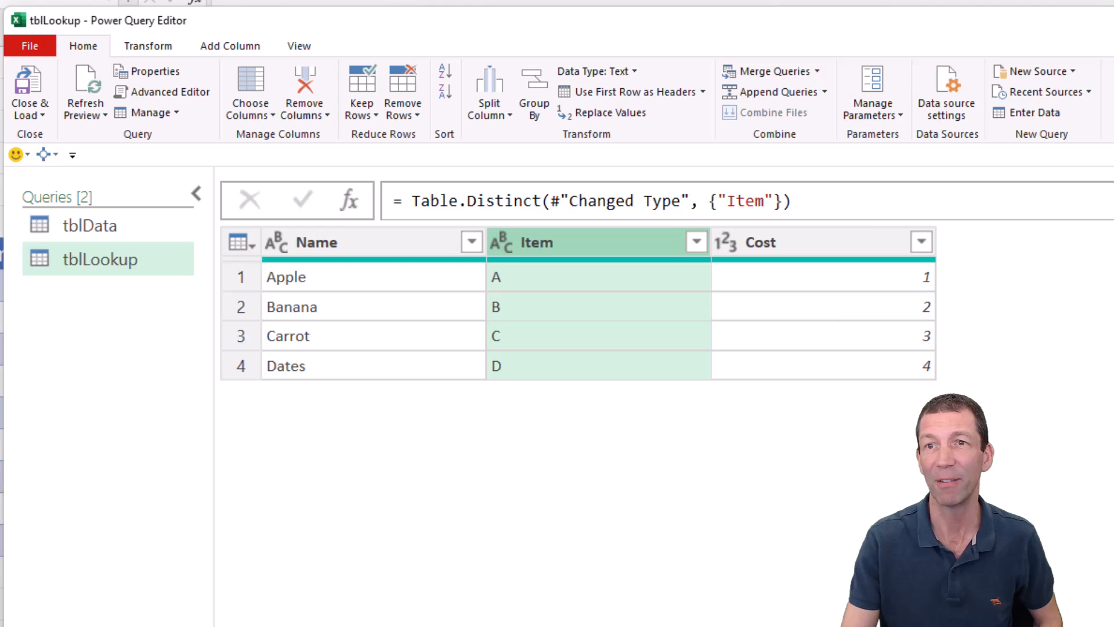
left_click(29, 93)
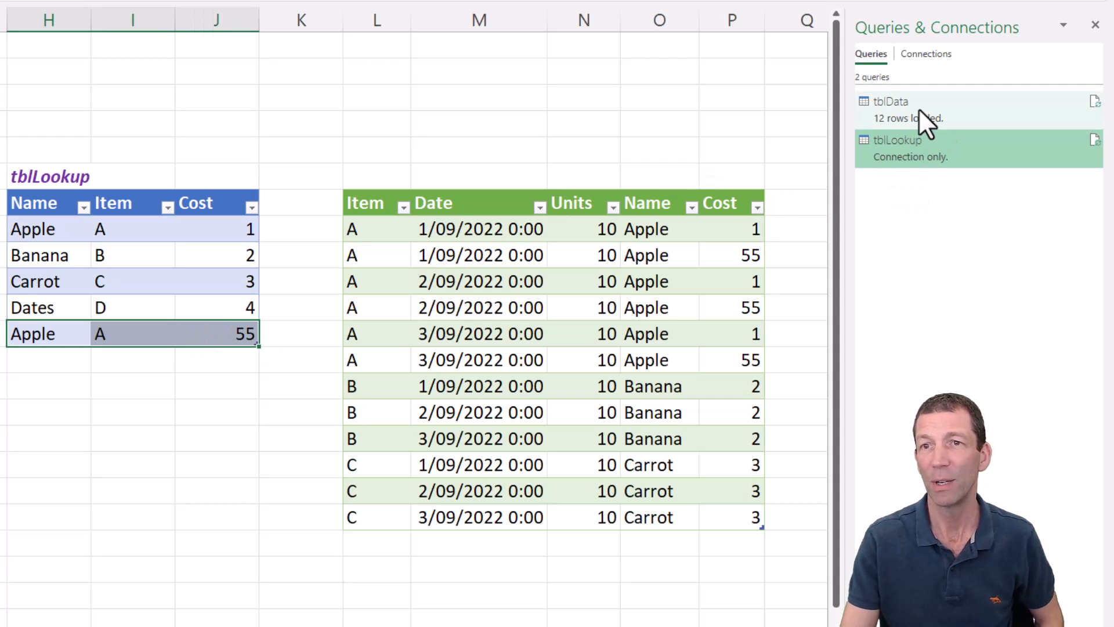
Load tblData as connection only into the Data Model, removing its sheet table.
right_click(887, 101)
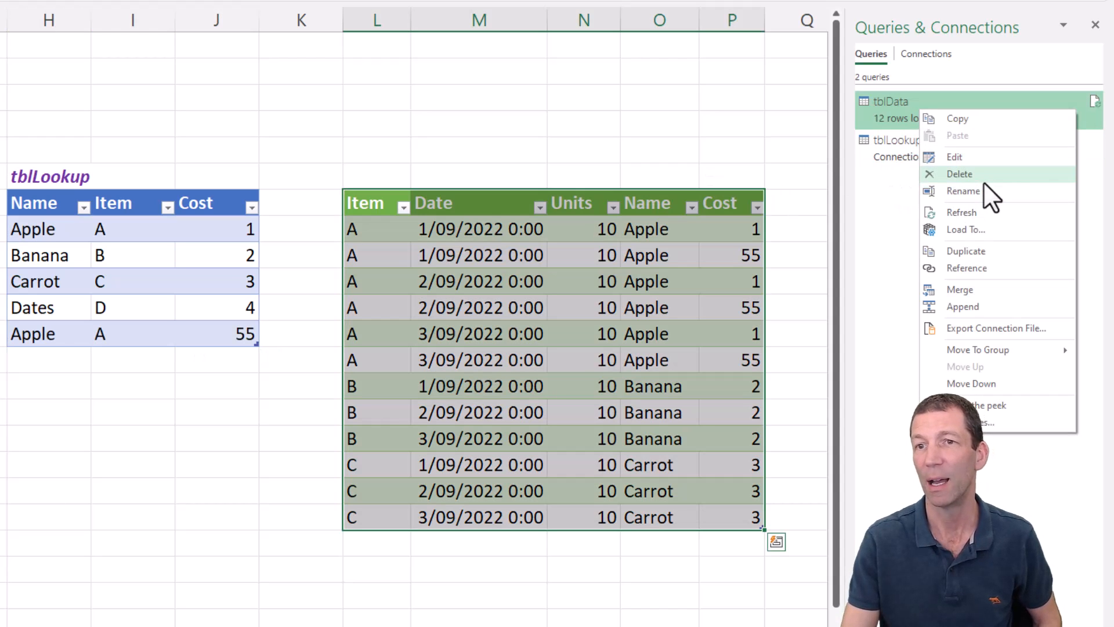
left_click(967, 229)
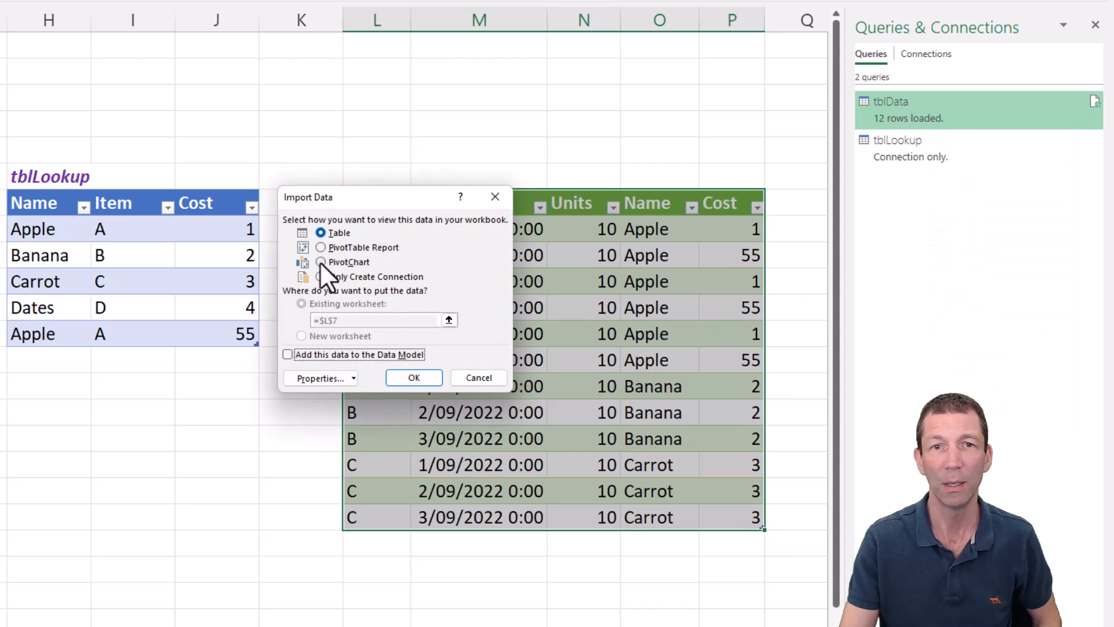
left_click(320, 276)
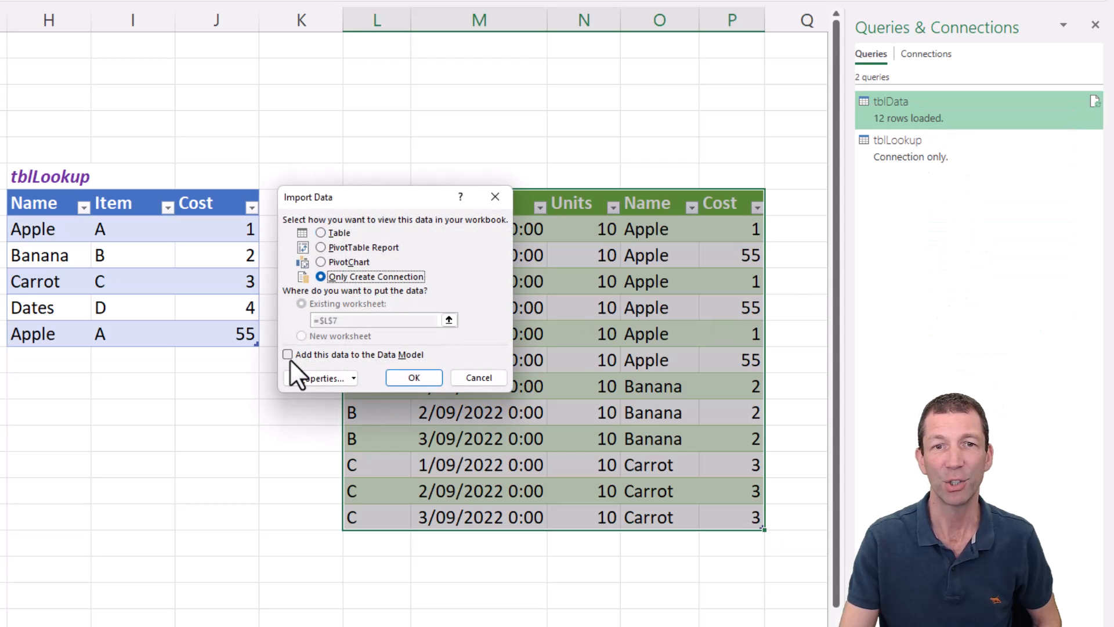
left_click(287, 353)
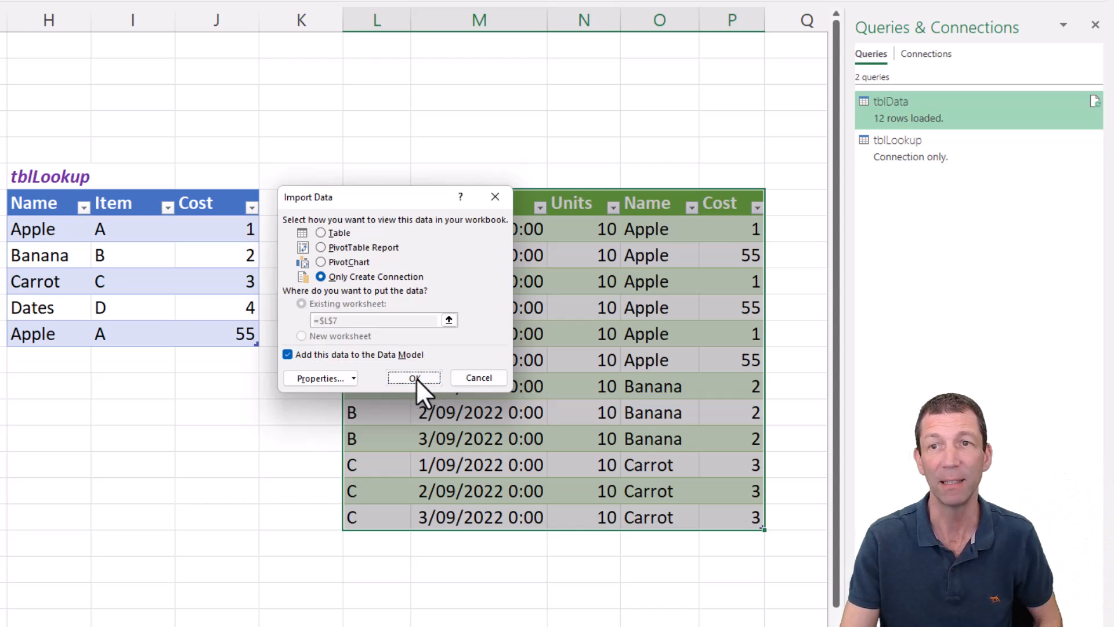
left_click(415, 377)
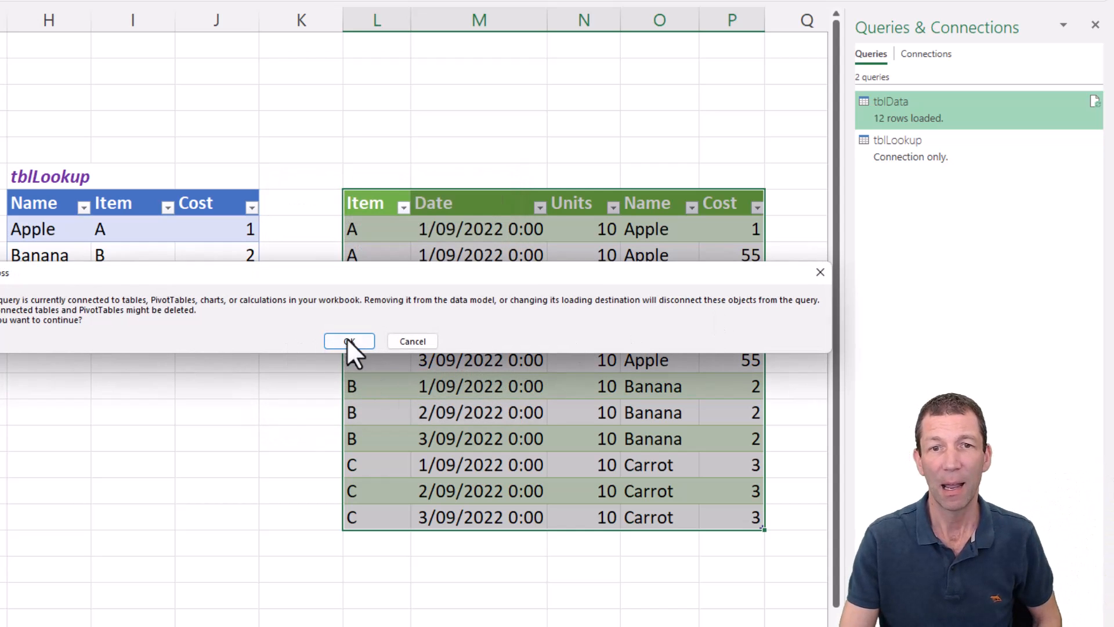
left_click(348, 341)
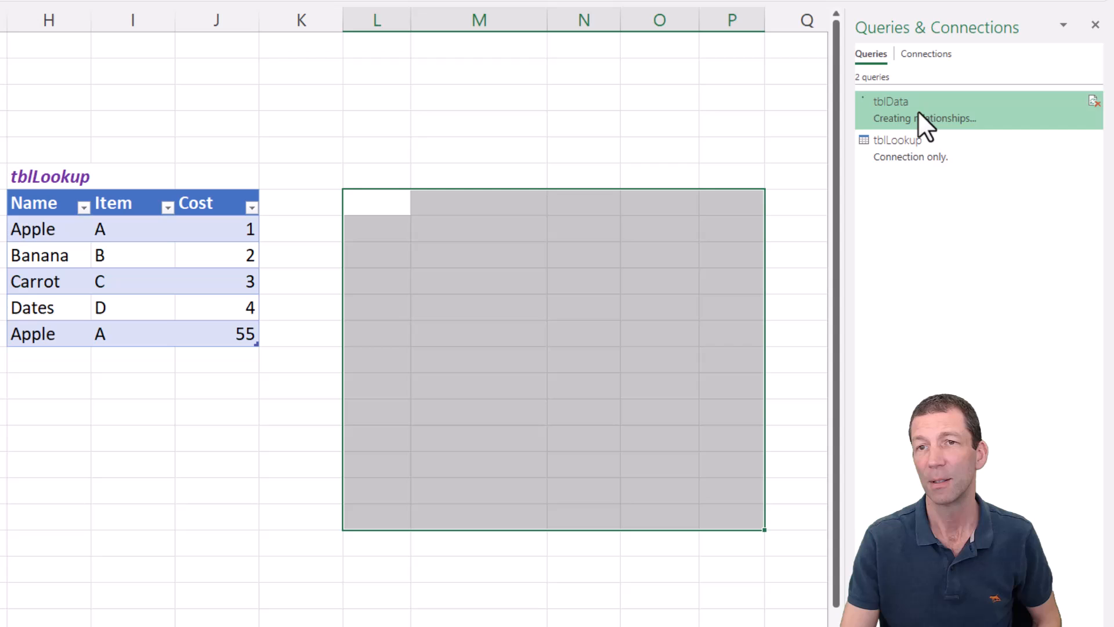
Load tblLookup into the Data Model too, then reopen tblData for editing.
right_click(896, 140)
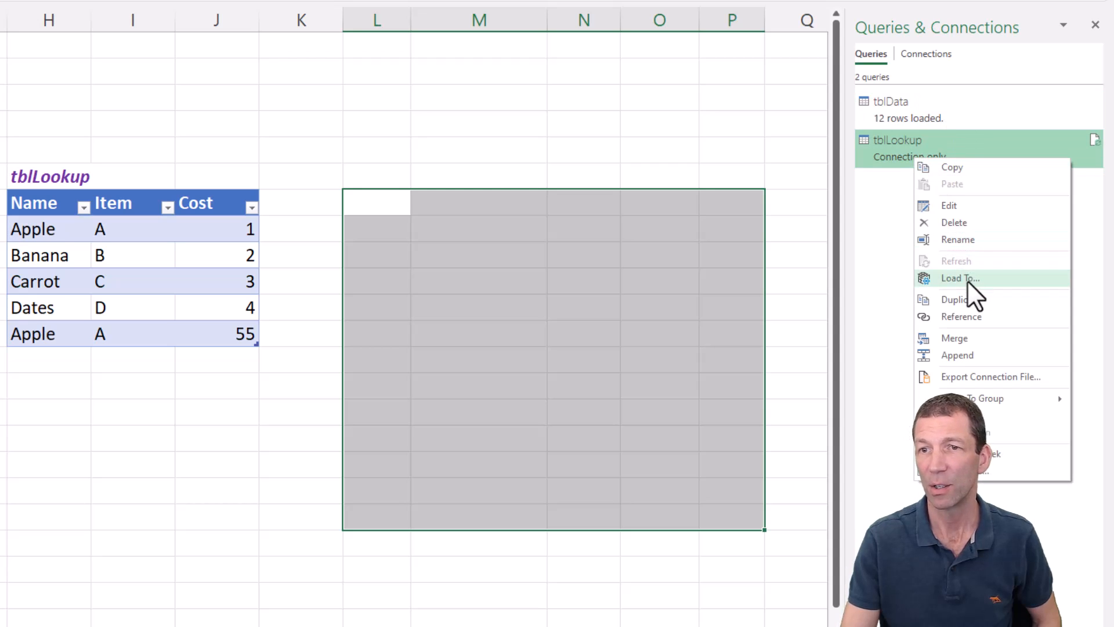
left_click(959, 277)
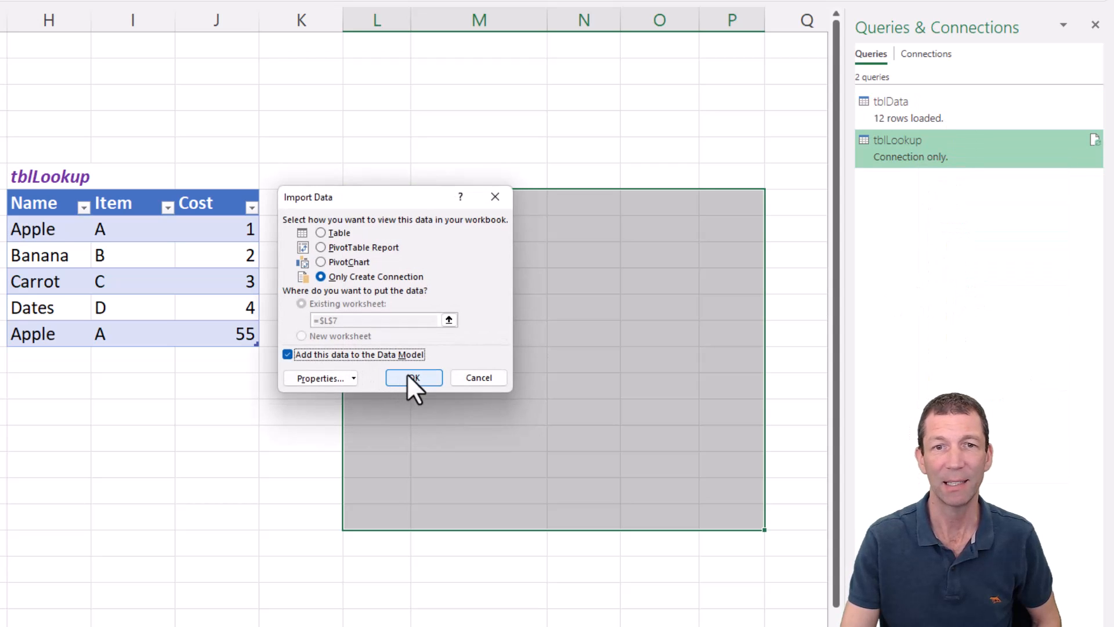
left_click(413, 377)
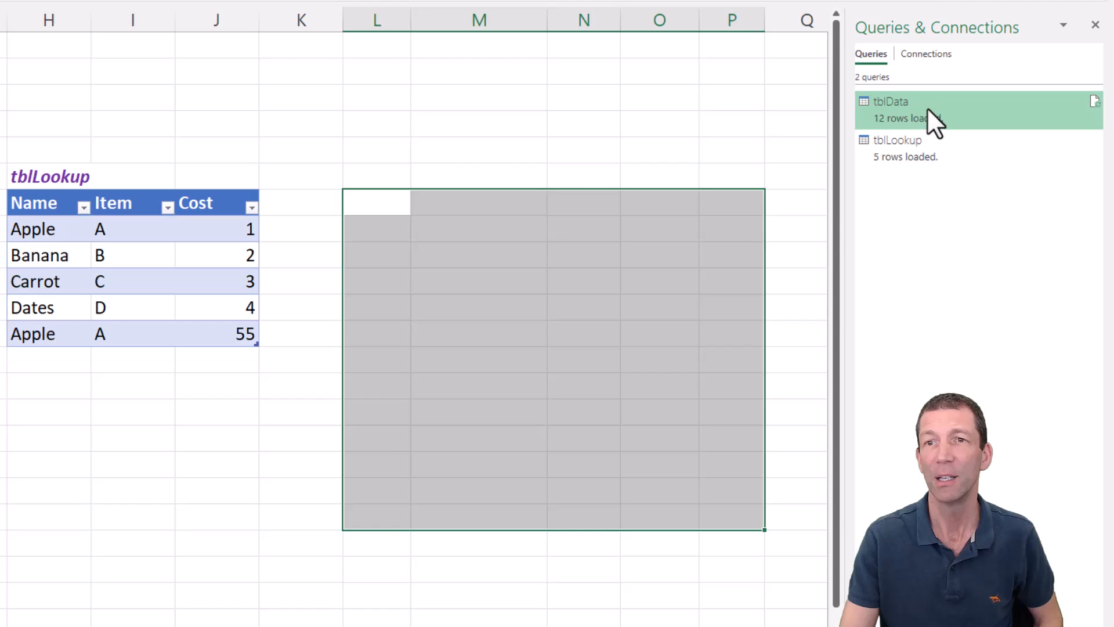
double_click(910, 110)
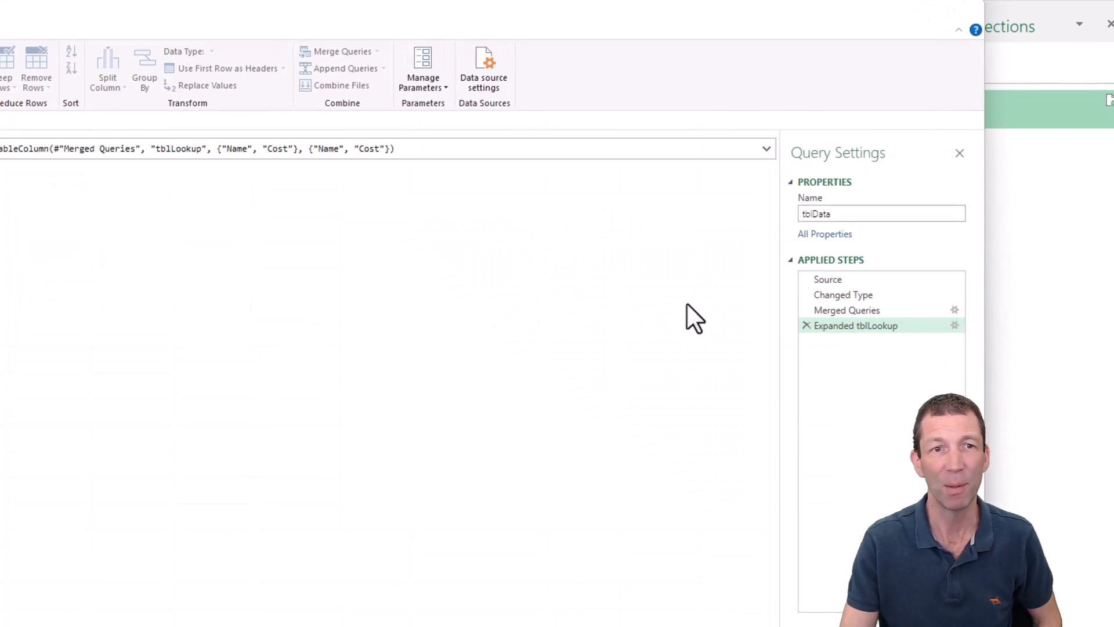
Delete the Expanded tblLookup and Merged Queries steps so tblData keeps Item, Date, Units.
left_click(845, 310)
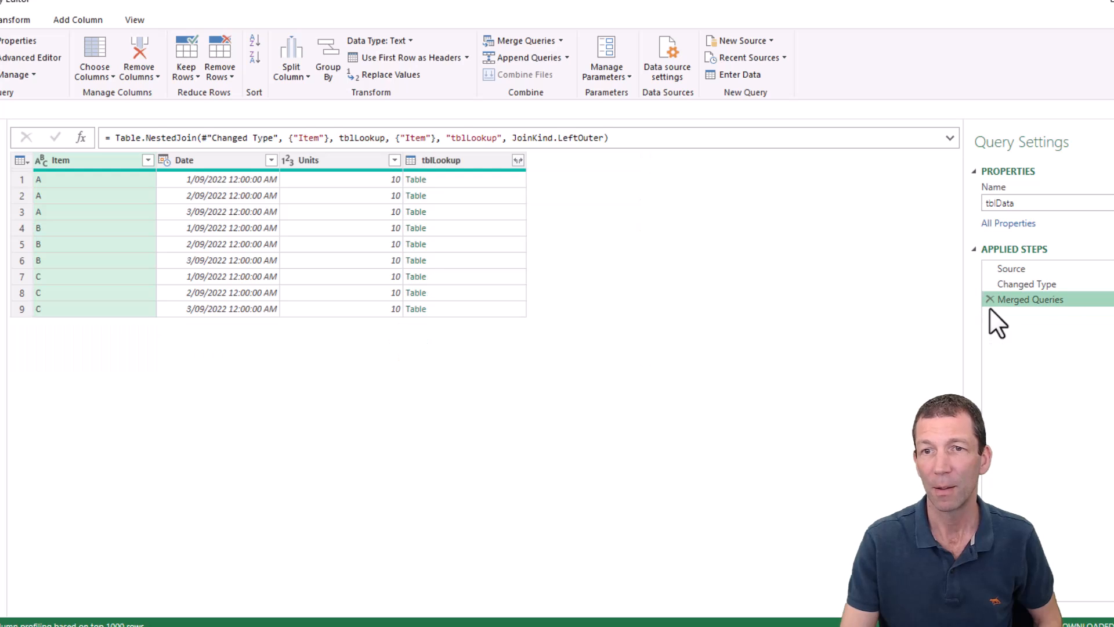
left_click(988, 298)
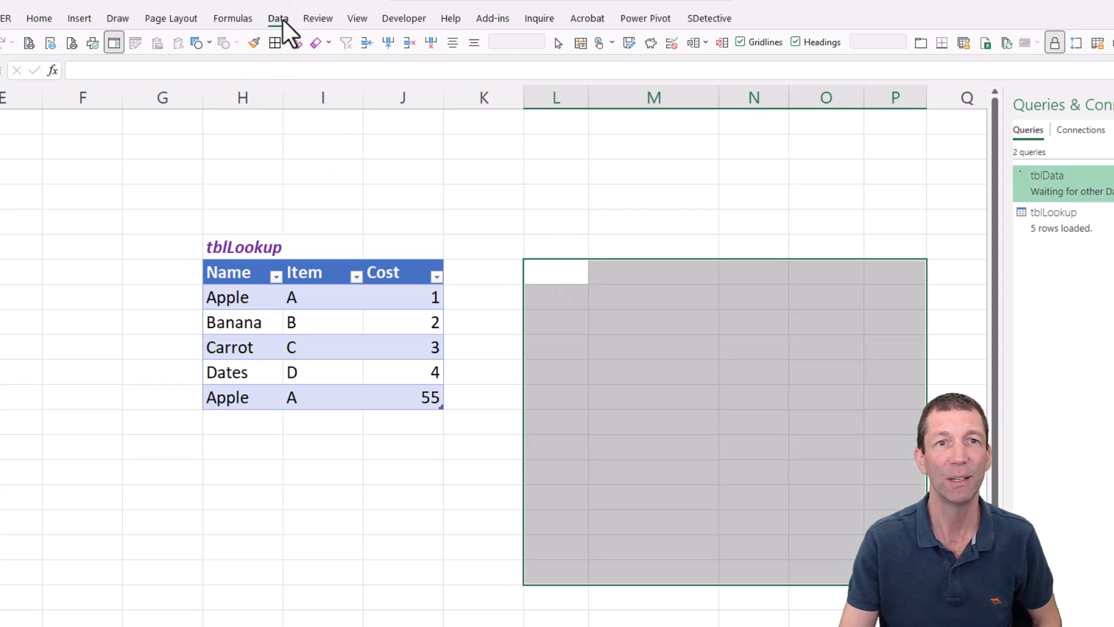
Attempt an Item-to-Item relationship in Power Pivot Diagram View and dismiss the duplicate-values error.
left_click(277, 18)
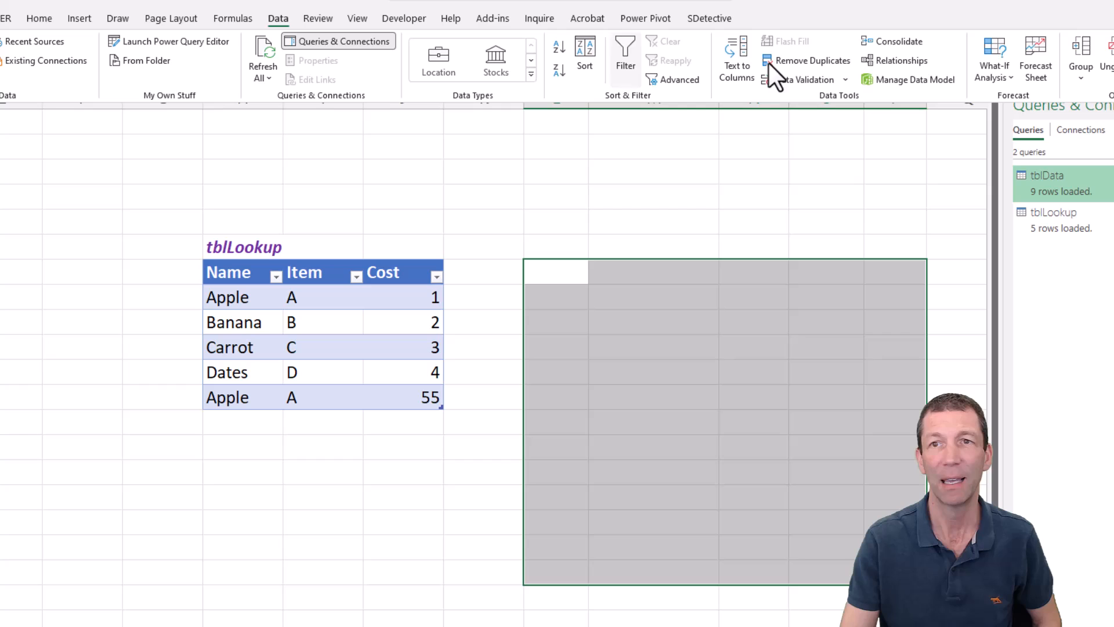
mouse_move(915, 79)
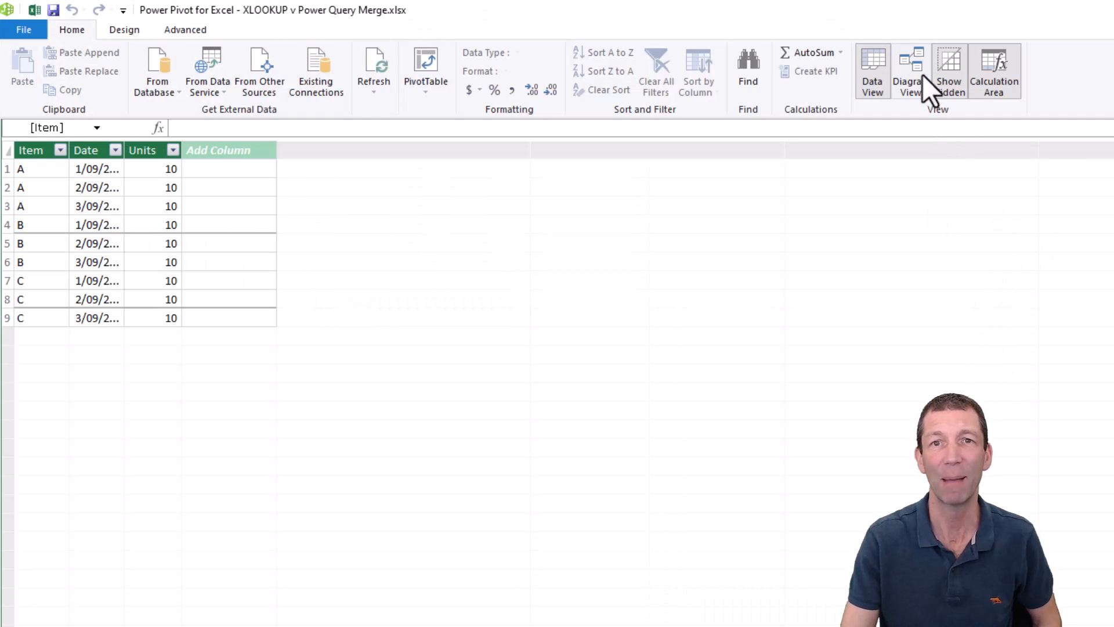
left_click(911, 71)
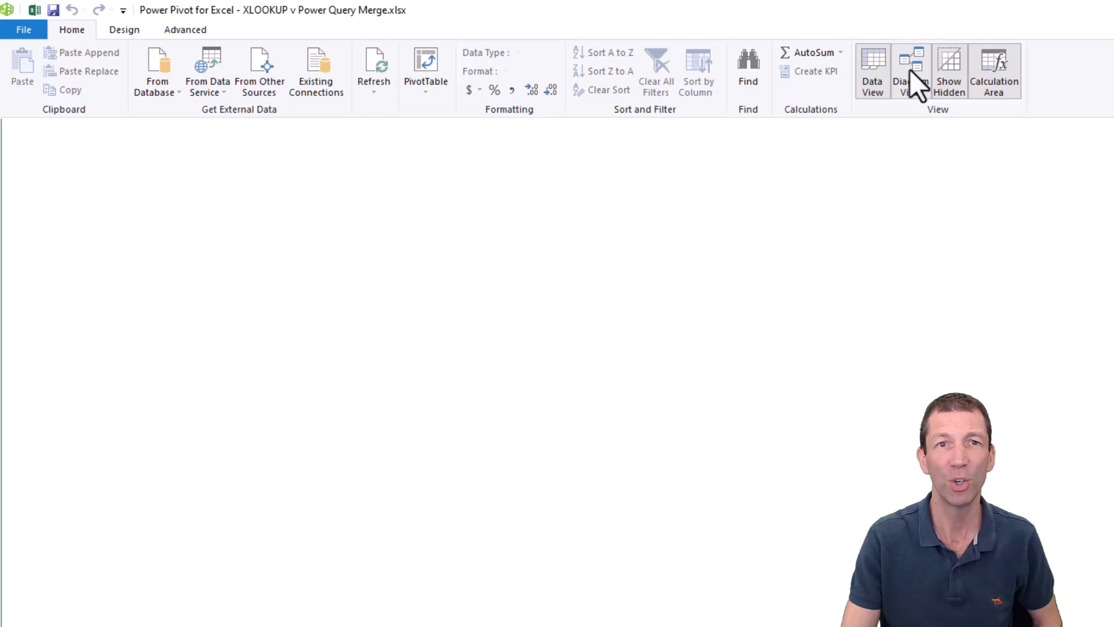
left_click(909, 71)
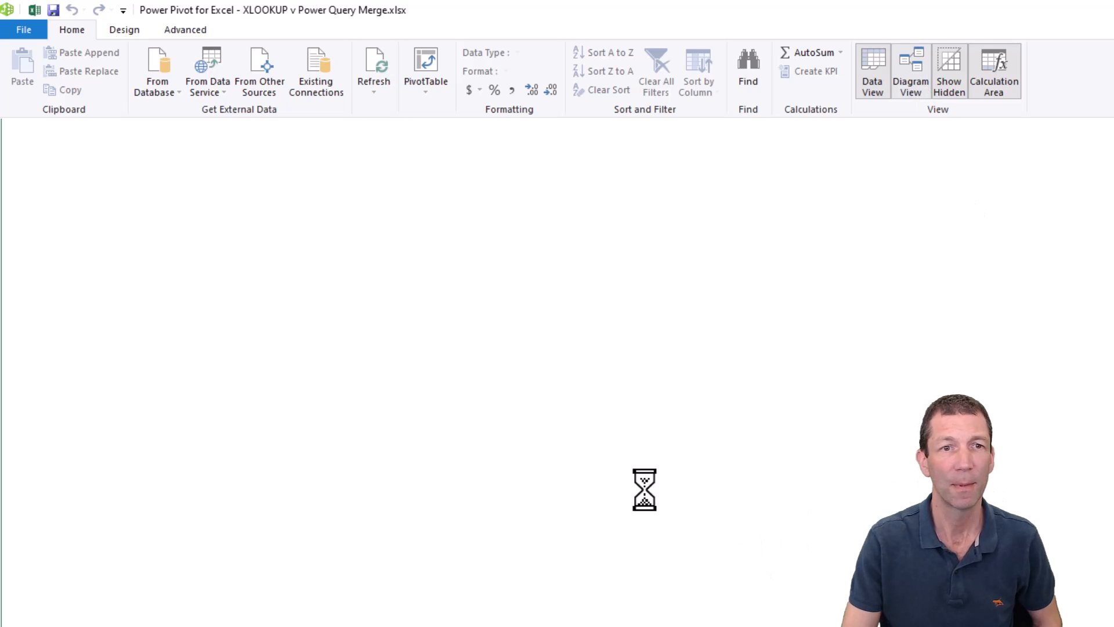
left_click(910, 70)
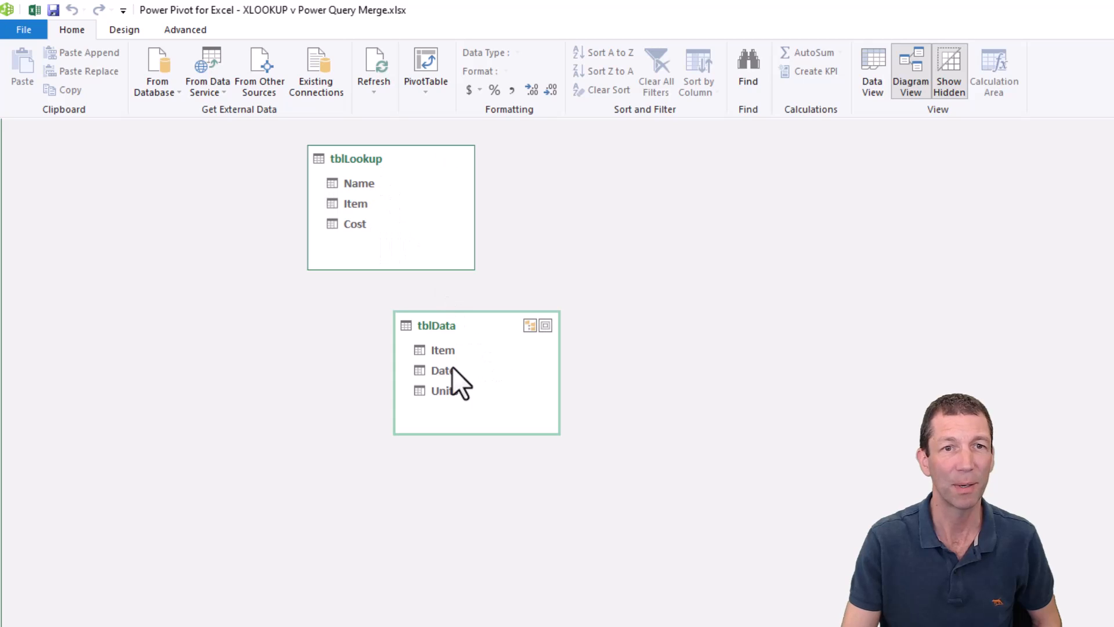
left_click(442, 349)
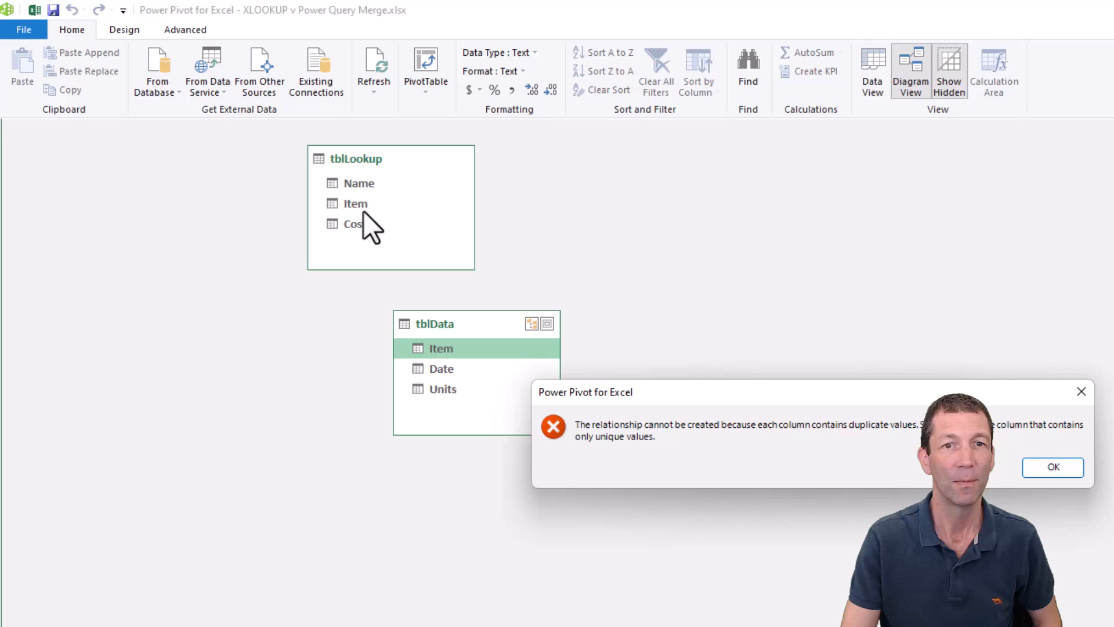
mouse_move(799, 479)
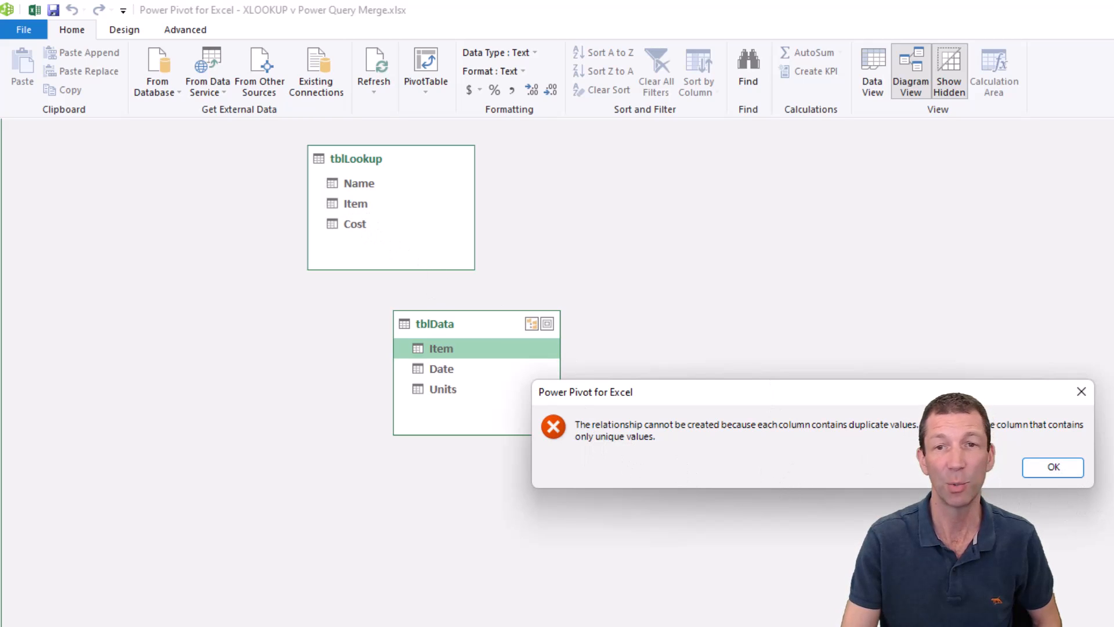
left_click(1052, 467)
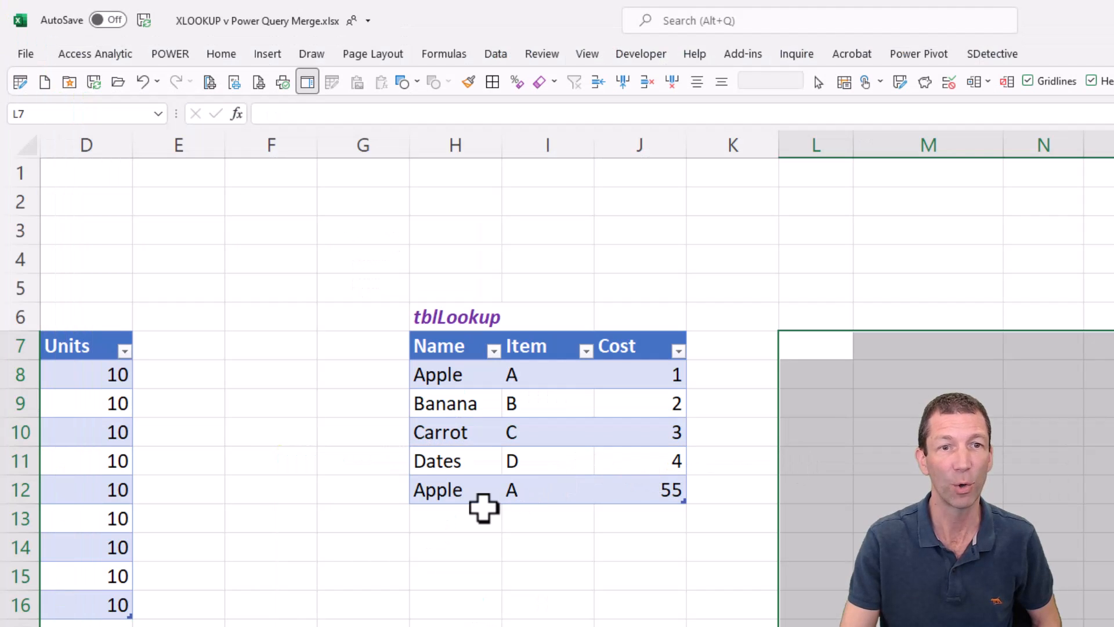
Delete the duplicate Apple row from tblLookup and refresh its query.
left_click(438, 490)
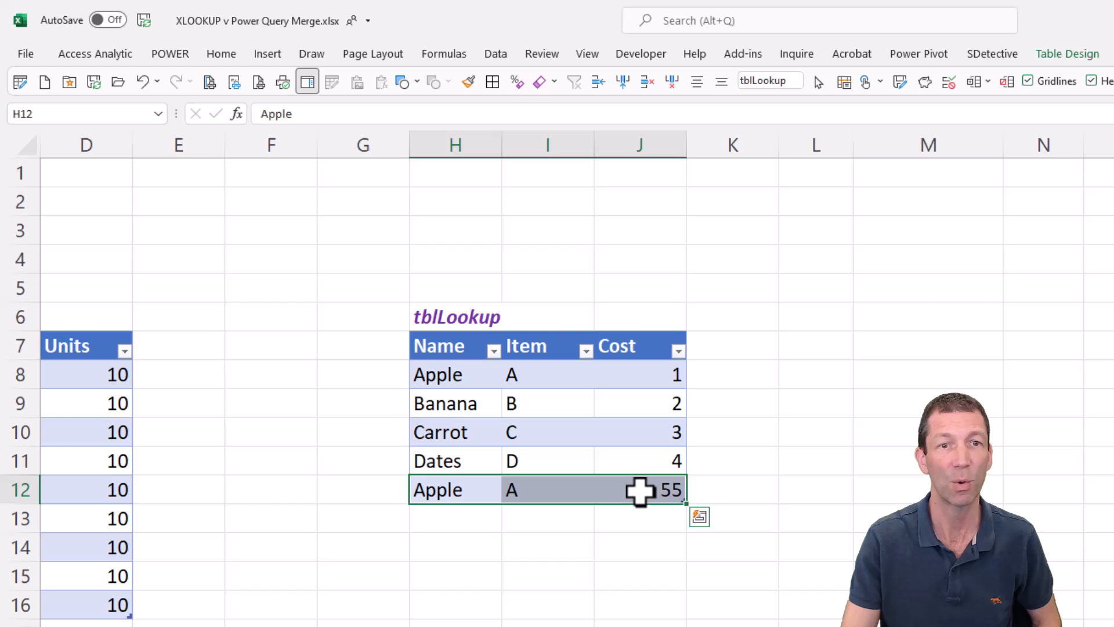
right_click(639, 490)
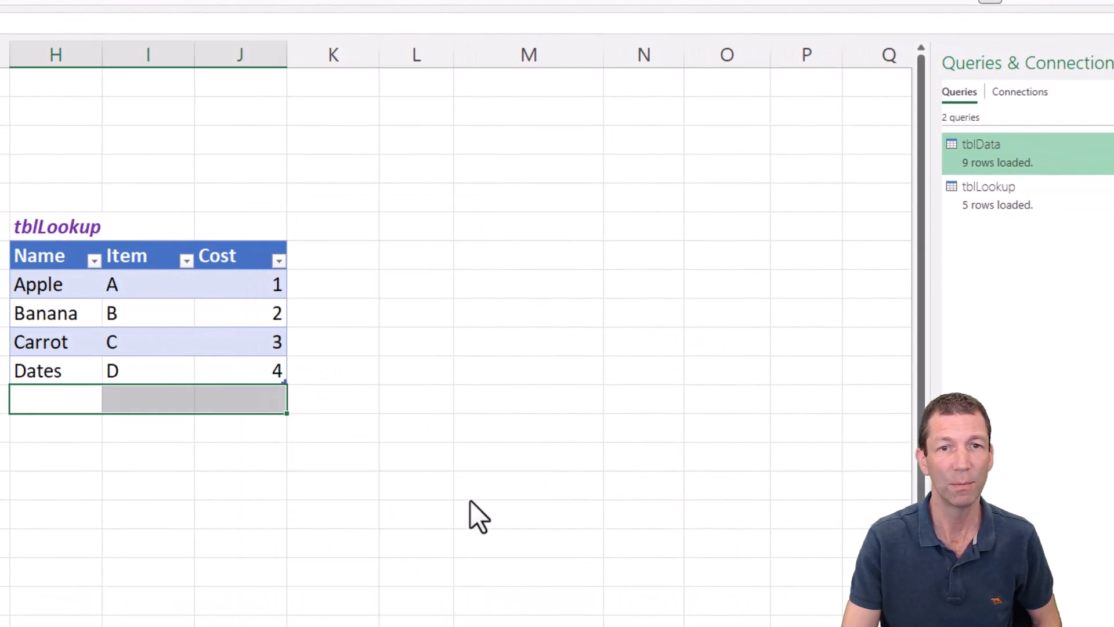
right_click(987, 195)
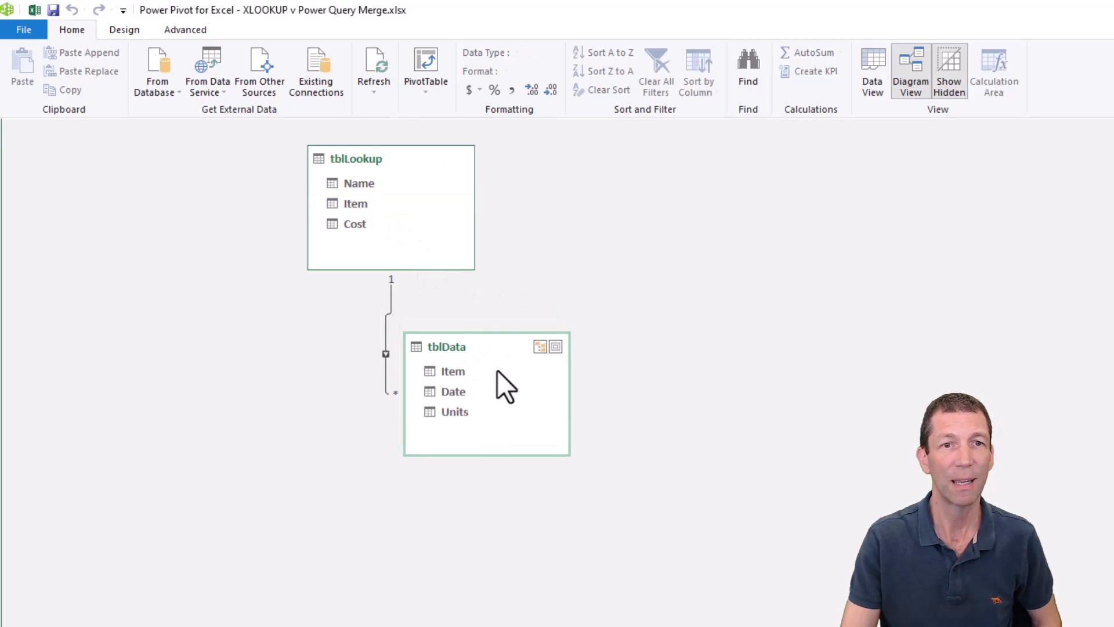
mouse_move(444, 398)
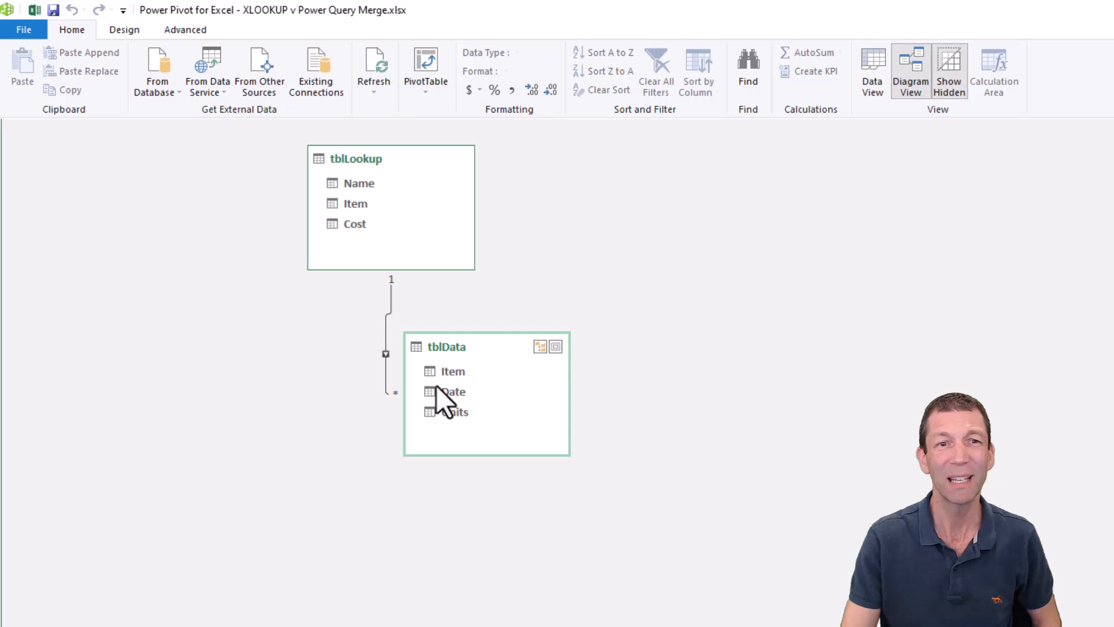
mouse_move(453, 415)
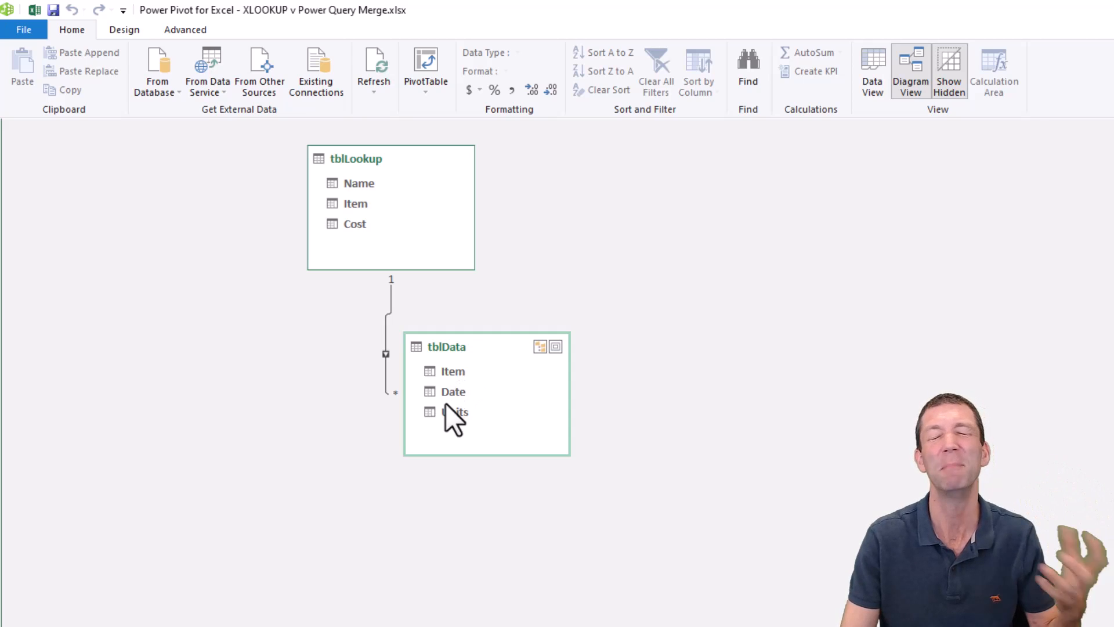
mouse_move(462, 395)
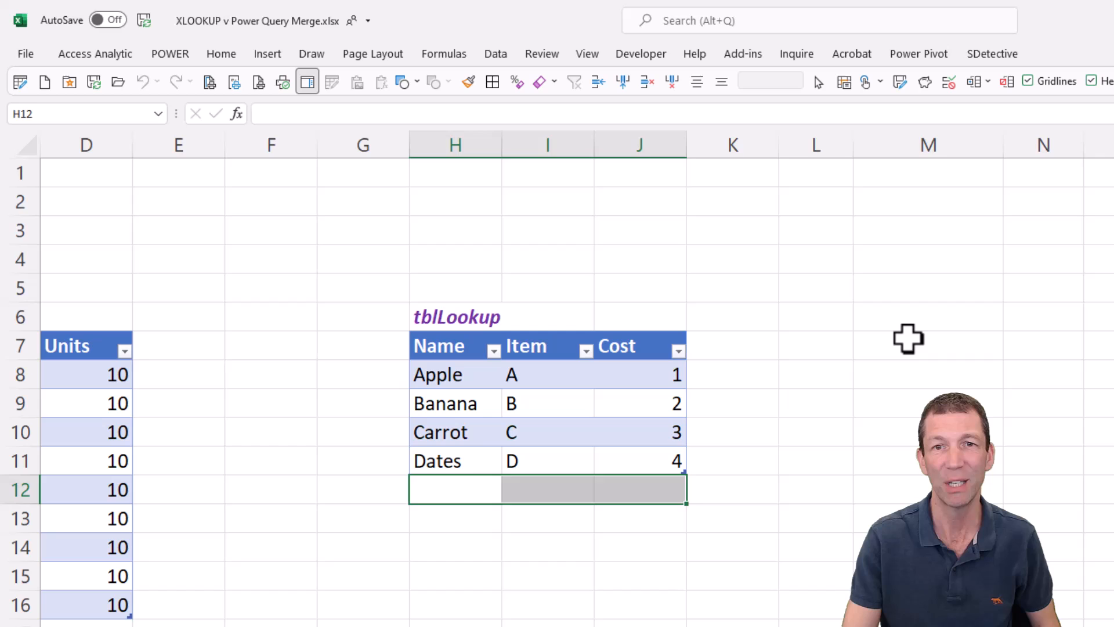
Insert a new PivotTable built from the Data Model.
left_click(266, 53)
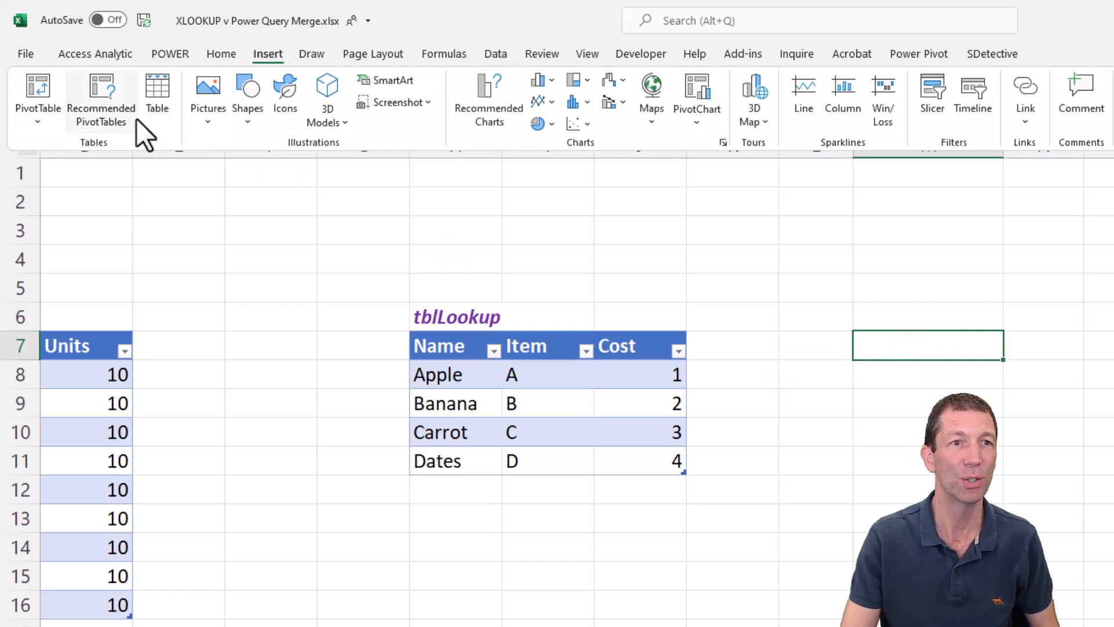
left_click(37, 97)
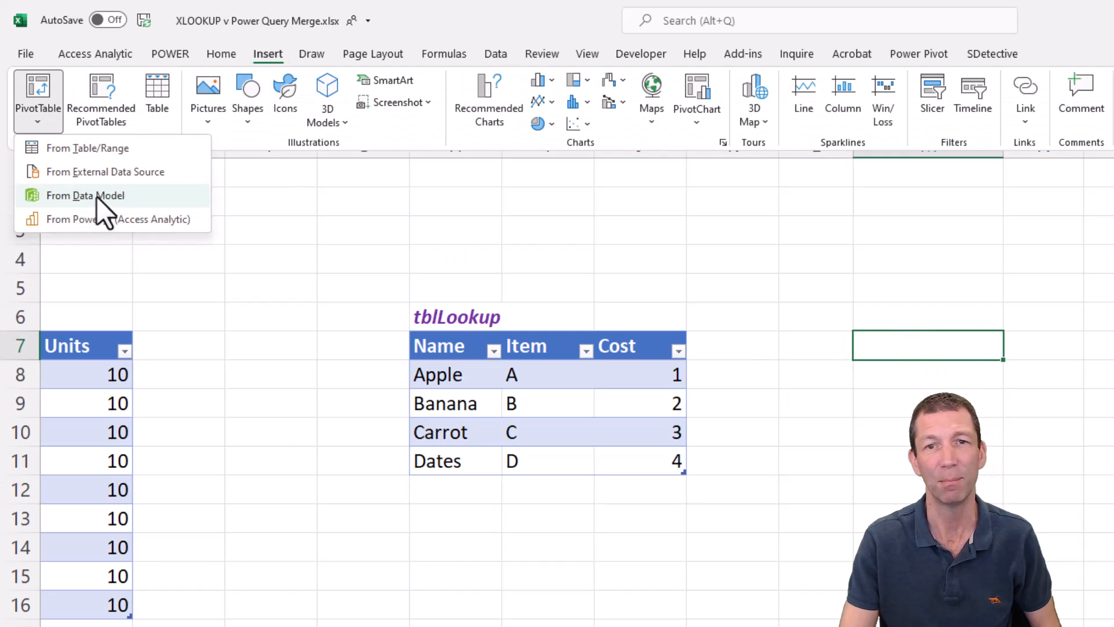
left_click(85, 195)
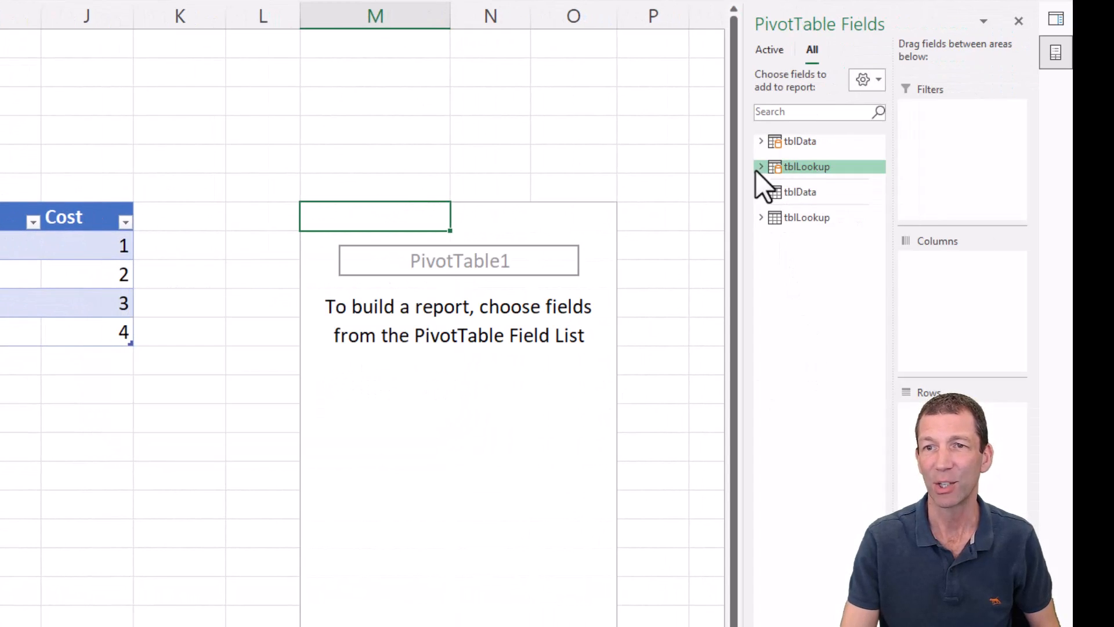
Add Name as rows with Sum of Units from tblData and Sum of Cost from tblLookup.
left_click(761, 166)
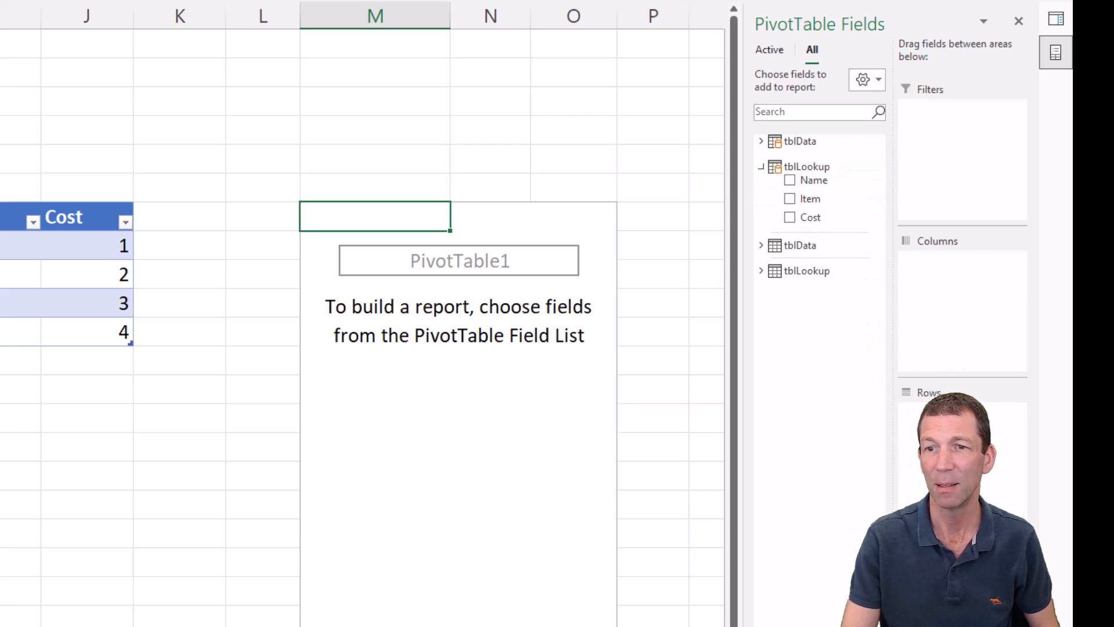
left_click(789, 180)
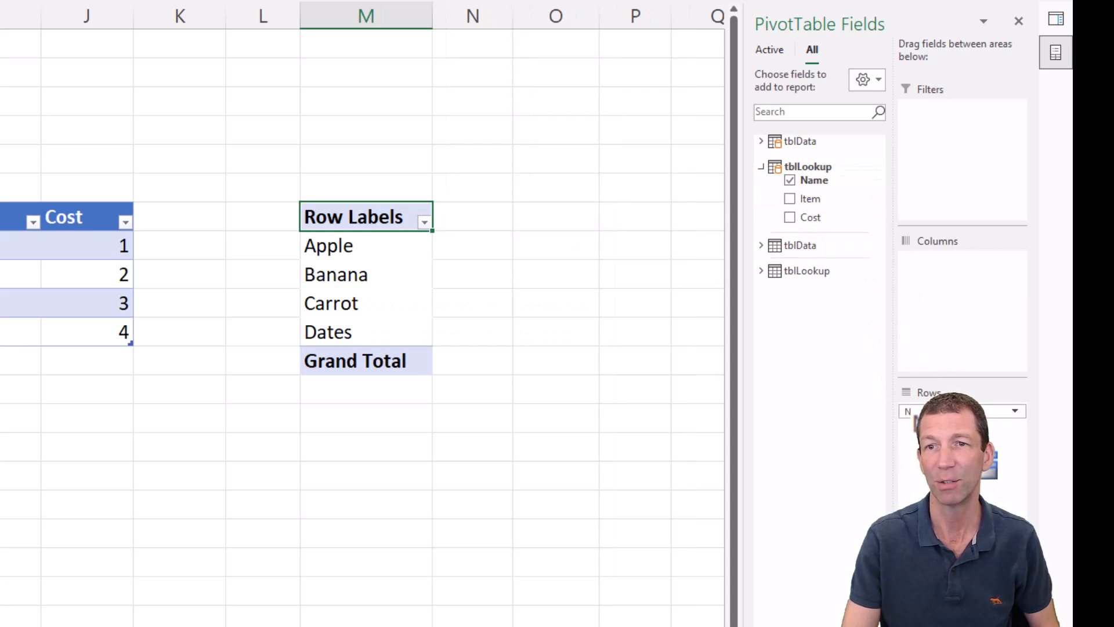
left_click(760, 140)
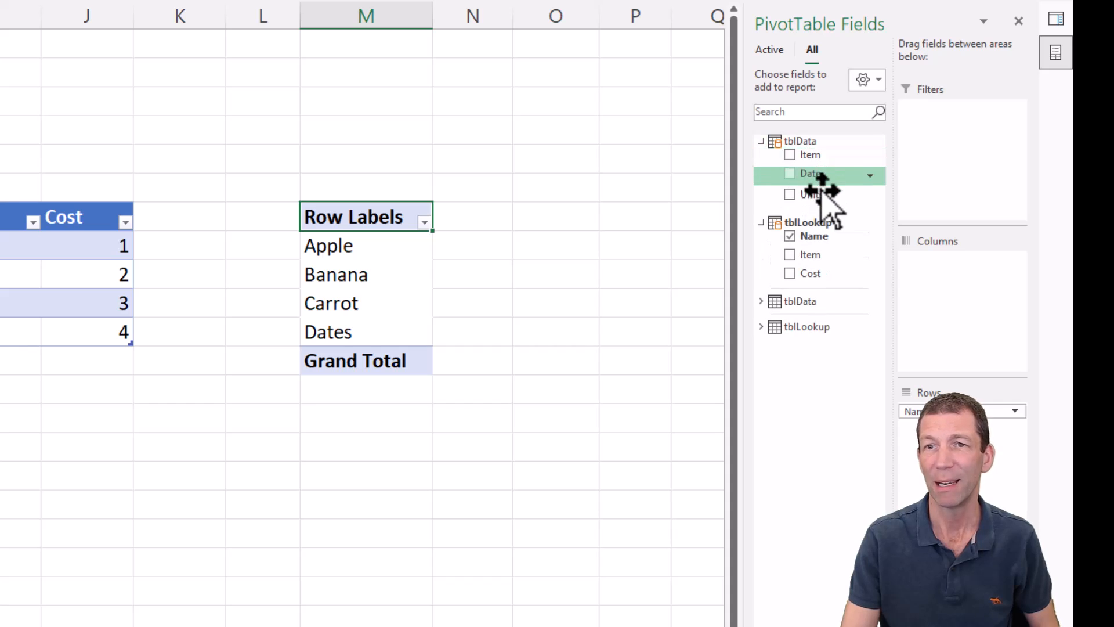
mouse_move(821, 193)
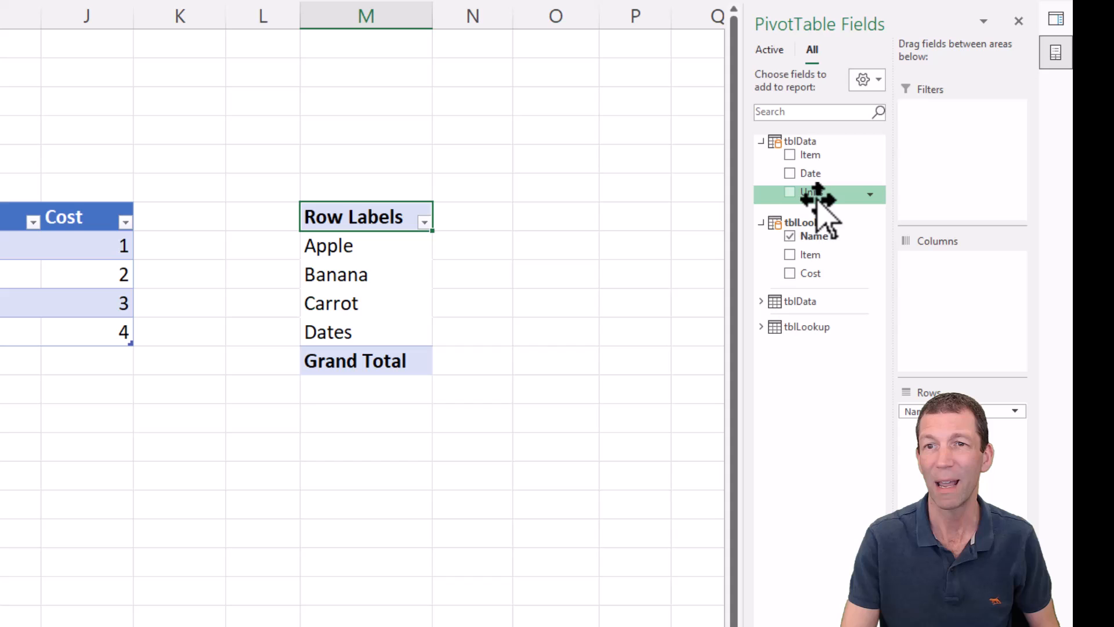
left_click(789, 191)
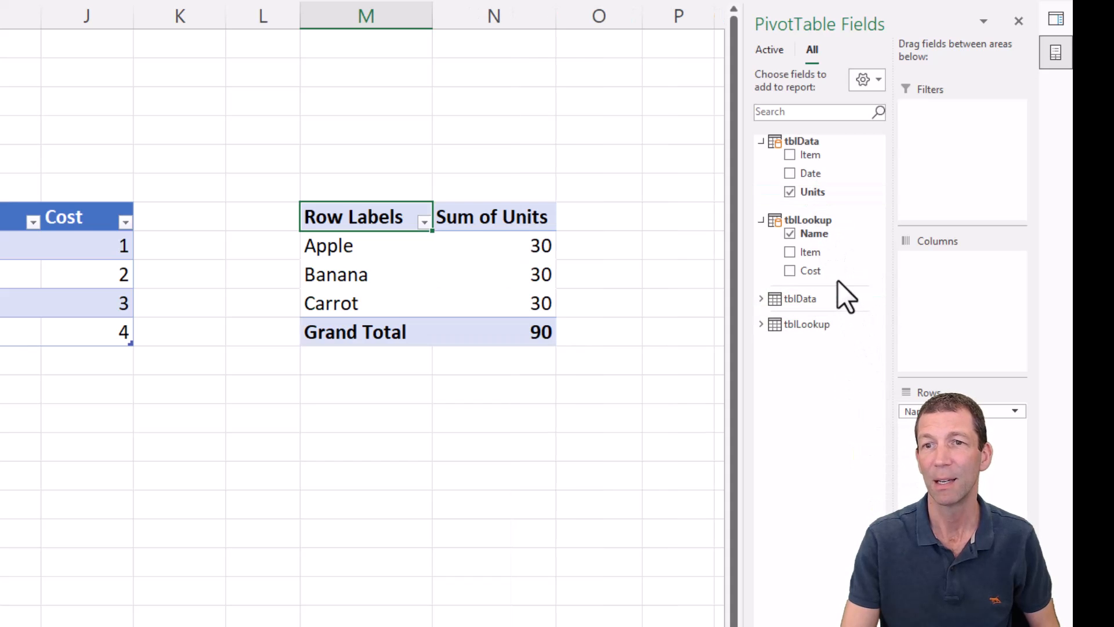
left_click(790, 271)
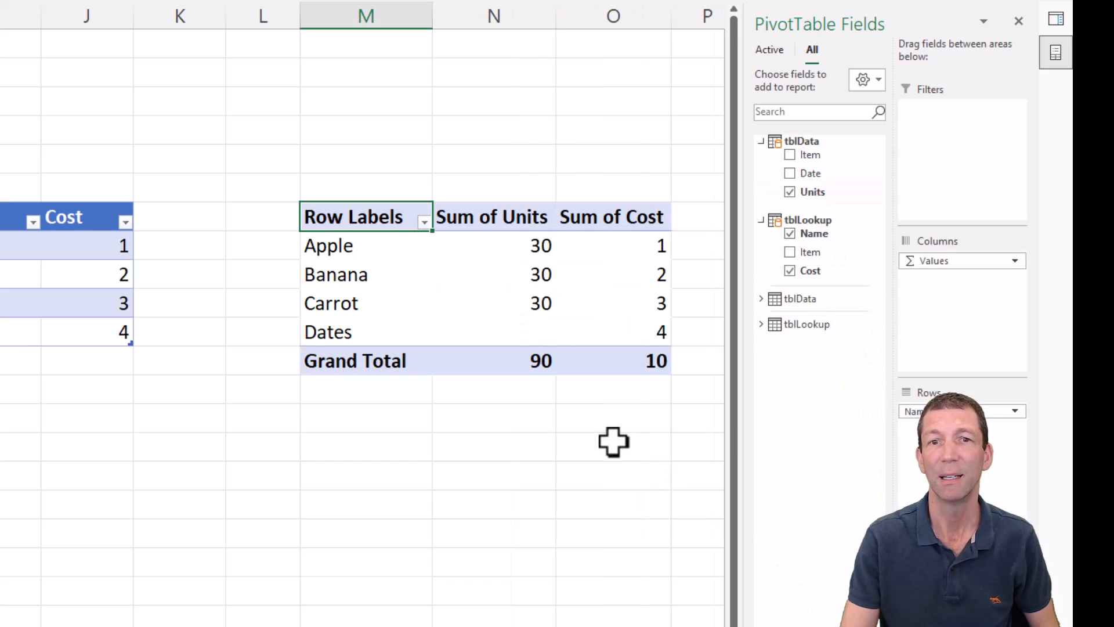
mouse_move(298, 315)
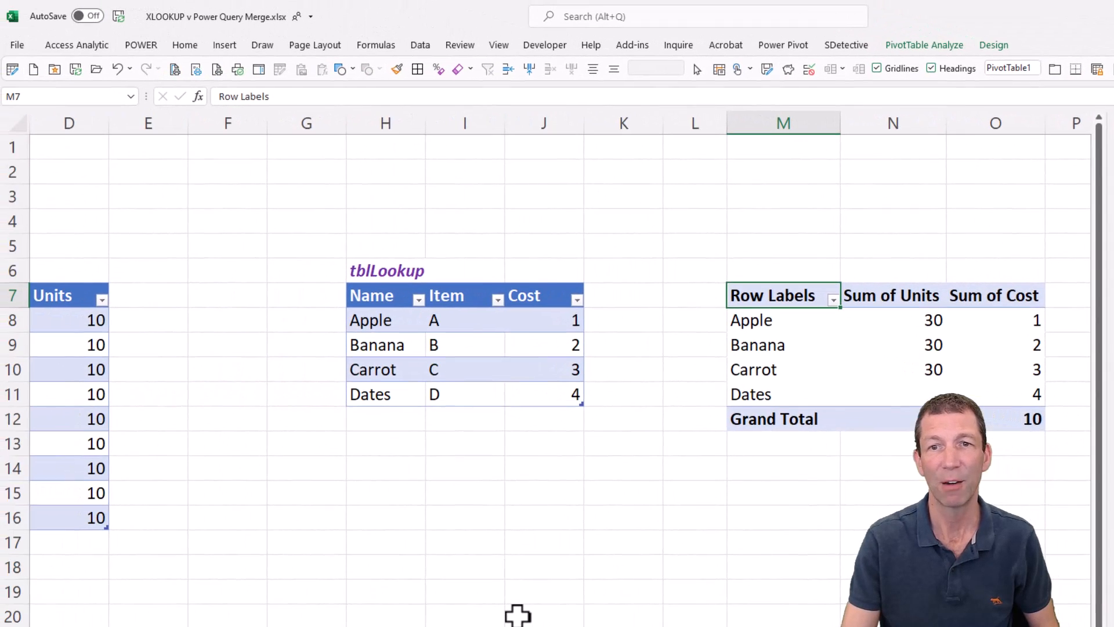
left_click(152, 419)
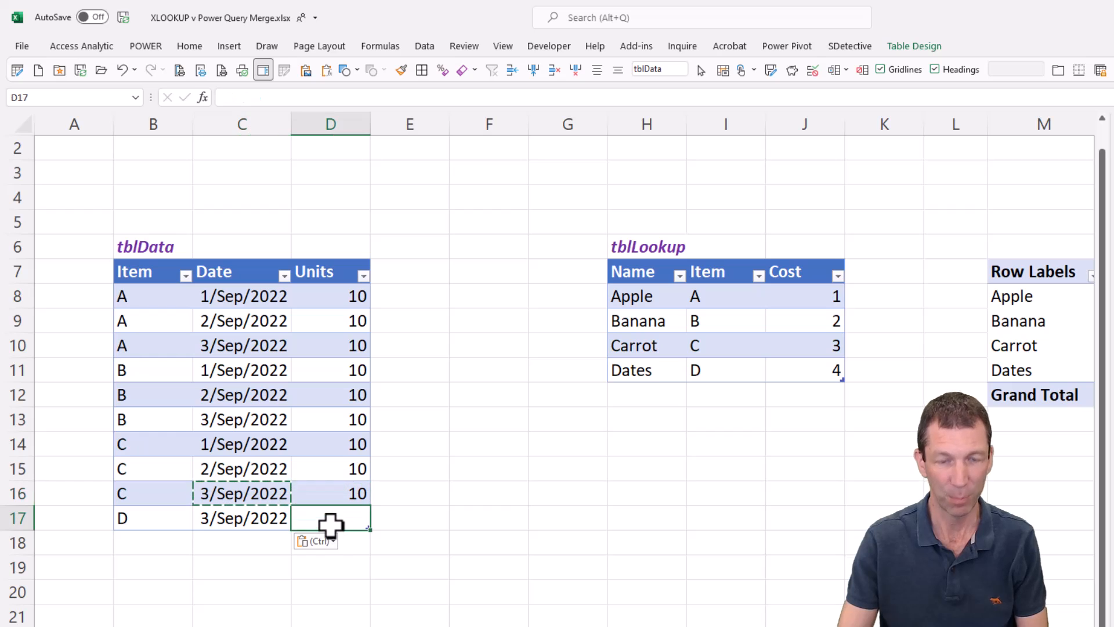
Enter 100 units for the new D row and Refresh All so Dates shows 100, total 190.
type("100")
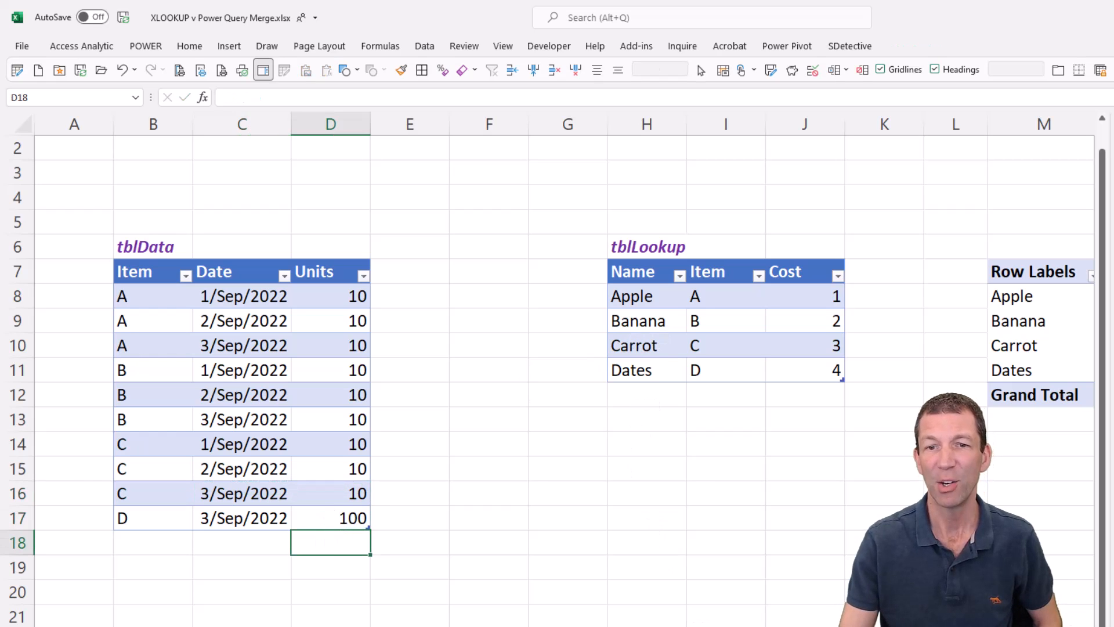
scroll("right", 3)
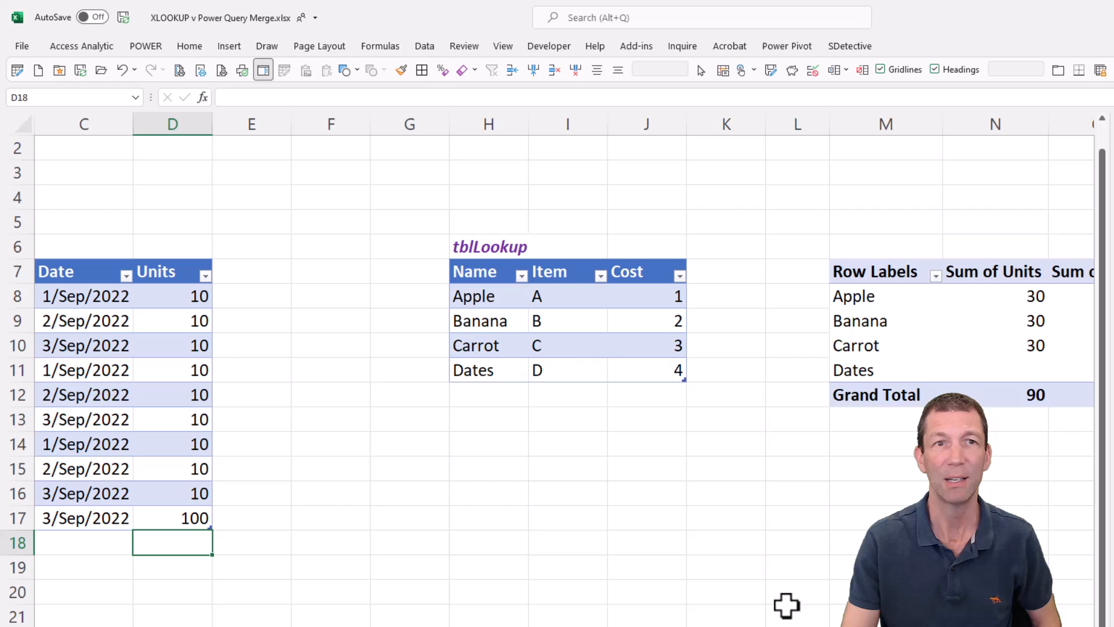
left_click(425, 45)
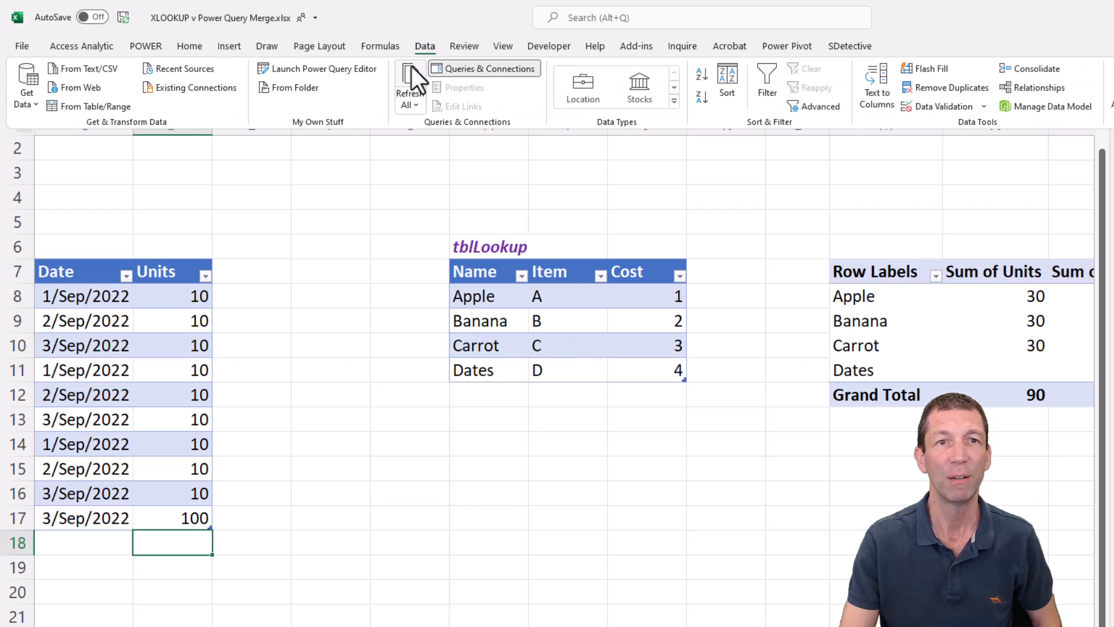
left_click(405, 84)
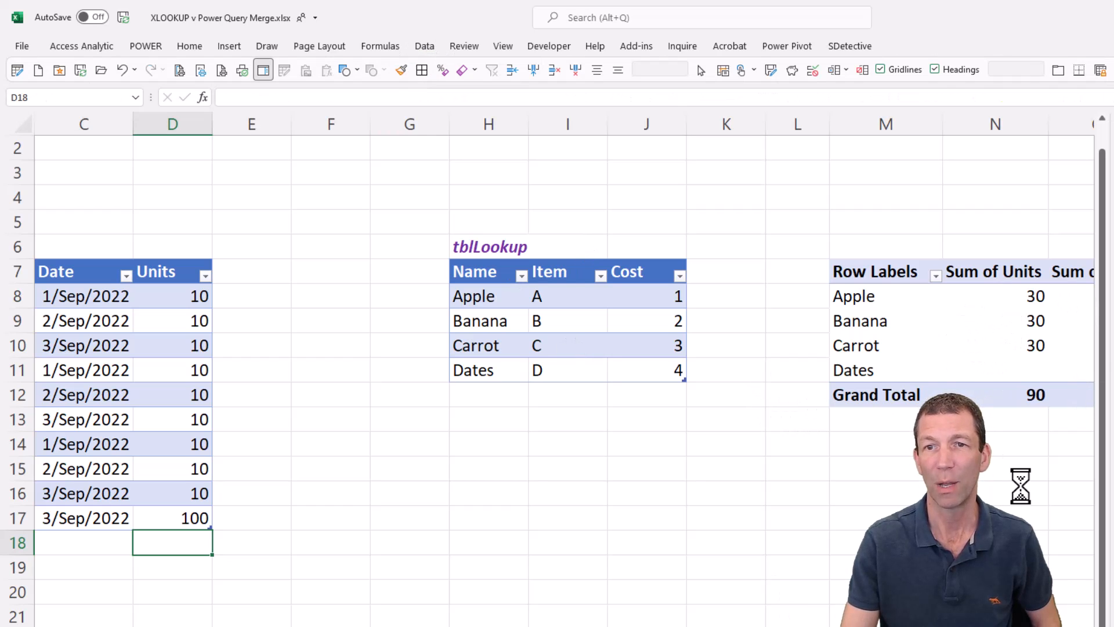
left_click(885, 270)
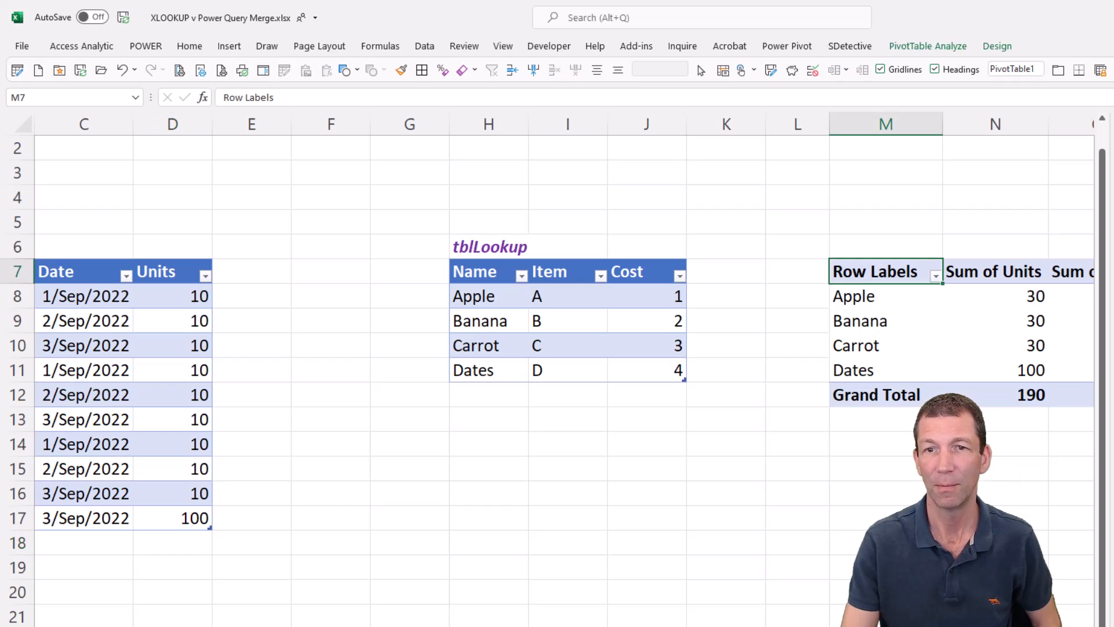
scroll("right", 3)
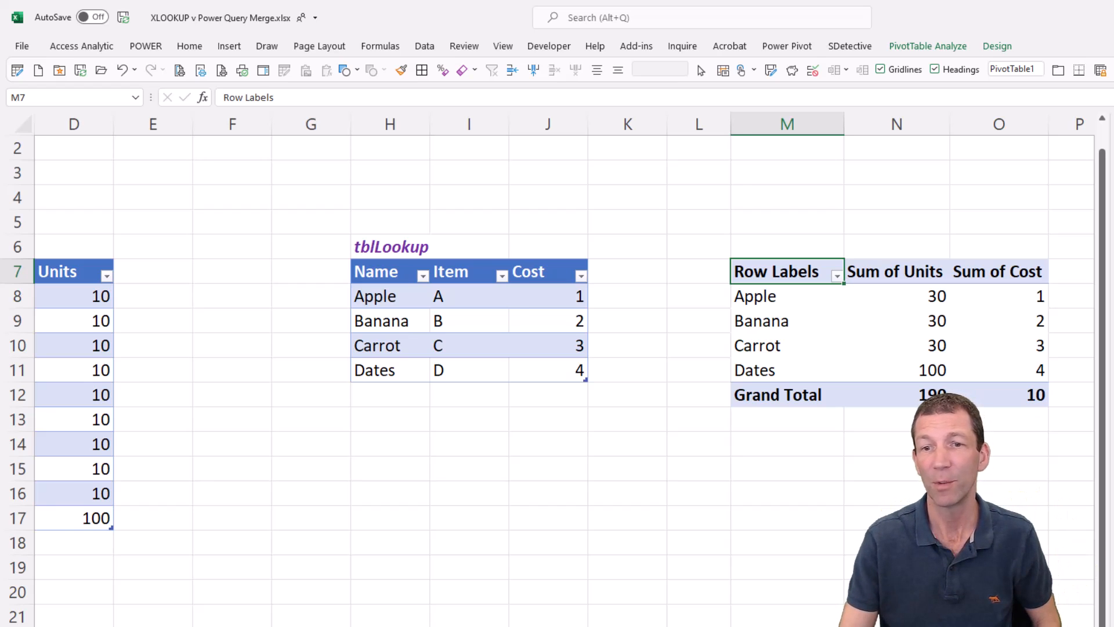
scroll("left", 3)
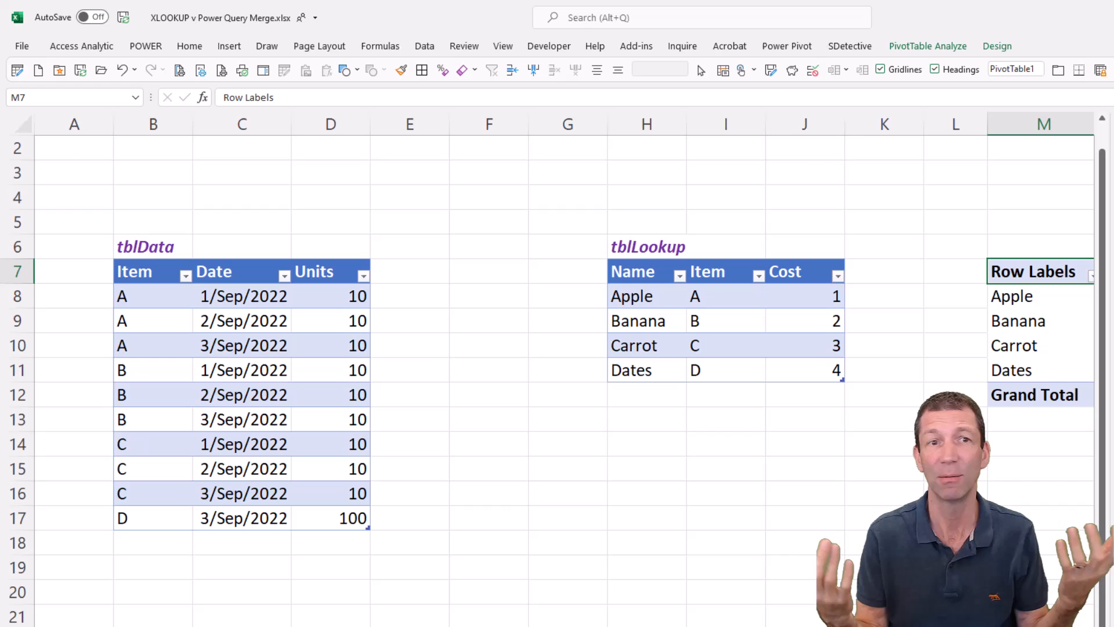